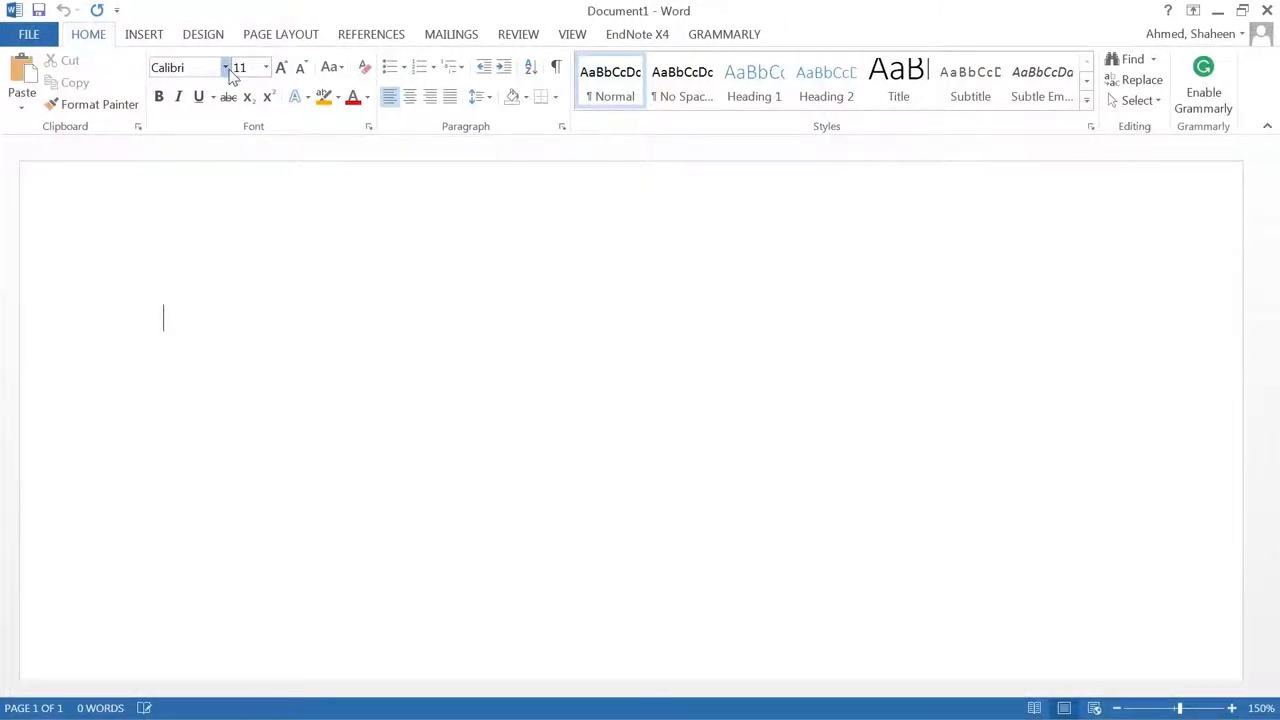
Set the document's typing font to Times New Roman.
{"action": "left_click", "coordinate": [190, 68]}
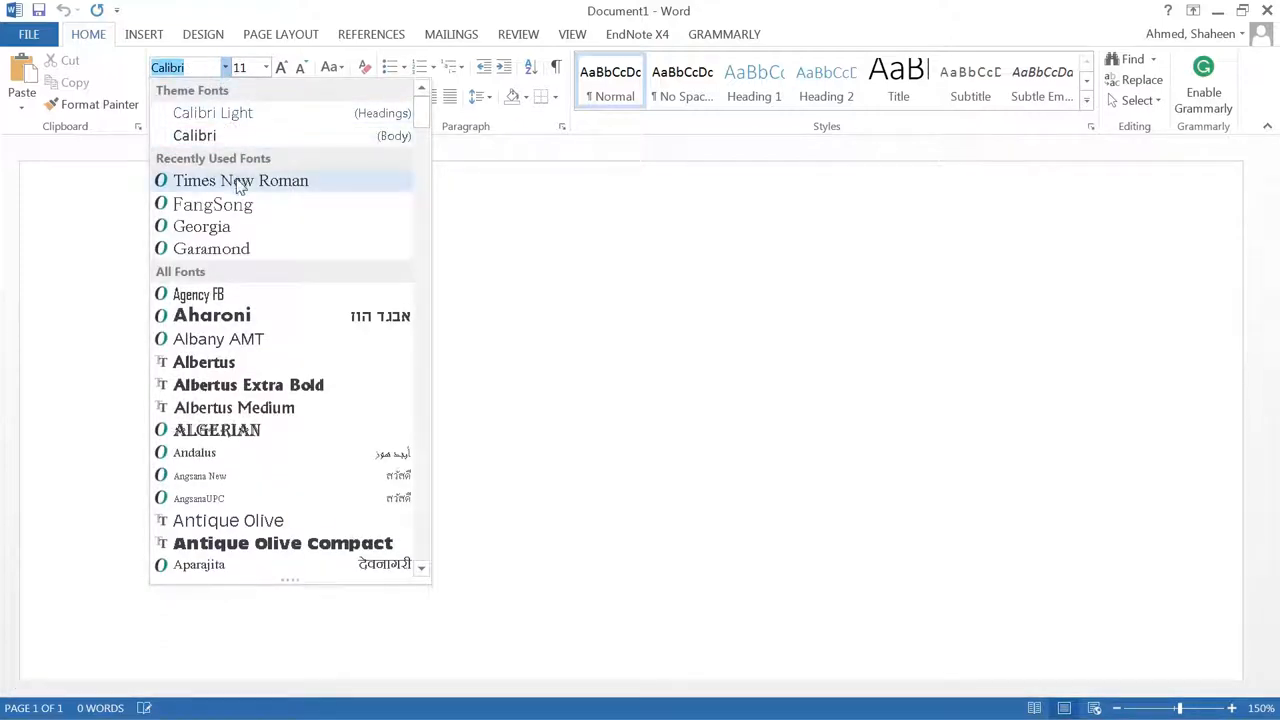
{"action": "left_click", "coordinate": [240, 180]}
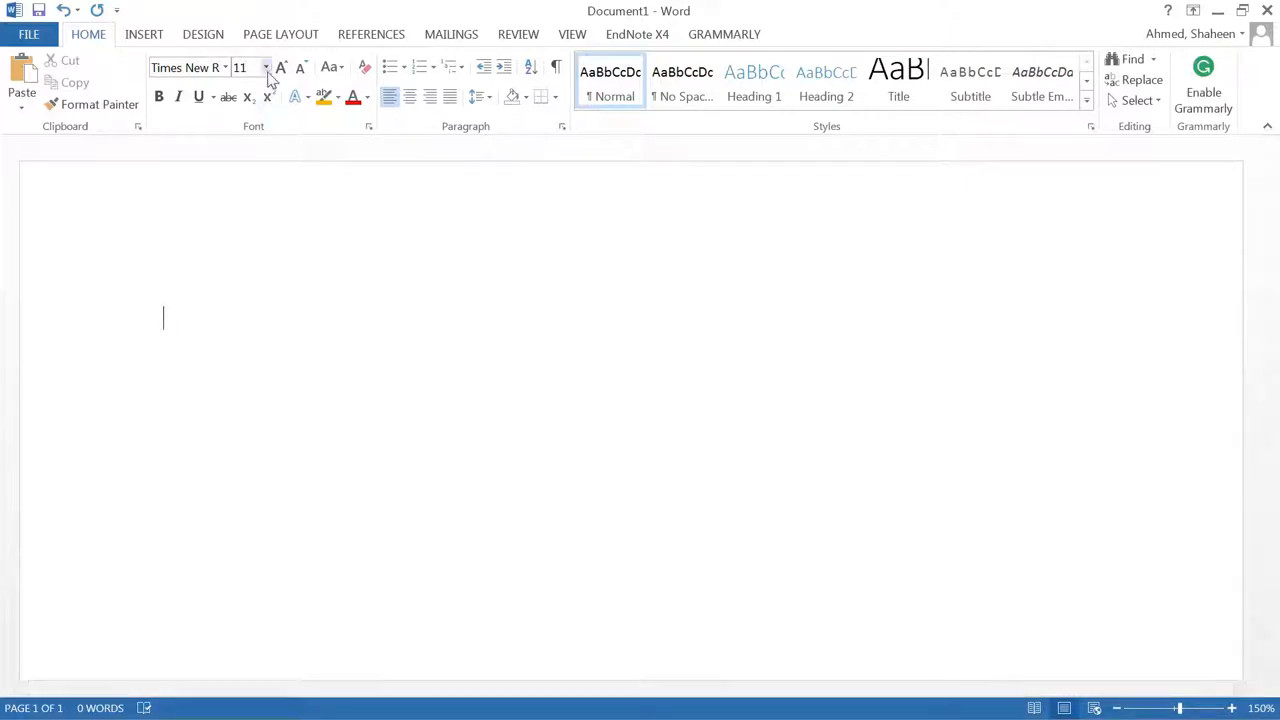
{"action": "mouse_move", "coordinate": [244, 68]}
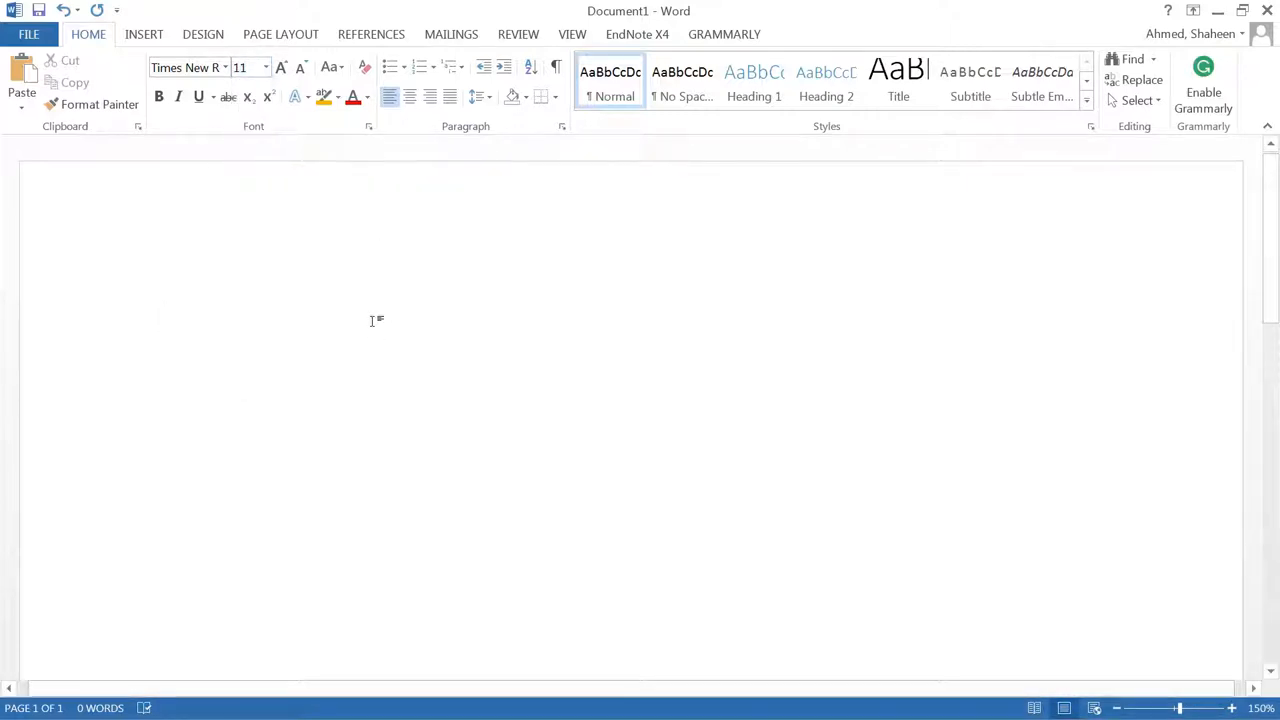
{"action": "left_click", "coordinate": [164, 318]}
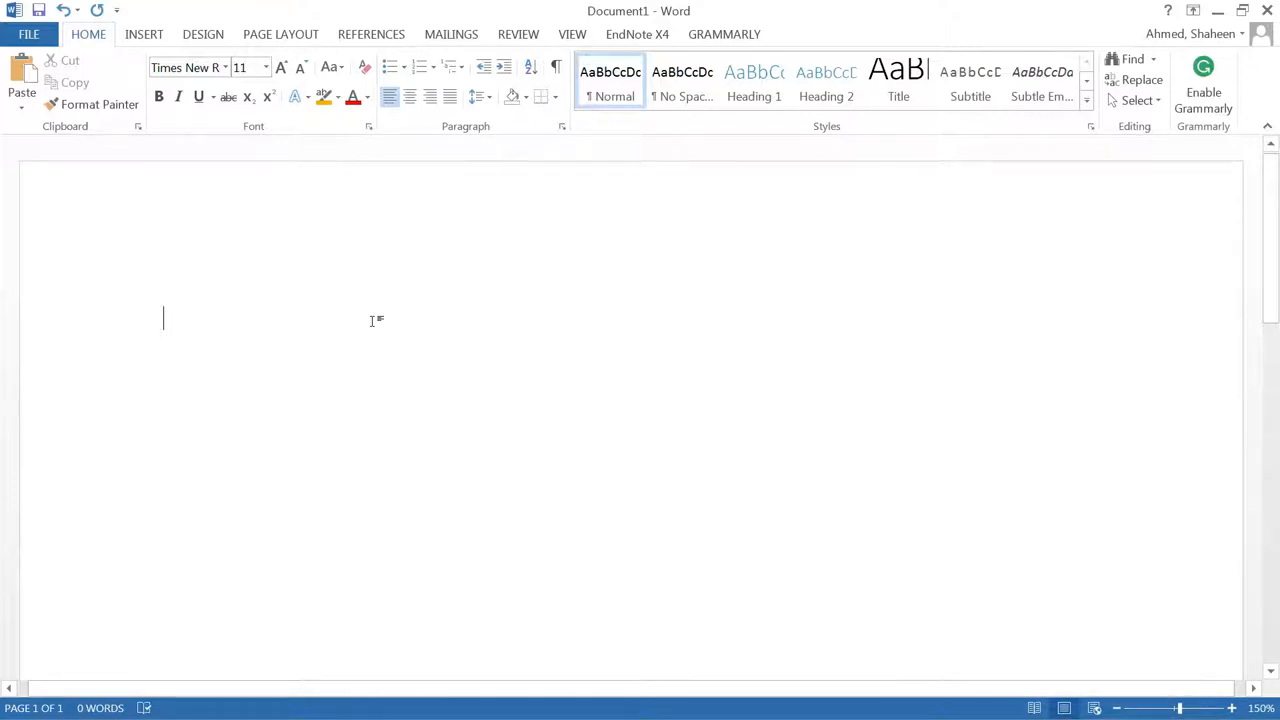
Review the page setup options before returning to text formatting.
{"action": "left_click", "coordinate": [280, 32]}
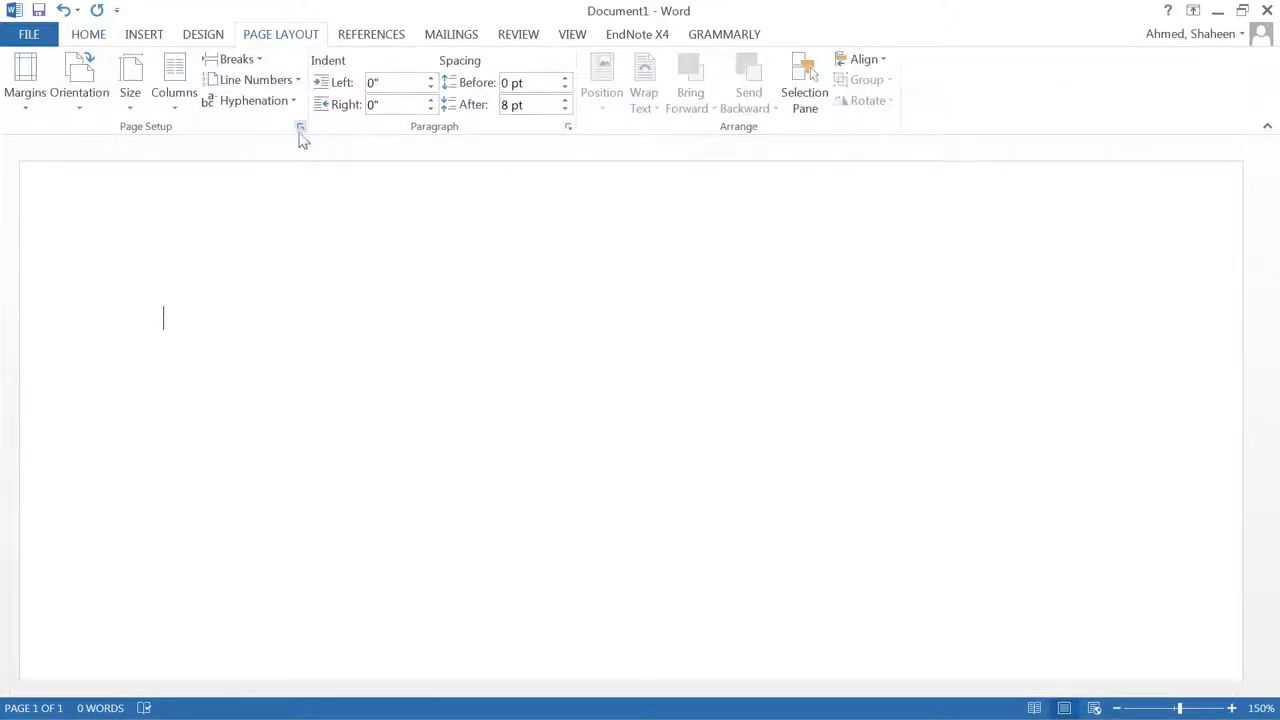
{"action": "left_click", "coordinate": [300, 126]}
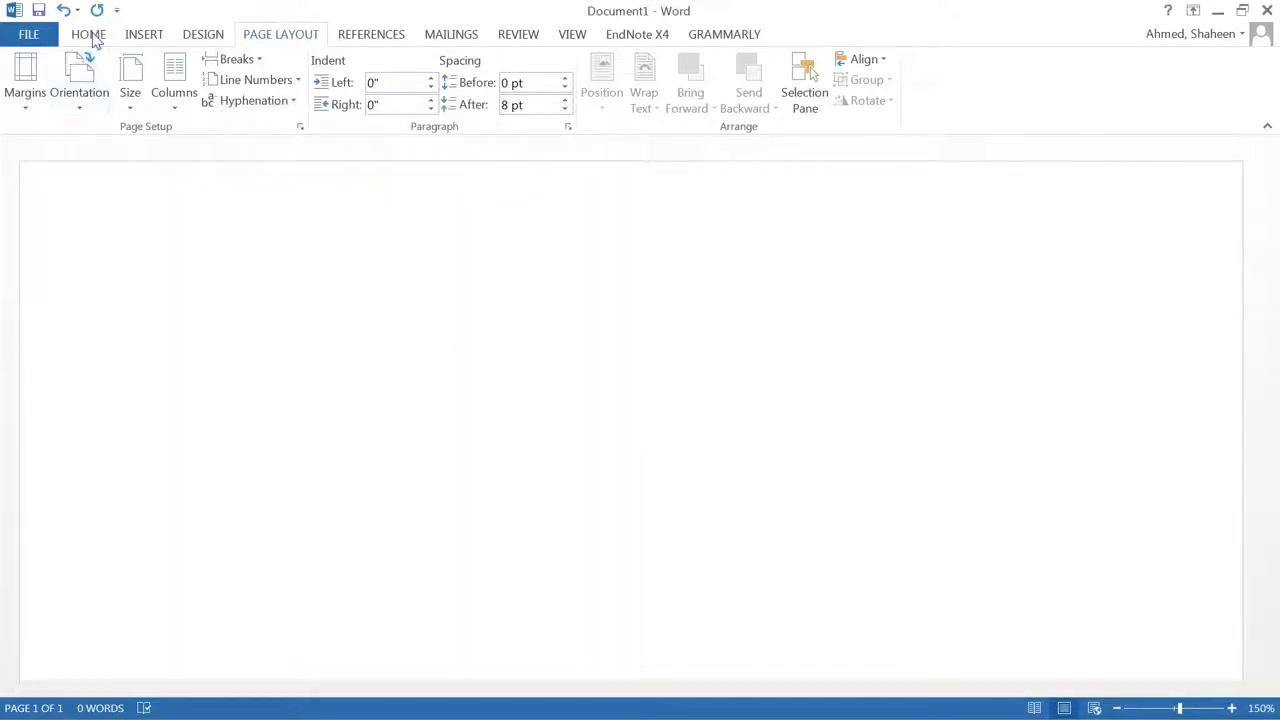
{"action": "left_click", "coordinate": [88, 34]}
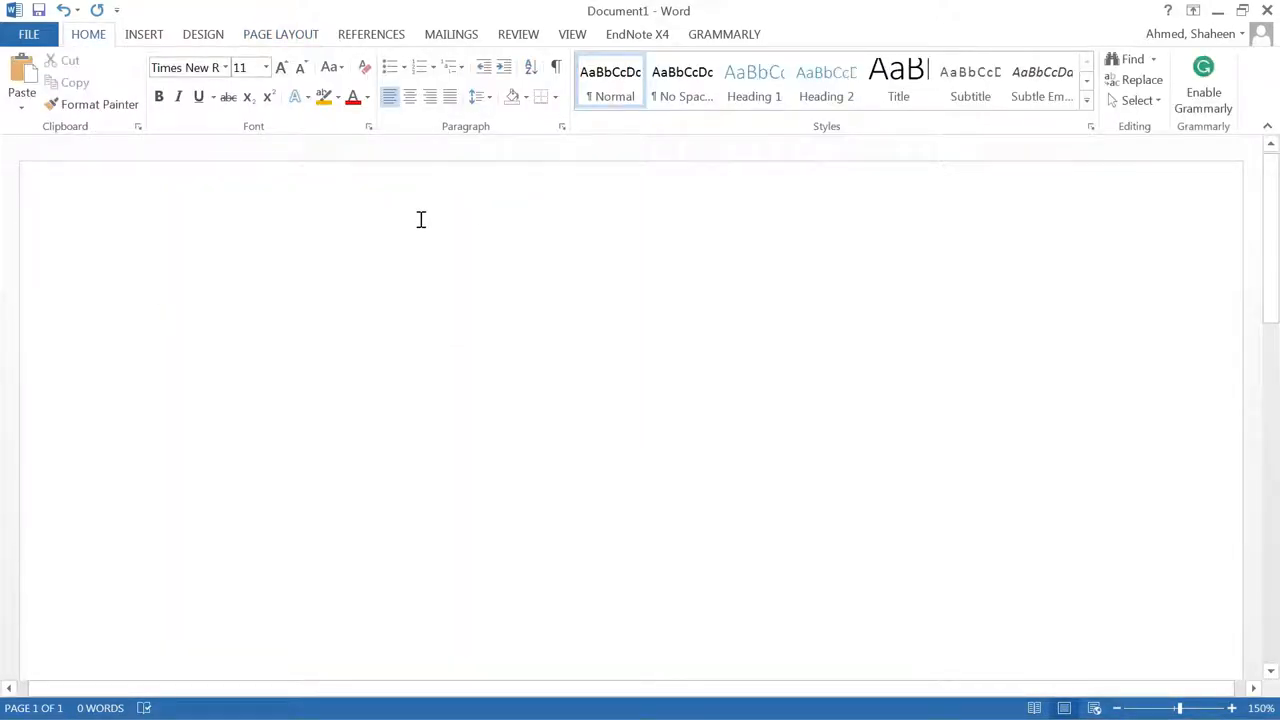
{"action": "mouse_move", "coordinate": [400, 204]}
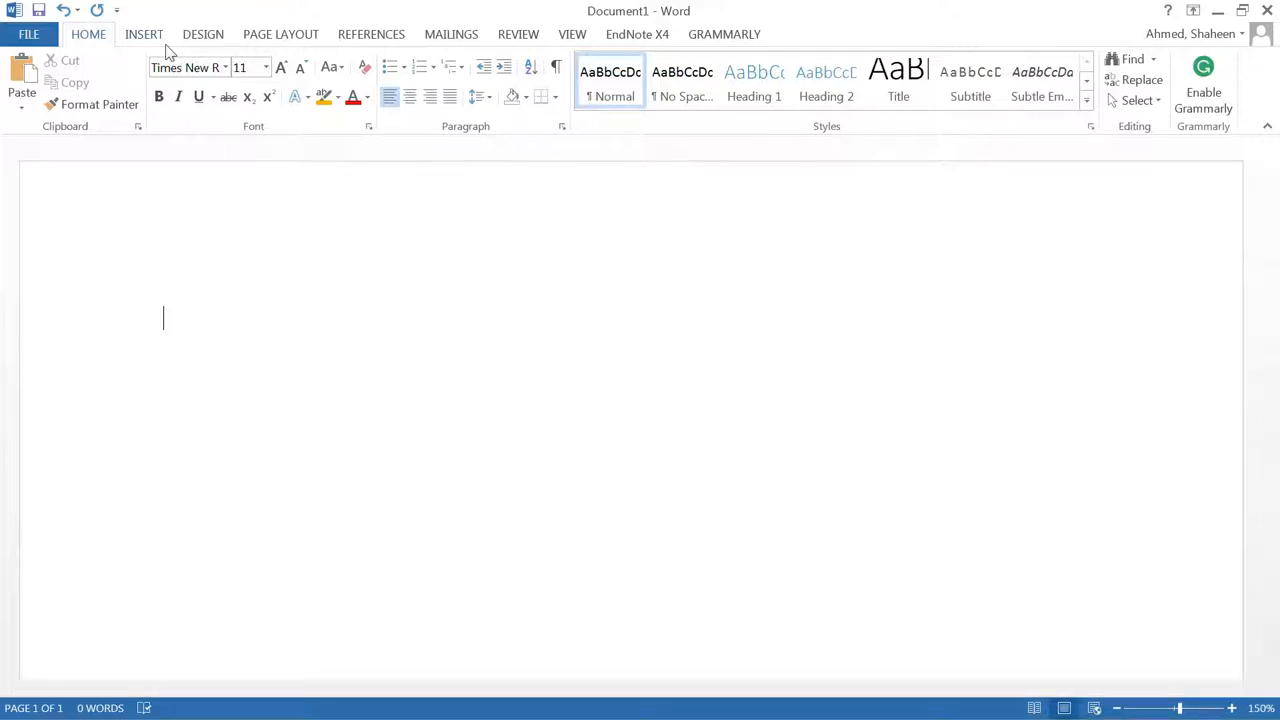
Insert an empty three-column, two-row table on the blank page.
{"action": "left_click", "coordinate": [144, 34]}
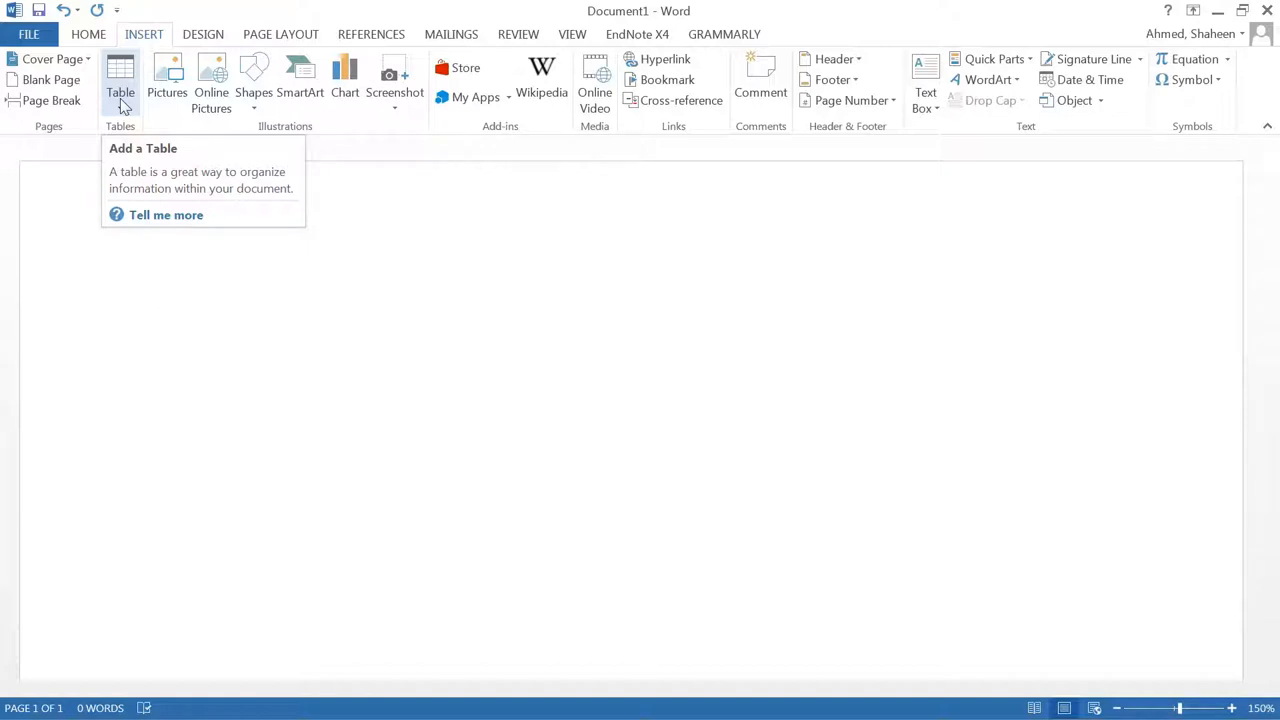
{"action": "left_click", "coordinate": [164, 318]}
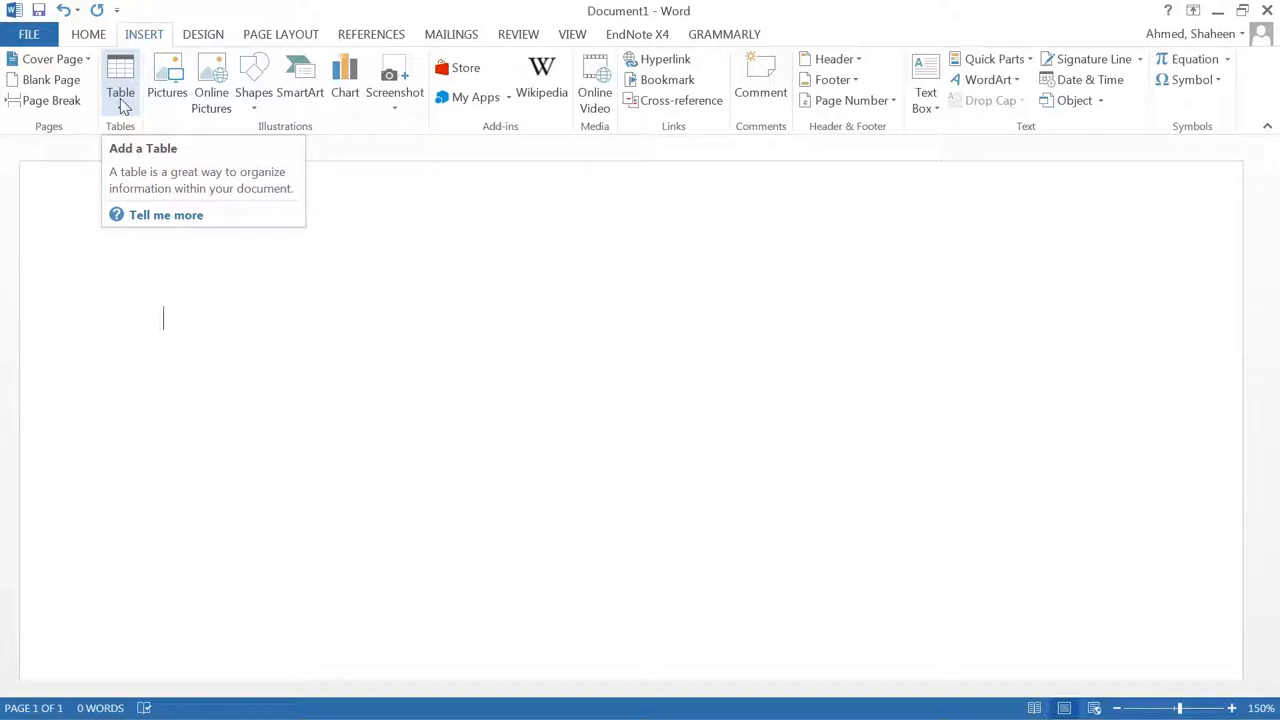
{"action": "left_click", "coordinate": [120, 76]}
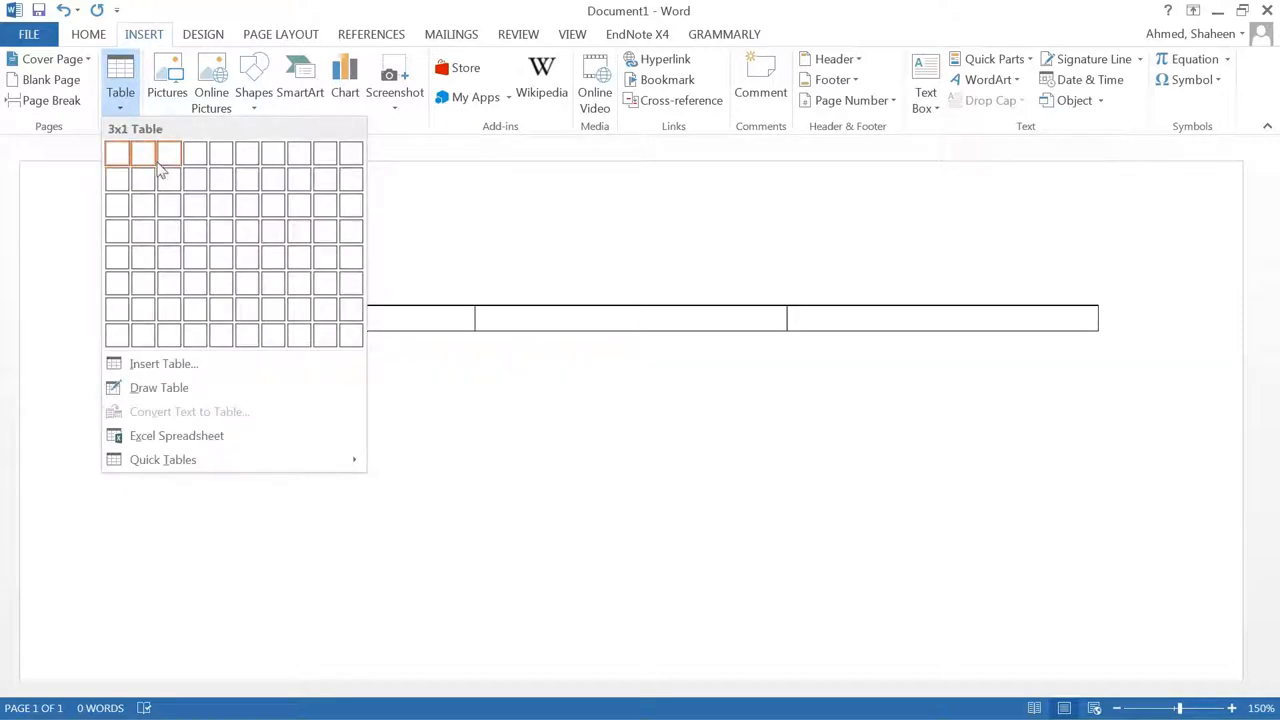
{"action": "mouse_move", "coordinate": [170, 178]}
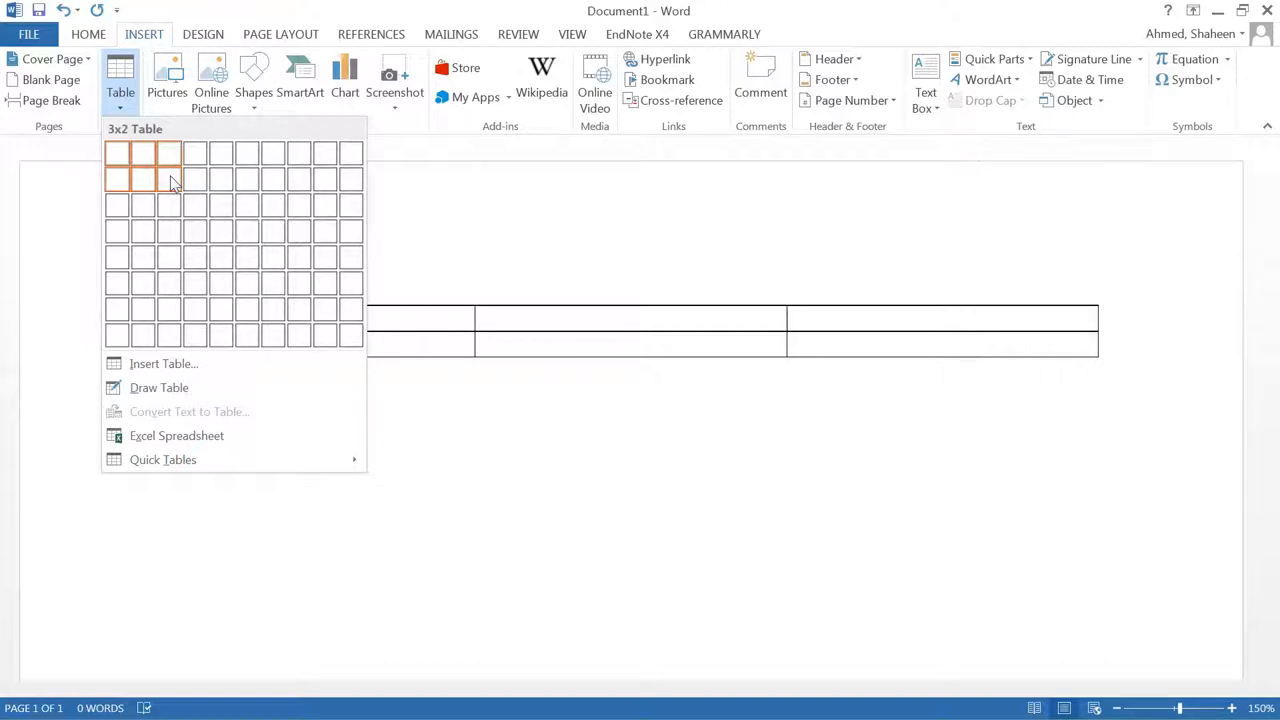
{"action": "left_click", "coordinate": [168, 178]}
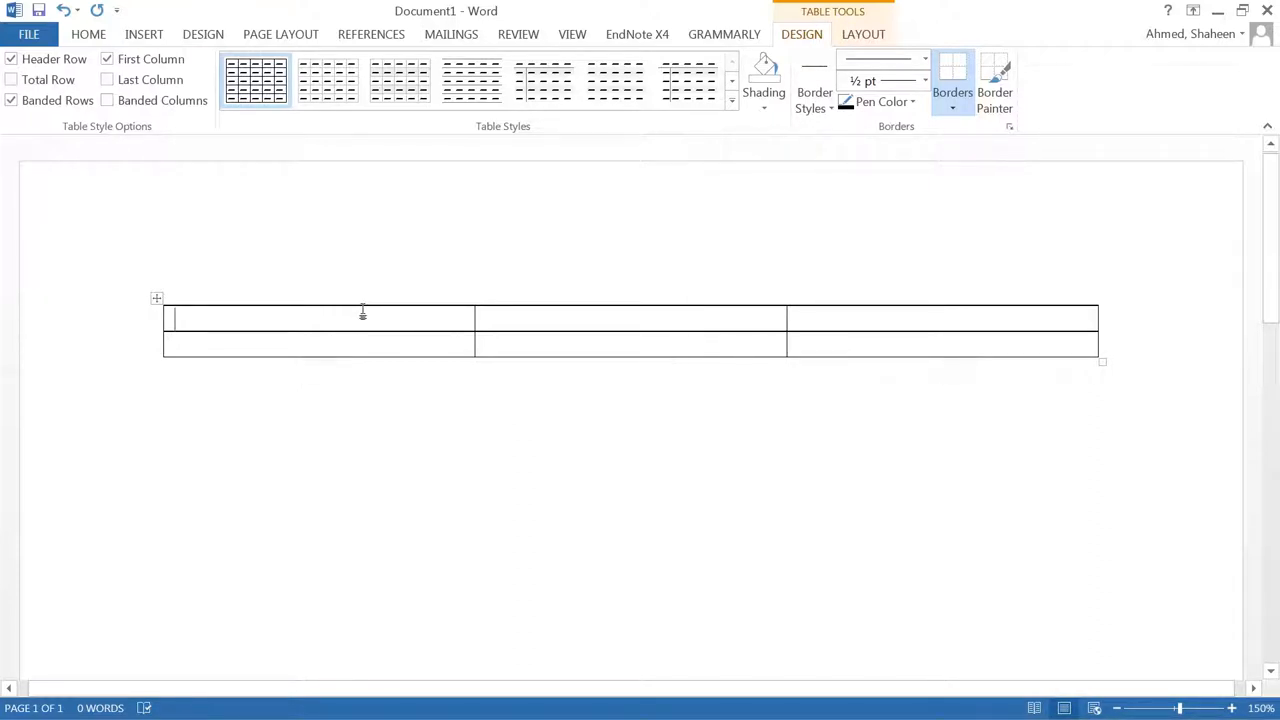
Fill the table with Cell Phone:, Email and Your Name labels.
{"action": "type", "text": "Cell P"}
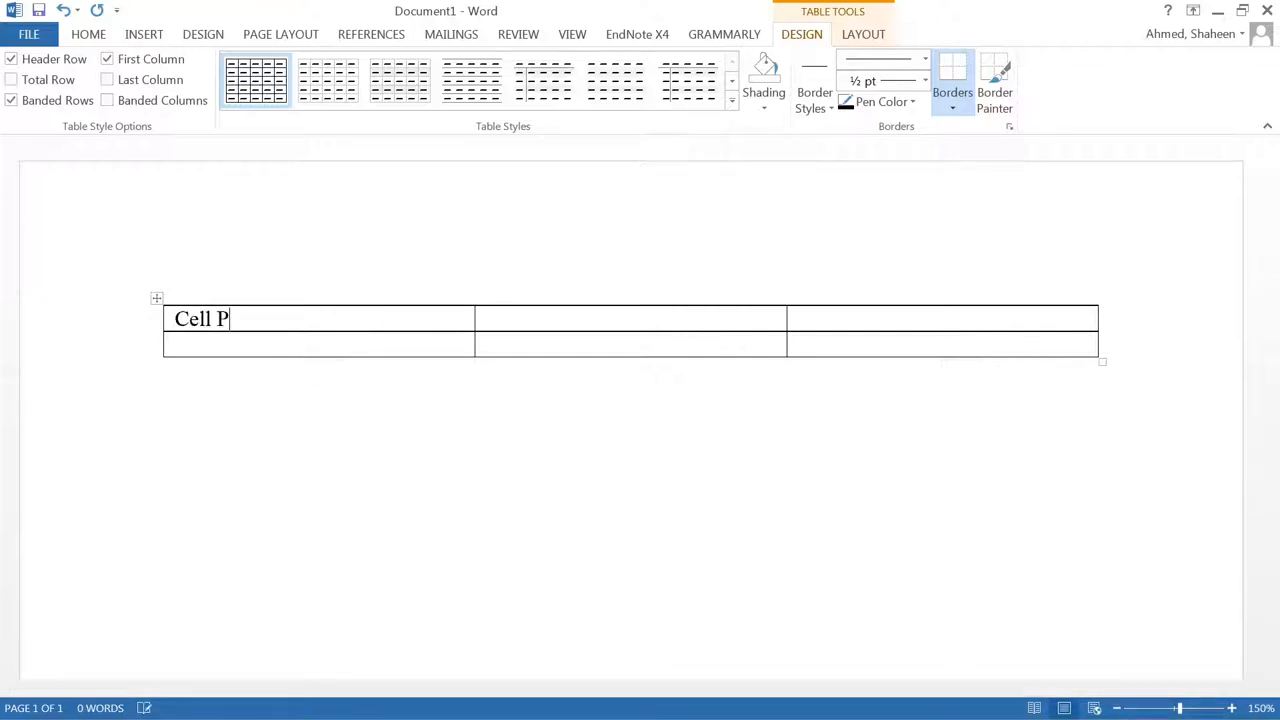
{"action": "type", "text": "hone:"}
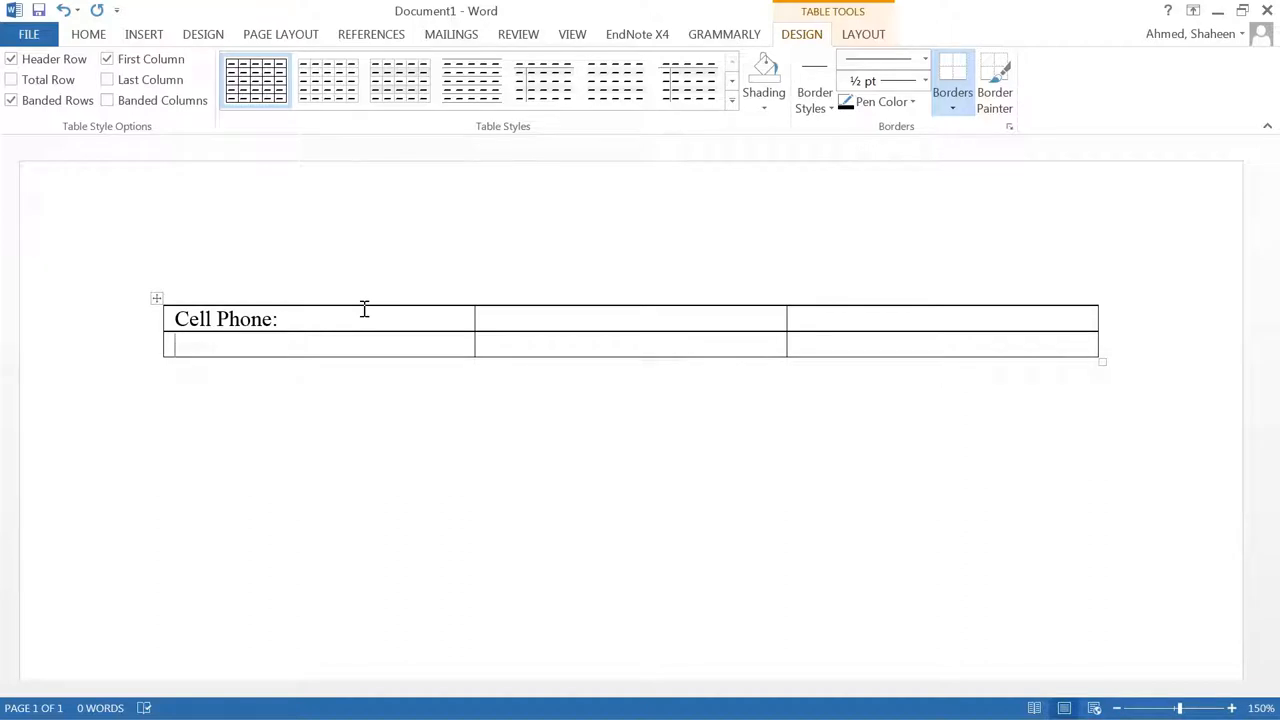
{"action": "type", "text": "Email"}
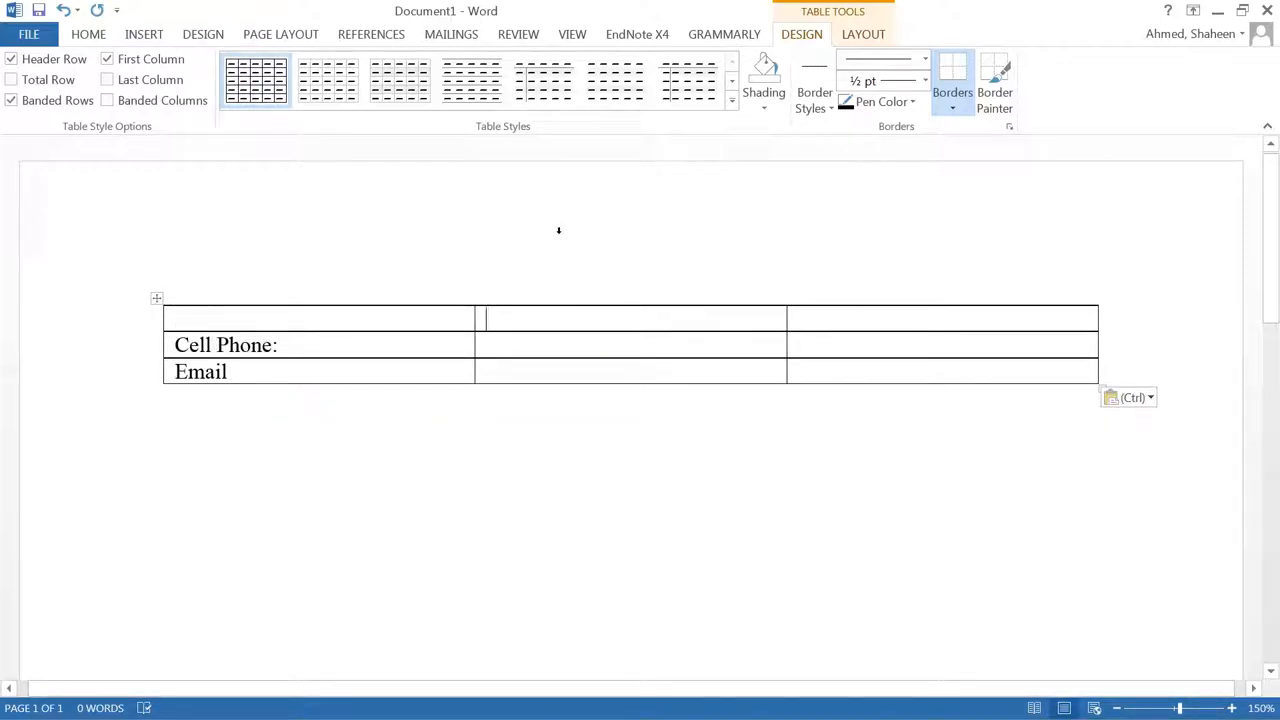
{"action": "type", "text": "Your"}
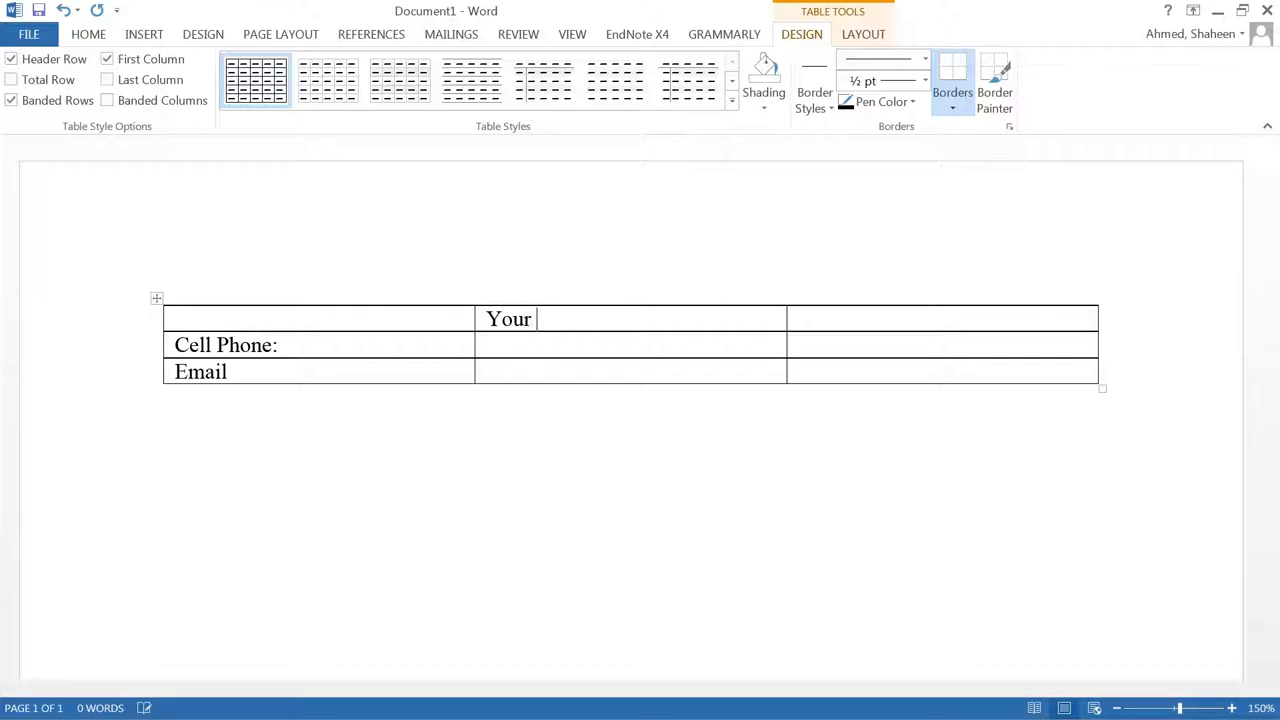
{"action": "type", "text": "Name"}
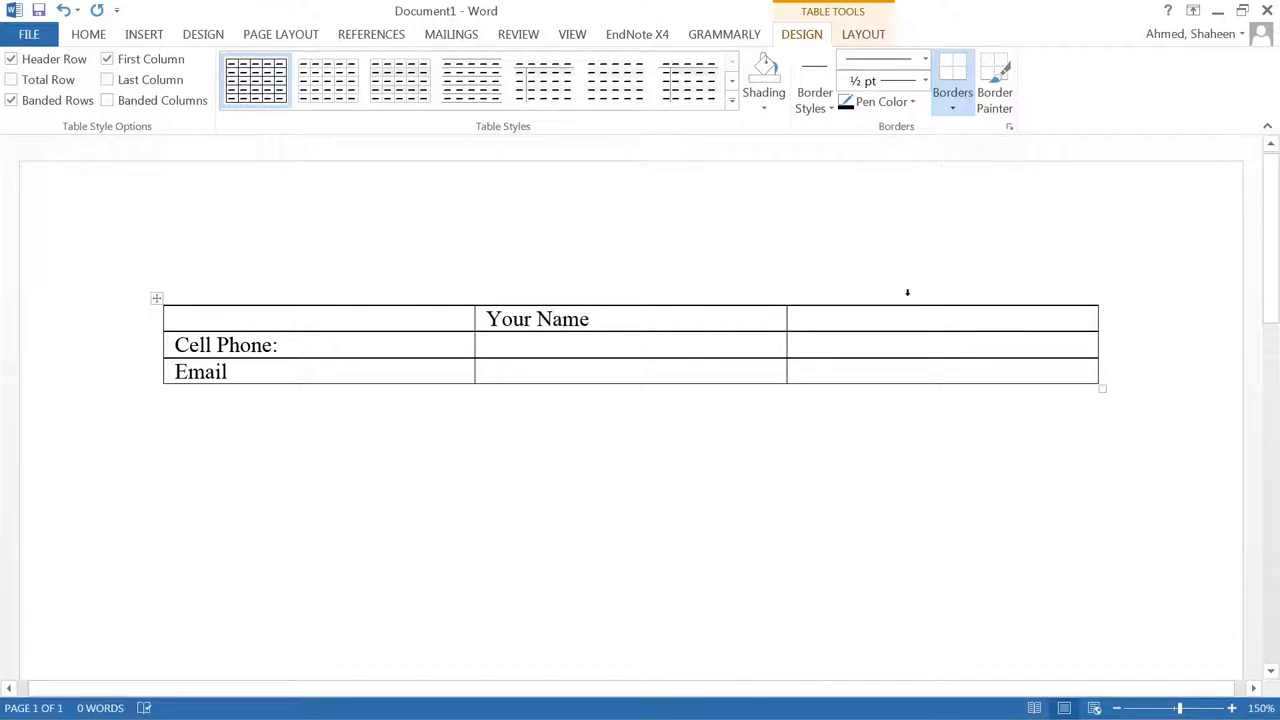
Add the street address '452 sldfjksl dr.' and 'City Name, State Name Zip'.
{"action": "type", "text": "452 sldfjksl"}
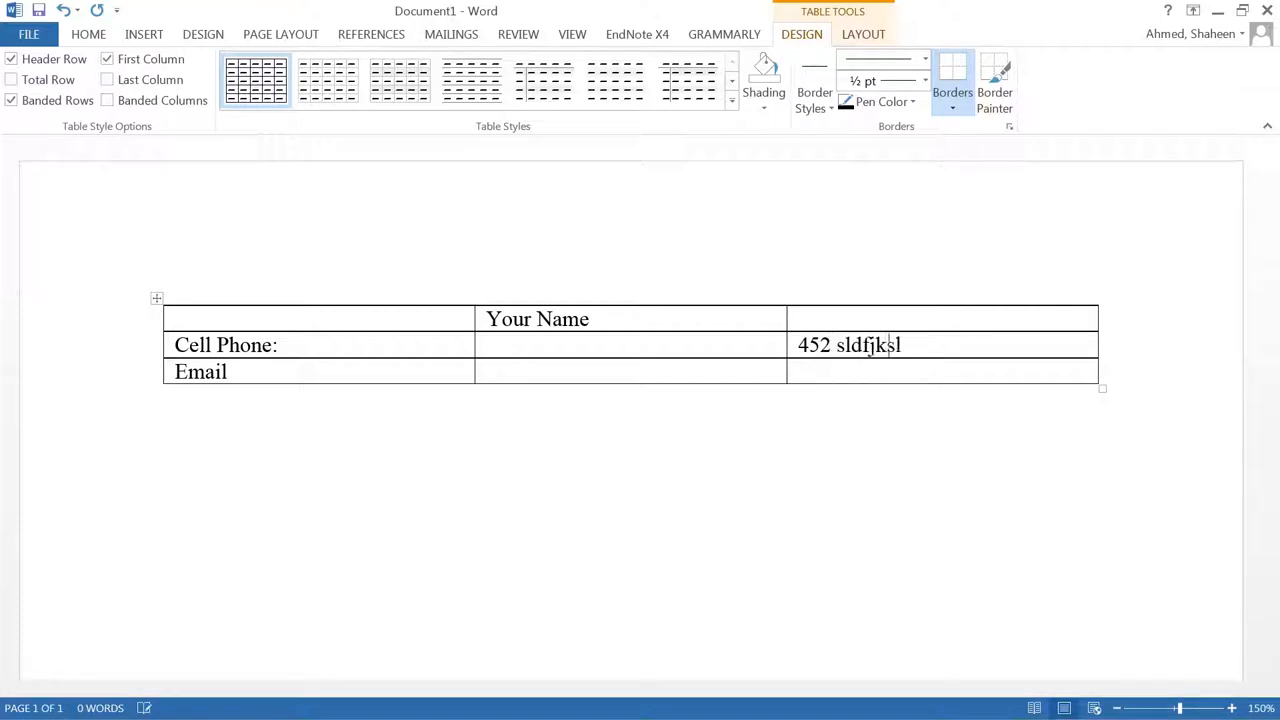
{"action": "type", "text": "dr."}
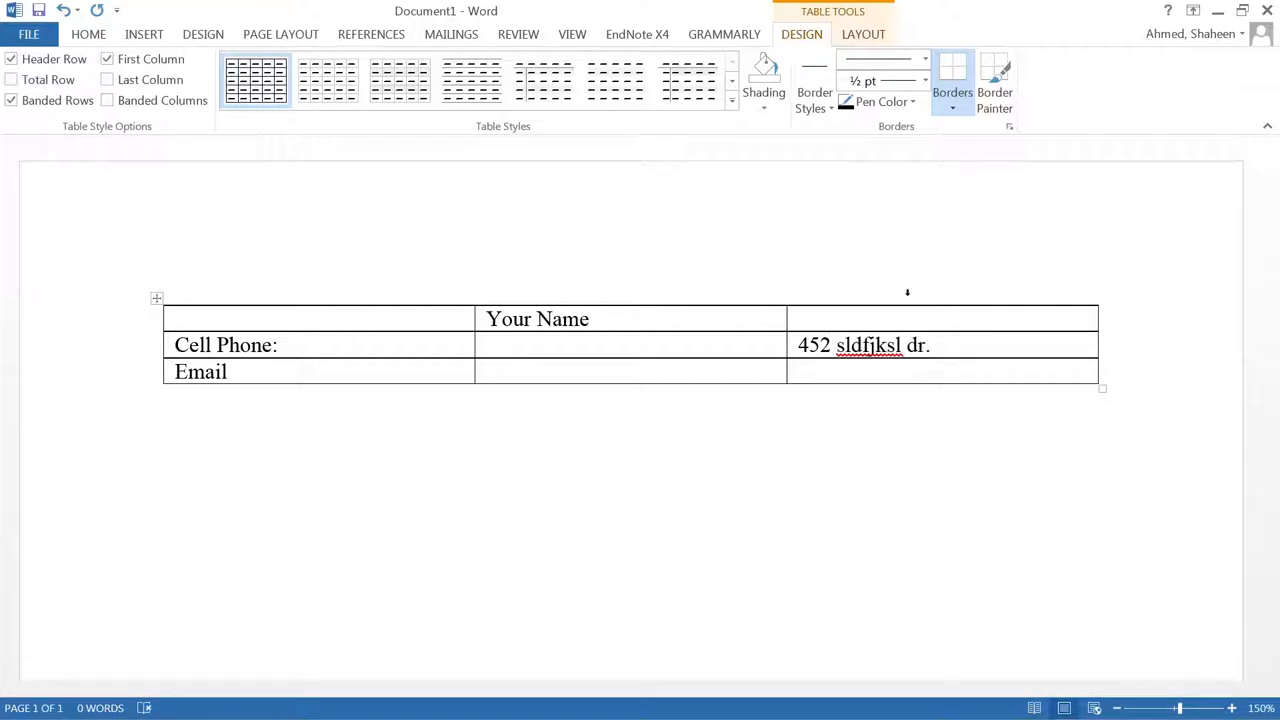
{"action": "type", "text": "City Na"}
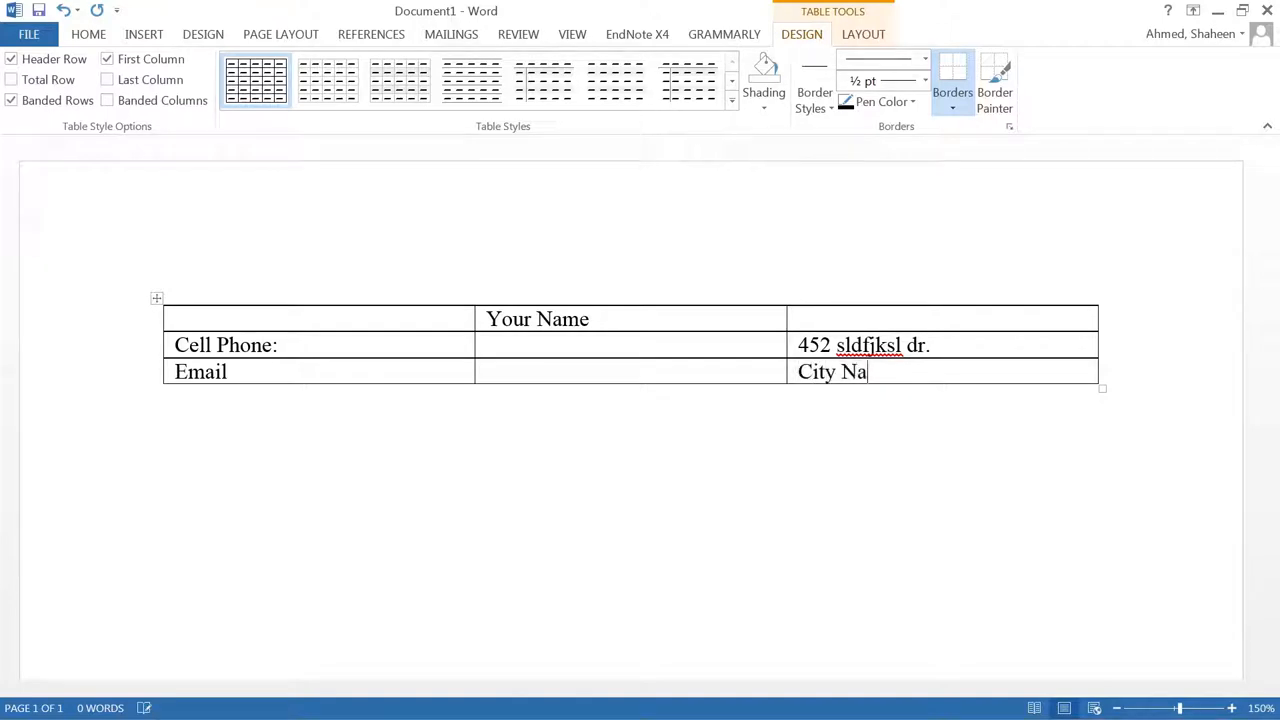
{"action": "type", "text": "me,"}
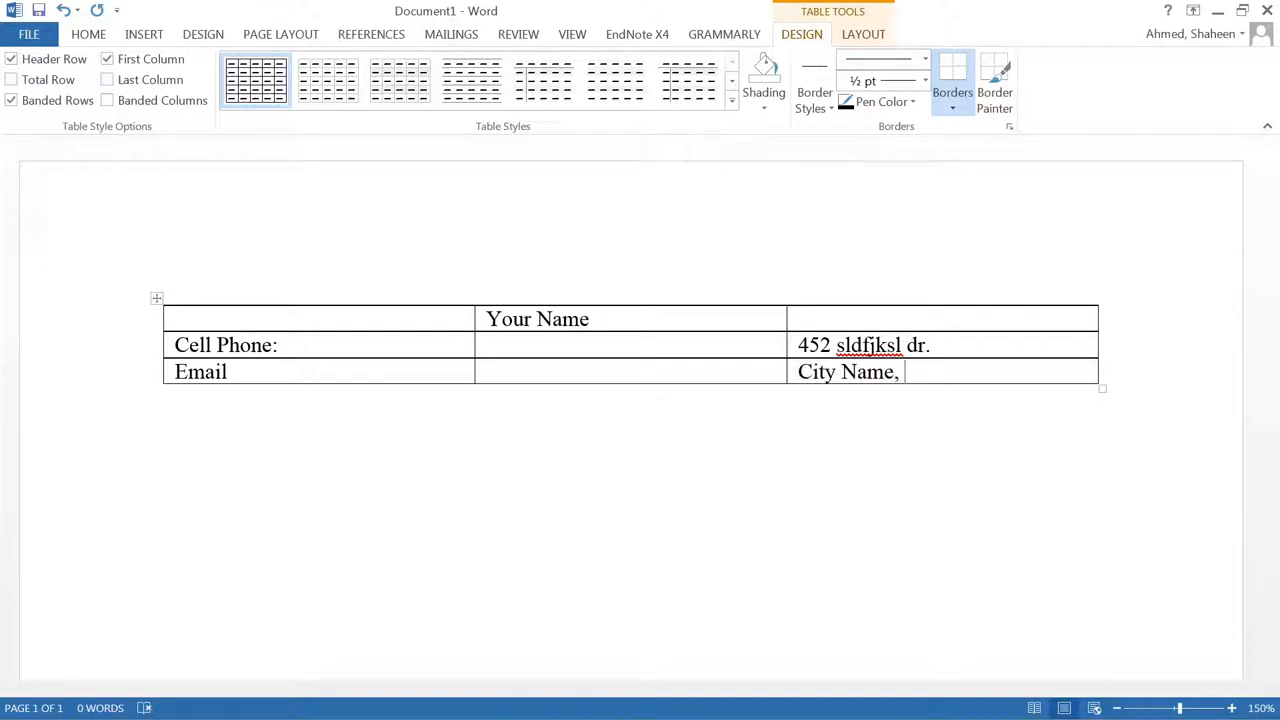
{"action": "type", "text": "Sa"}
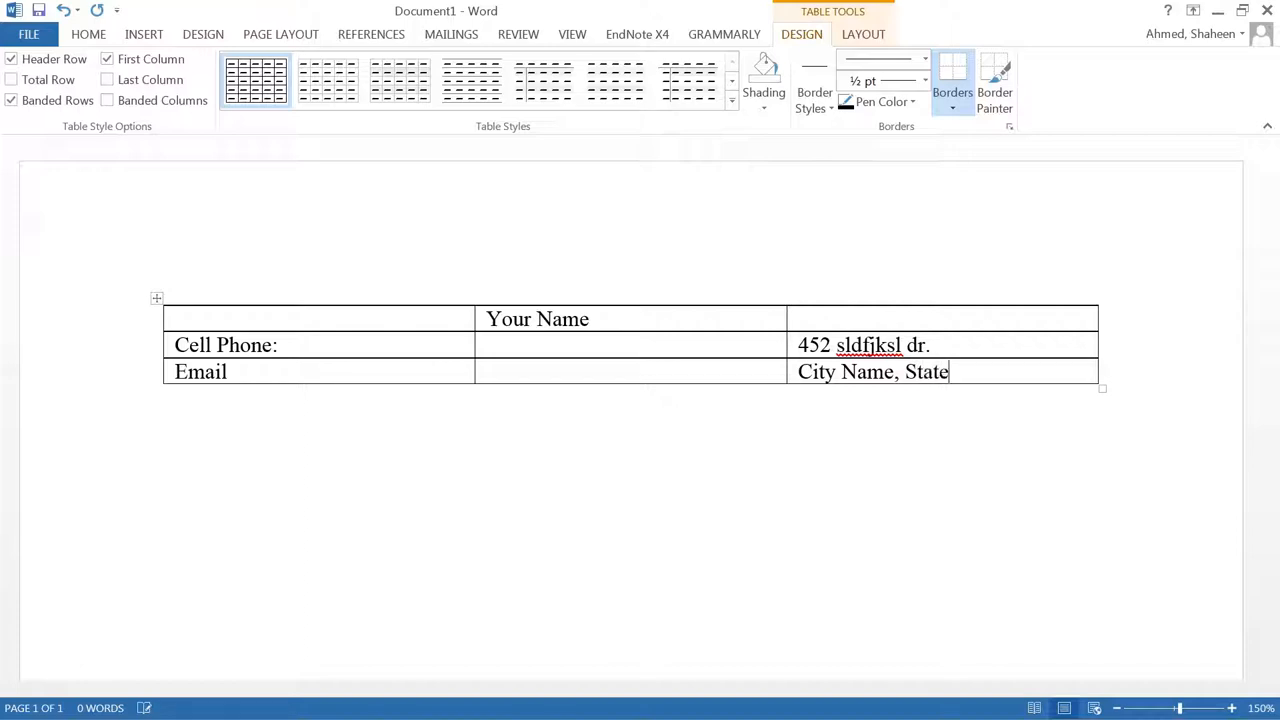
{"action": "type", "text": "Name"}
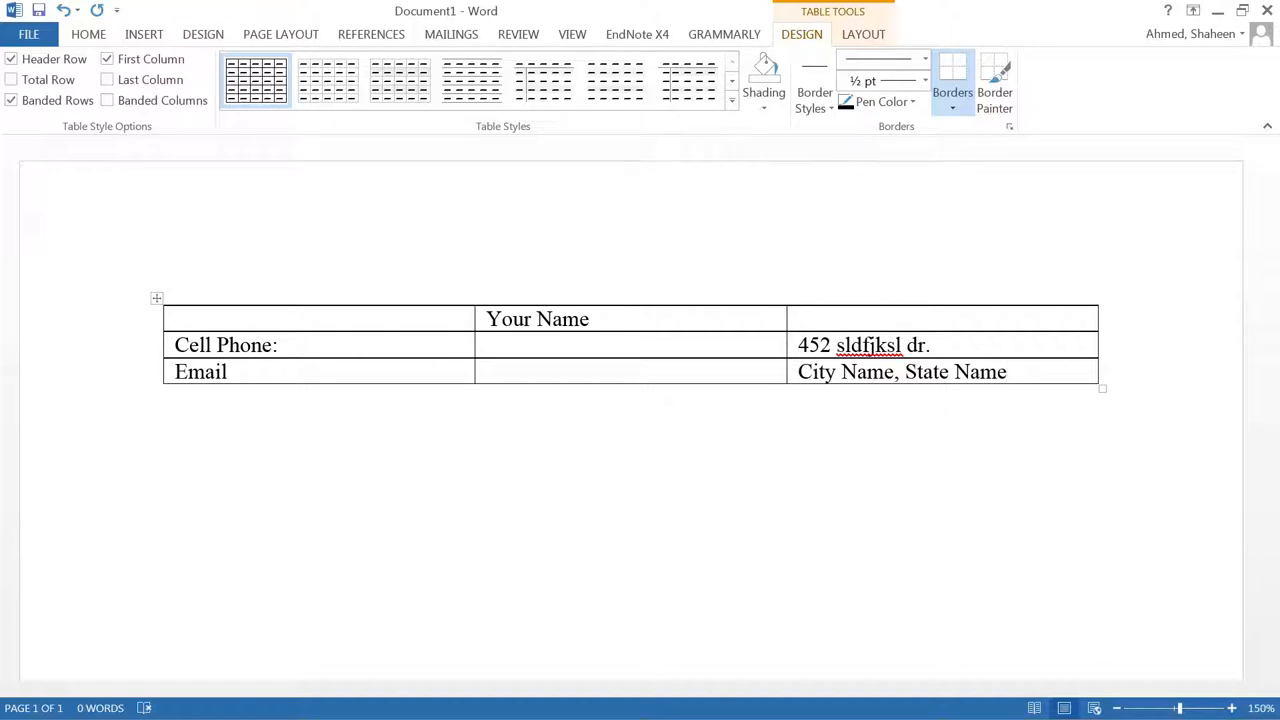
{"action": "type", "text": "Zip"}
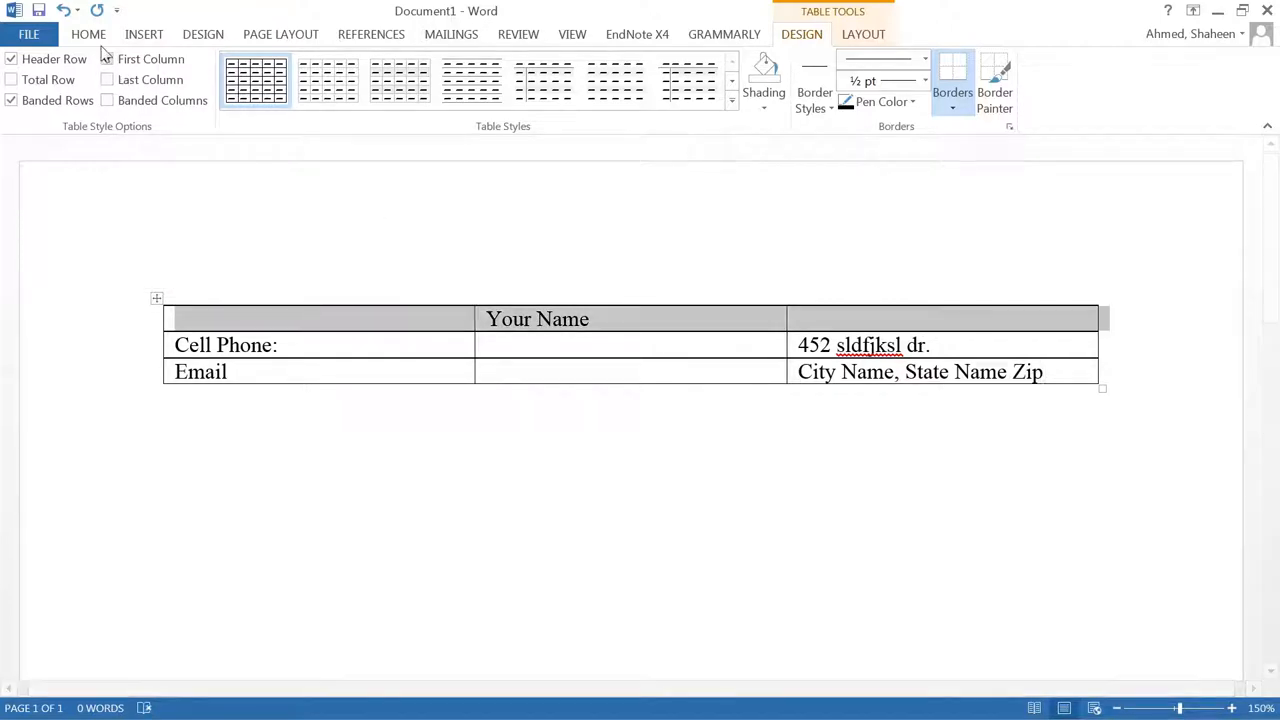
Centre Your Name across the top row at 14 pt in small caps.
{"action": "right_click", "coordinate": [630, 318]}
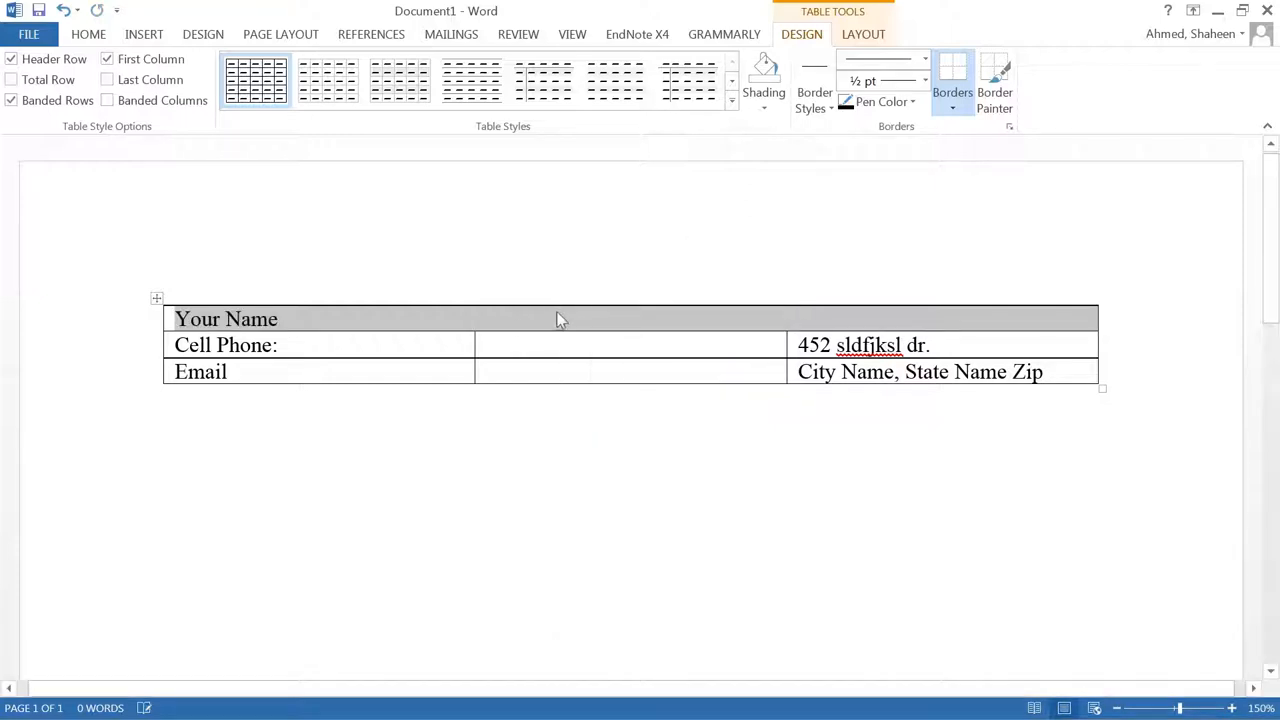
{"action": "left_click", "coordinate": [88, 34]}
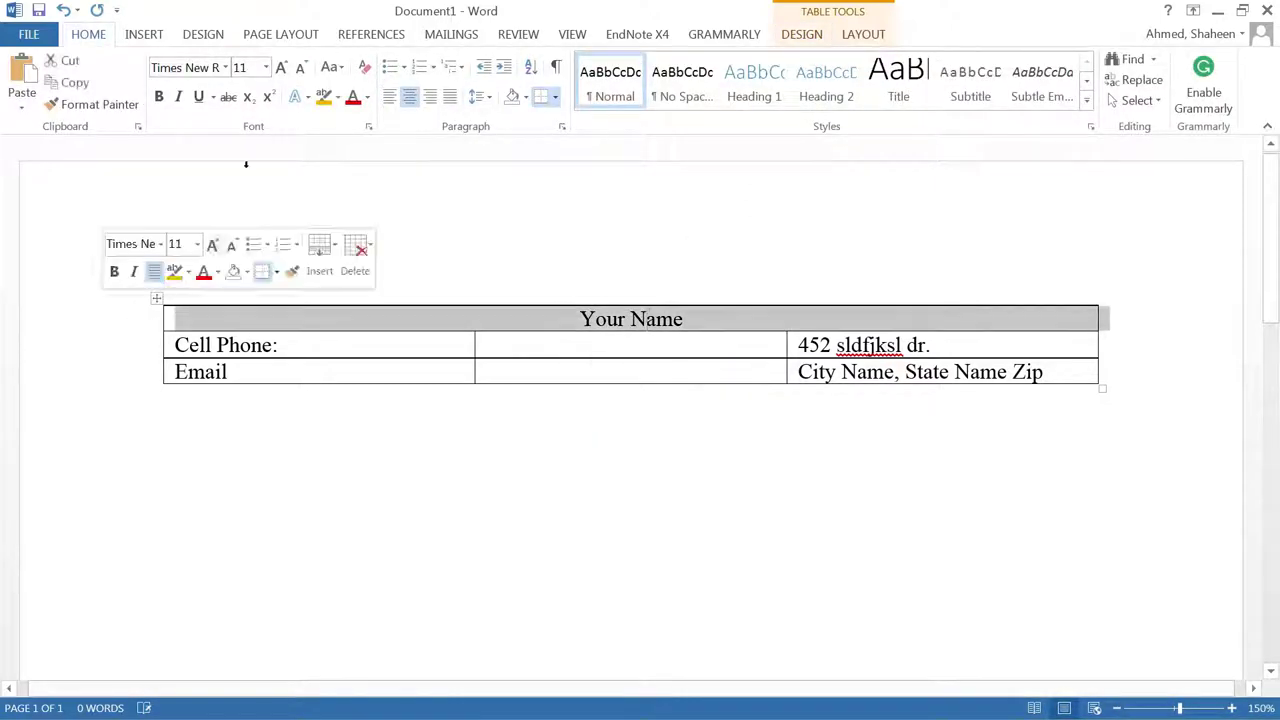
{"action": "left_click", "coordinate": [264, 68]}
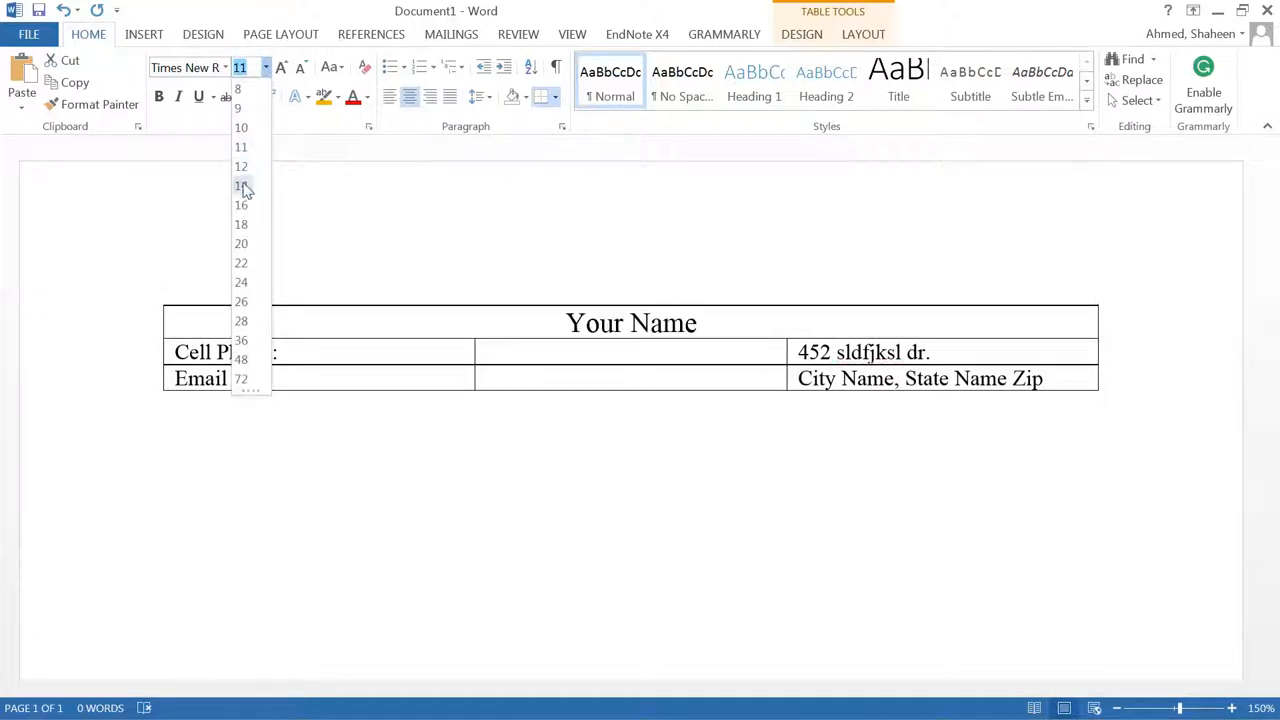
{"action": "left_click", "coordinate": [240, 184]}
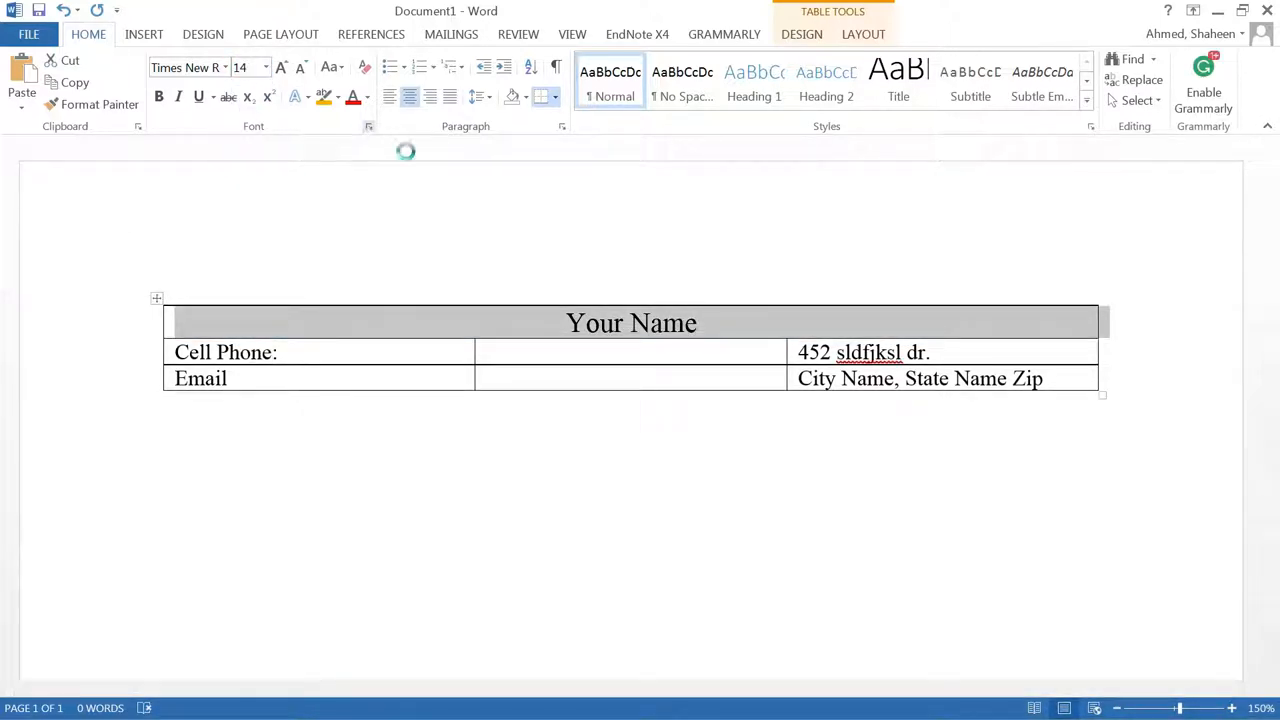
{"action": "left_click", "coordinate": [368, 126]}
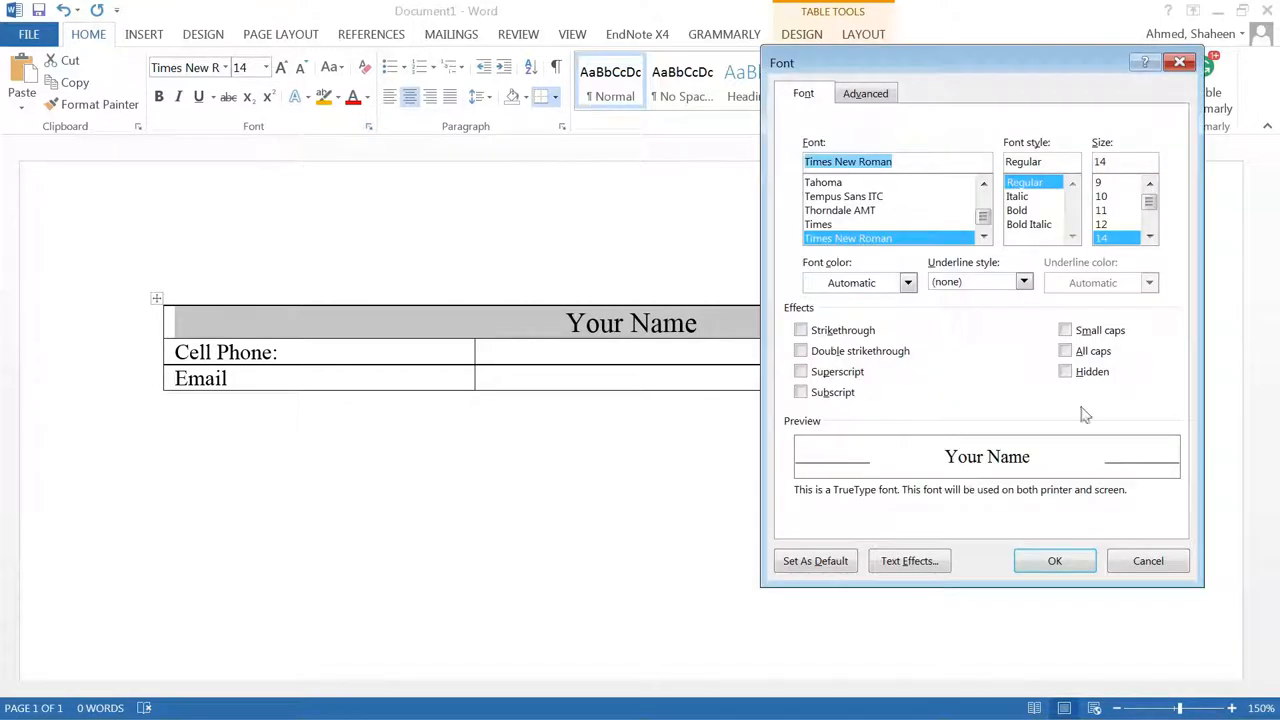
{"action": "left_click", "coordinate": [1064, 330]}
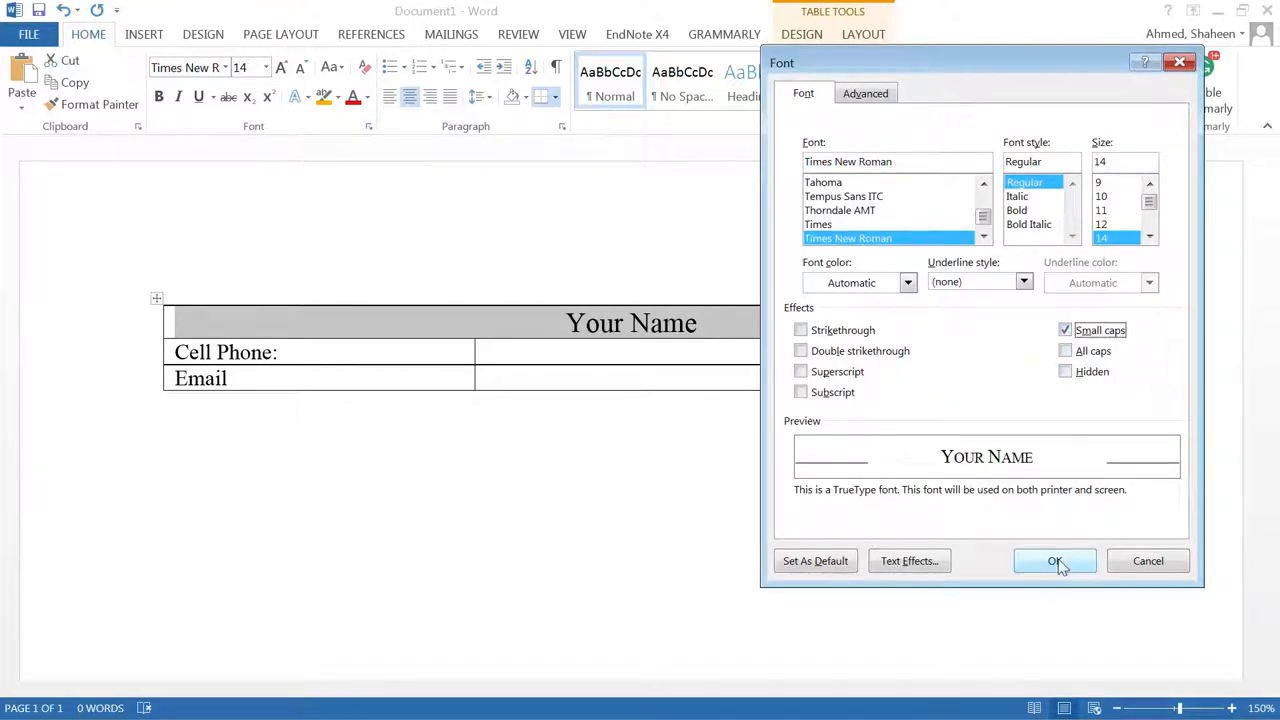
{"action": "left_click", "coordinate": [1054, 560]}
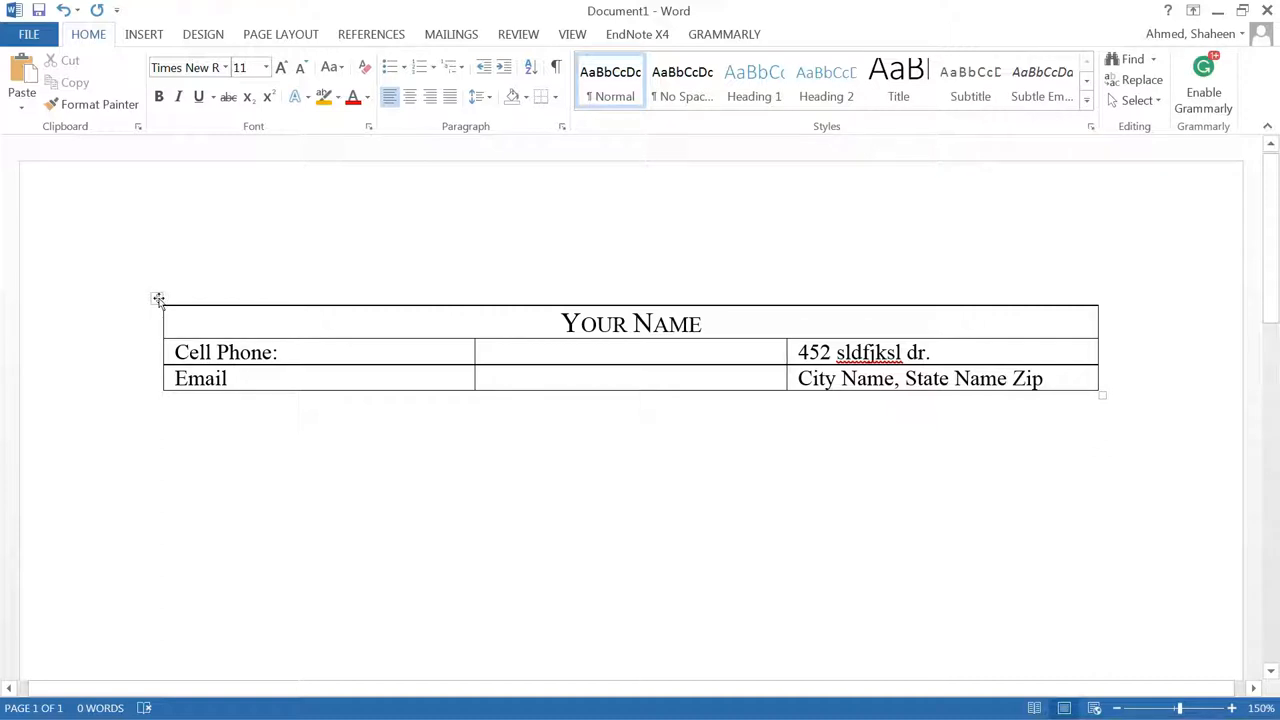
Set the contact table's left cell margin to zero in Table Properties.
{"action": "left_click", "coordinate": [156, 300]}
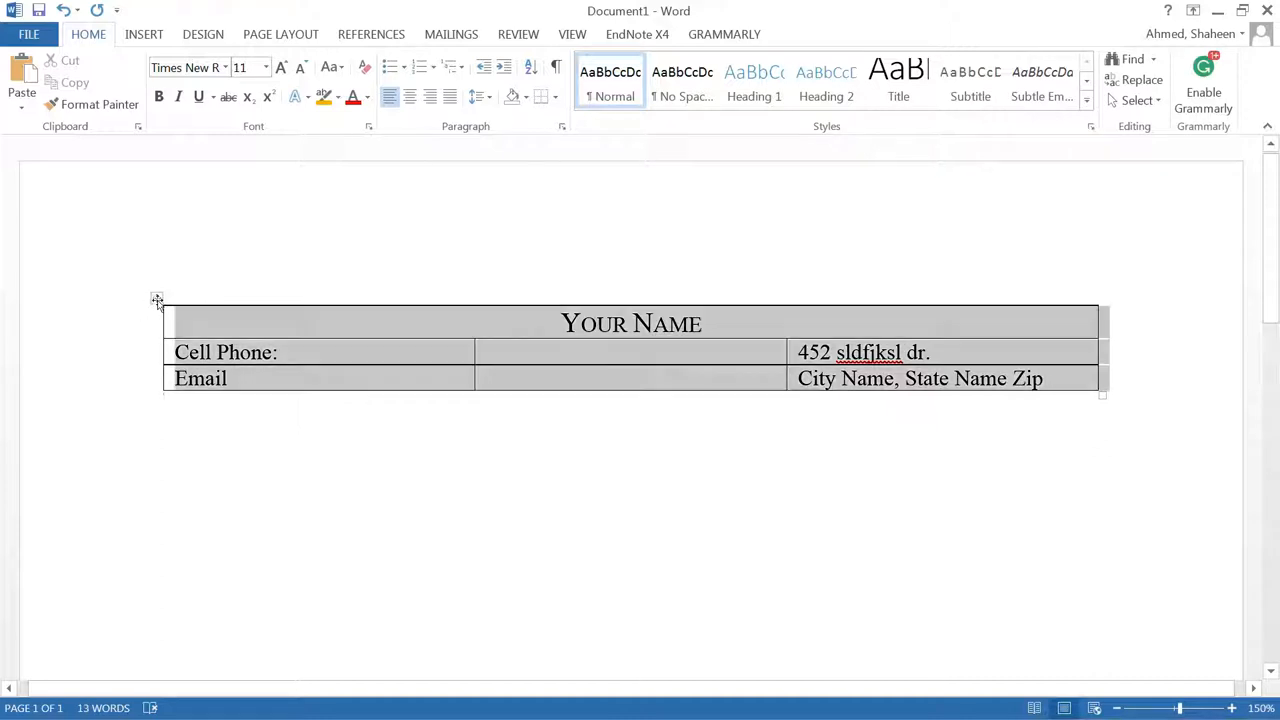
{"action": "right_click", "coordinate": [156, 300]}
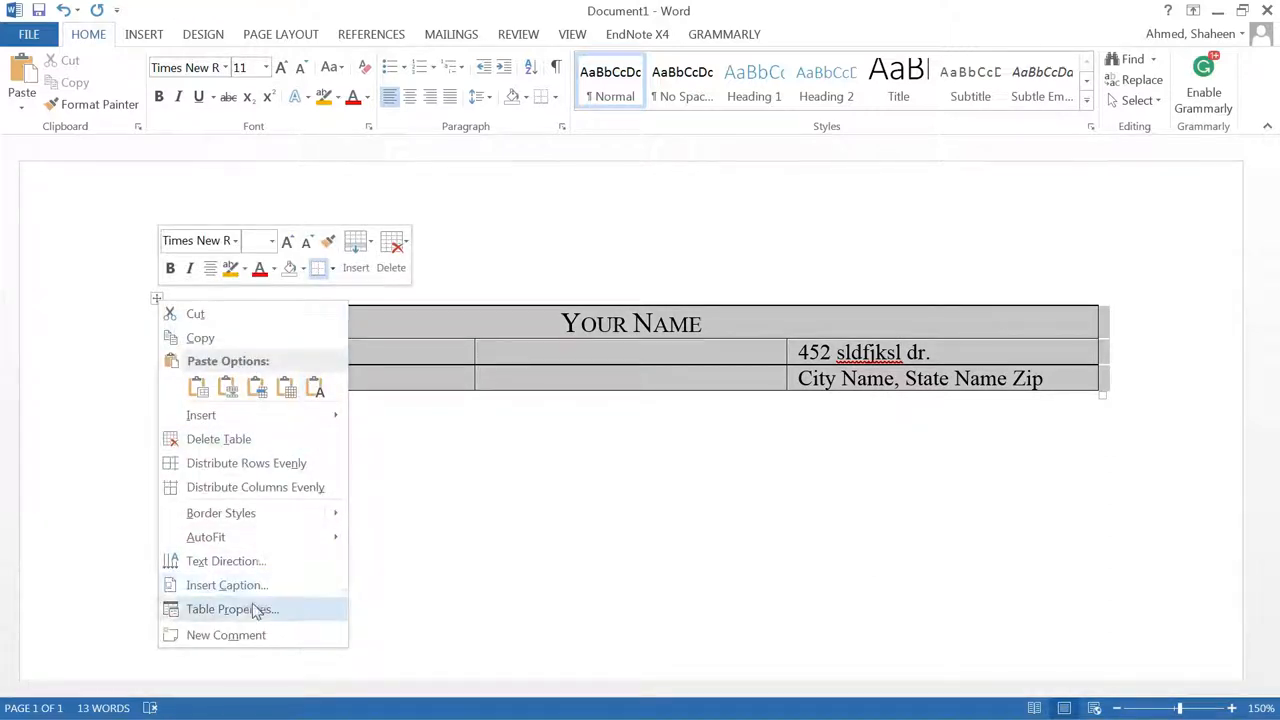
{"action": "left_click", "coordinate": [232, 608]}
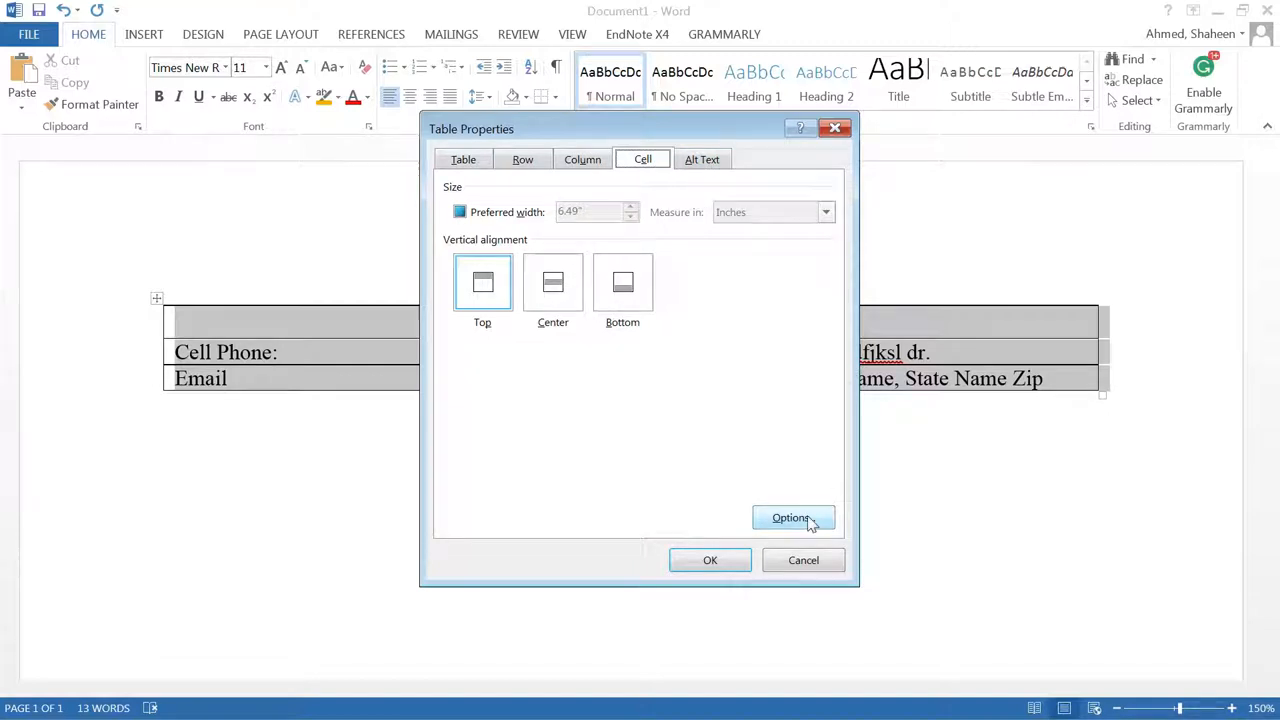
{"action": "left_click", "coordinate": [792, 516]}
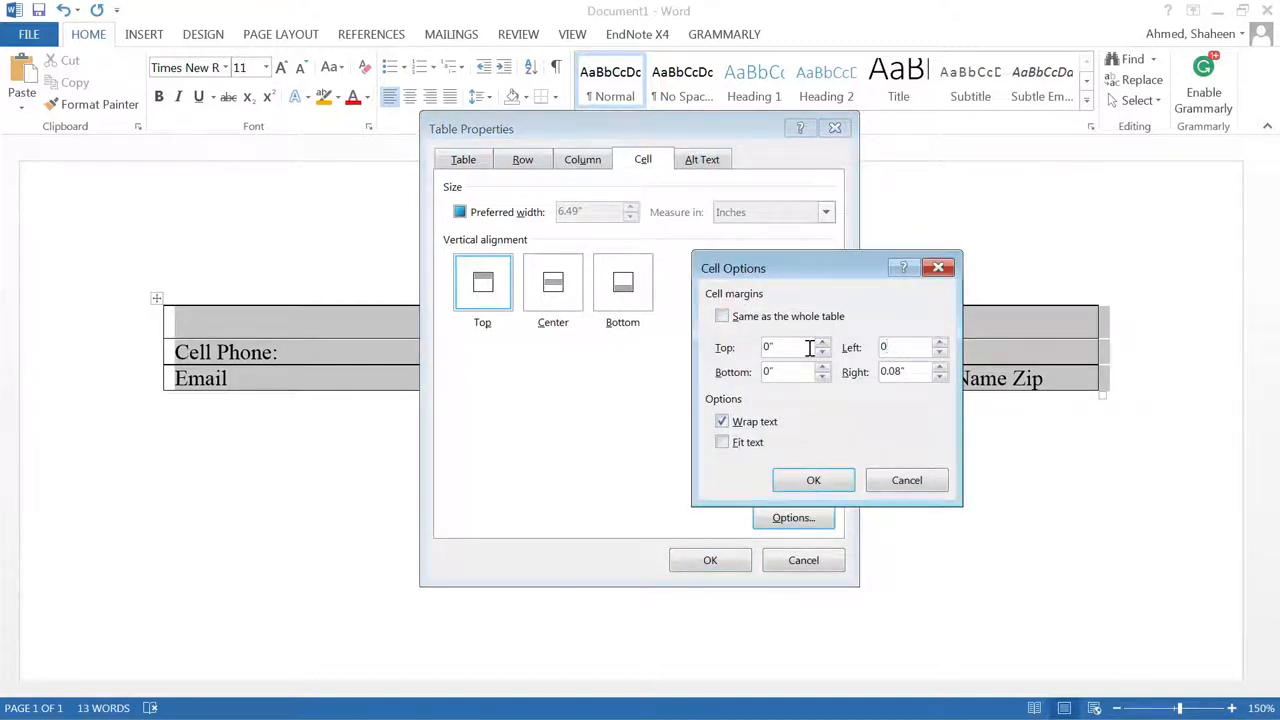
{"action": "triple_click", "coordinate": [892, 370]}
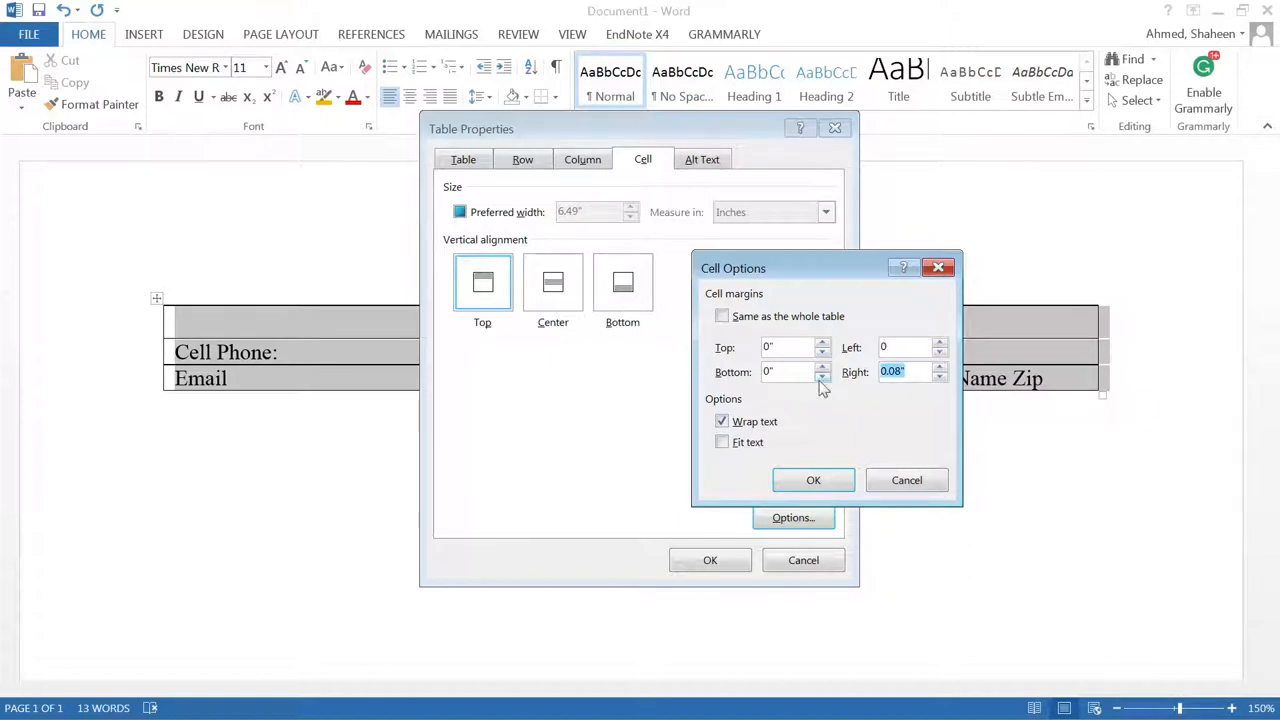
{"action": "left_click", "coordinate": [812, 480]}
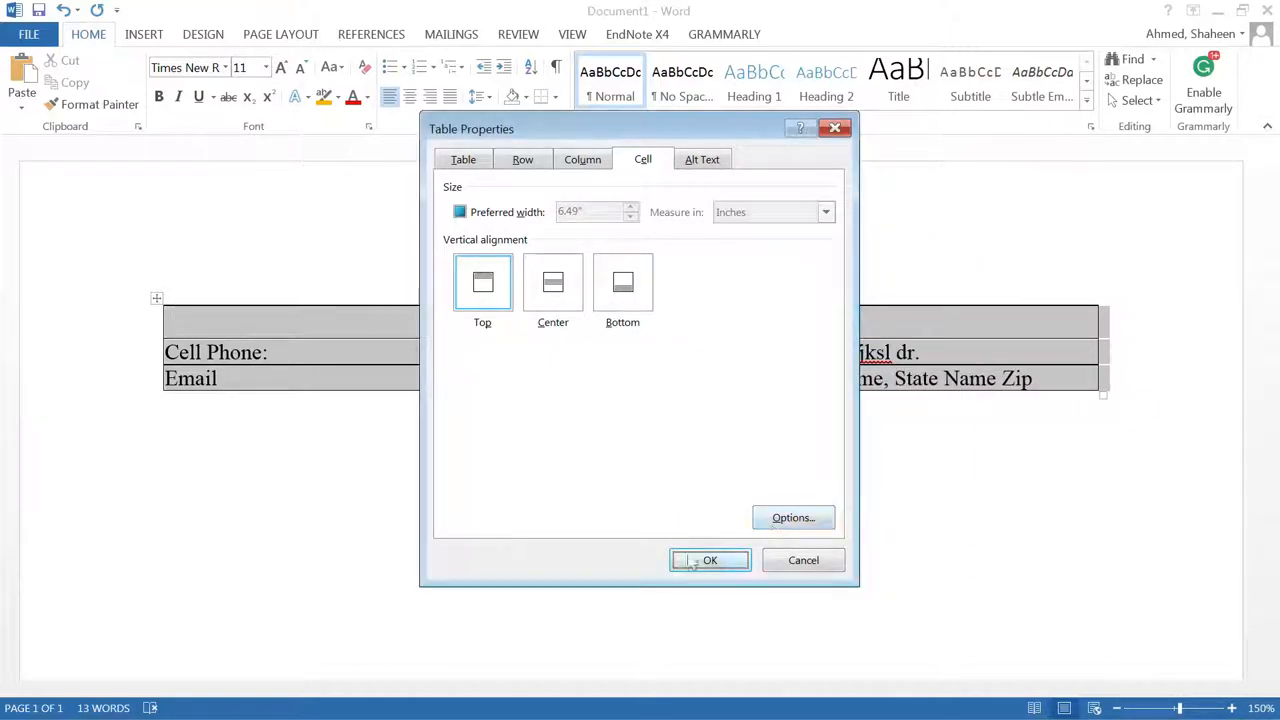
Confirm the table properties and deselect the contact table.
{"action": "left_click", "coordinate": [710, 560]}
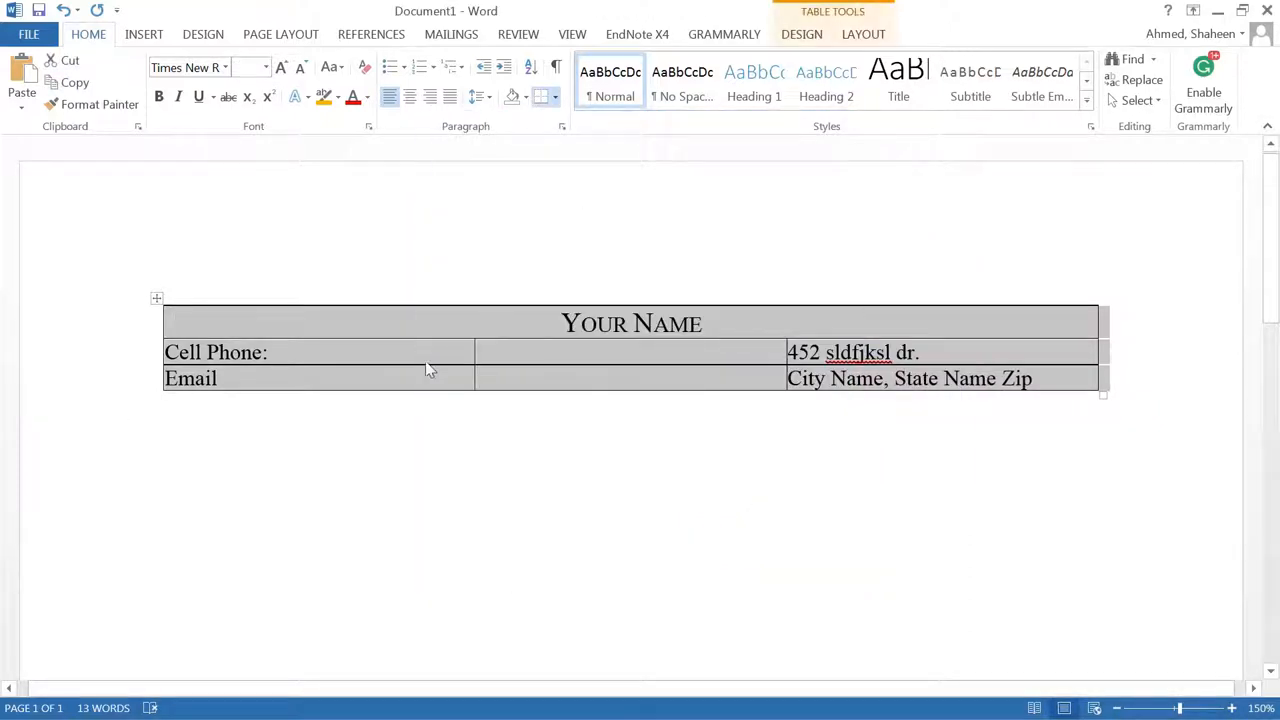
{"action": "left_click", "coordinate": [200, 404]}
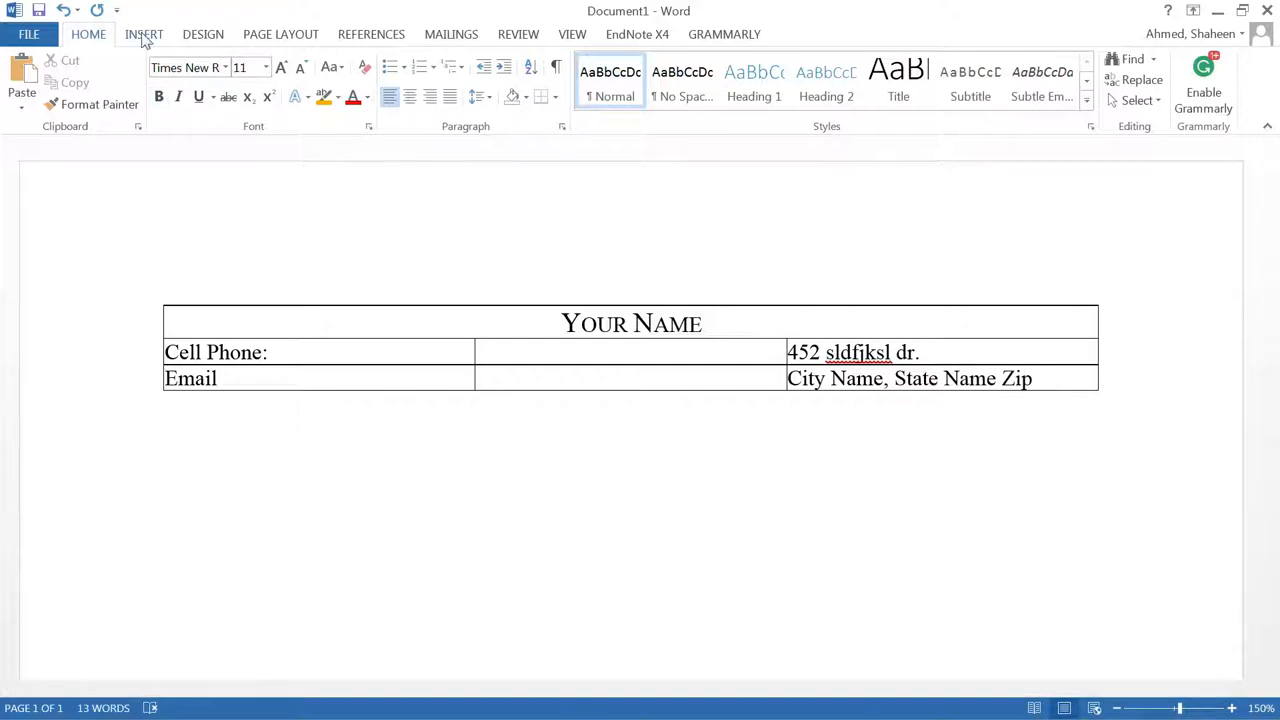
Insert a two-column, seven-row table with Core competencies in its first cell.
{"action": "left_click", "coordinate": [144, 34]}
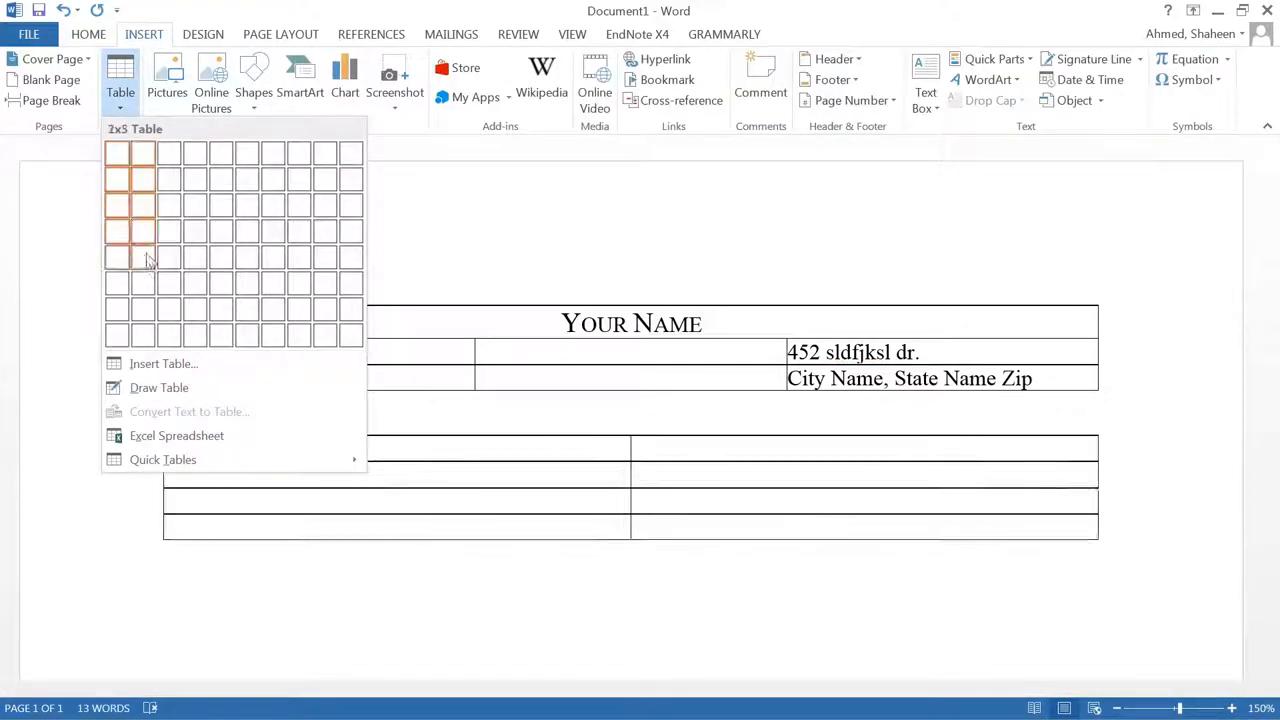
{"action": "mouse_move", "coordinate": [144, 308]}
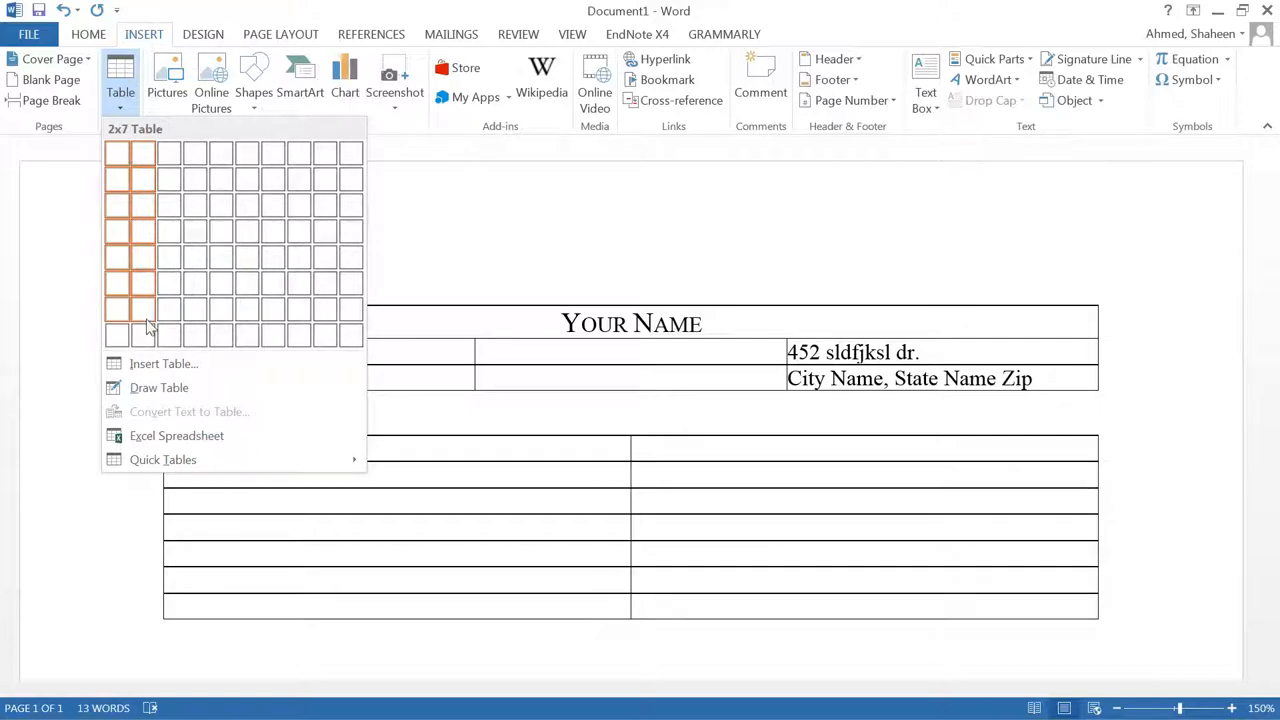
{"action": "left_click", "coordinate": [144, 310]}
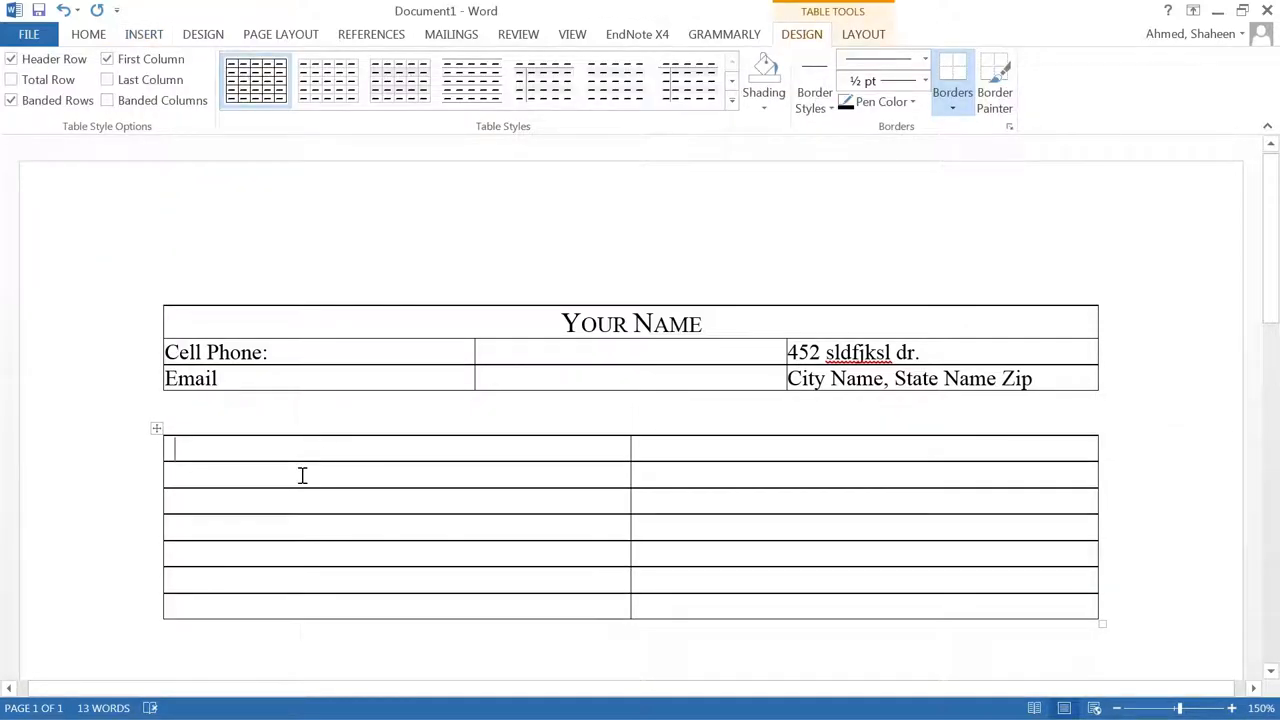
{"action": "type", "text": "C"}
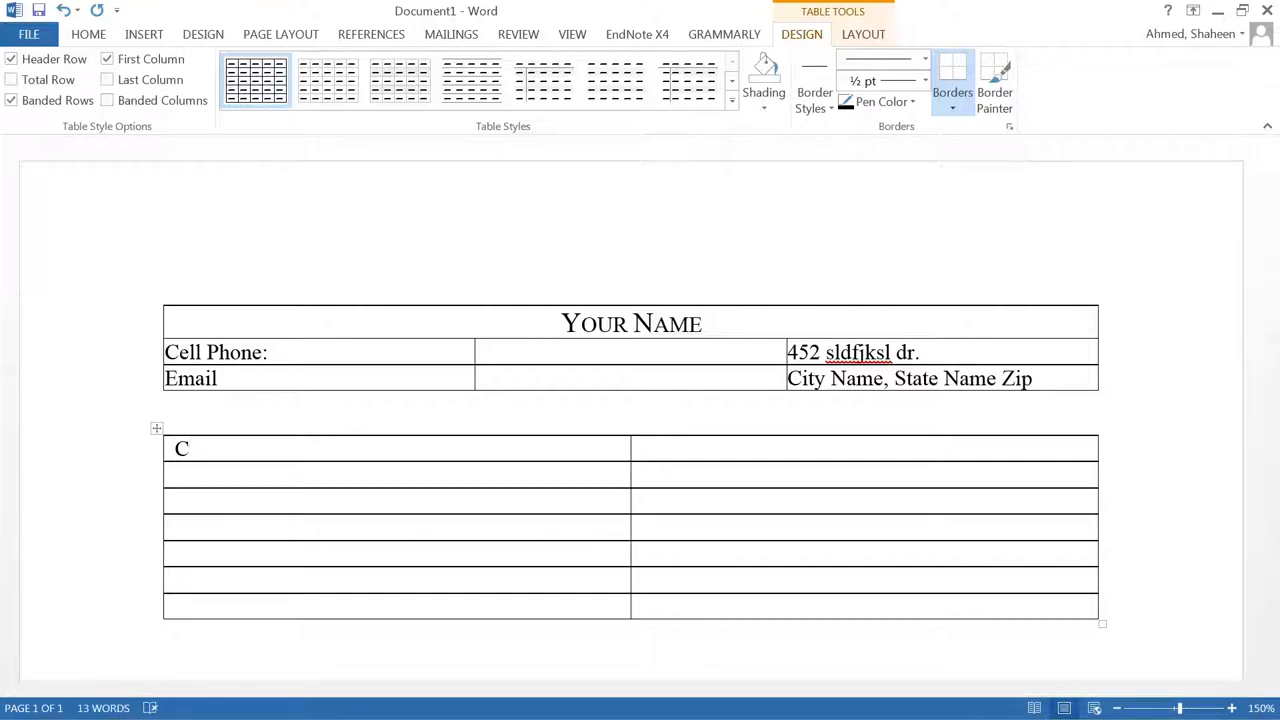
{"action": "type", "text": "ore co"}
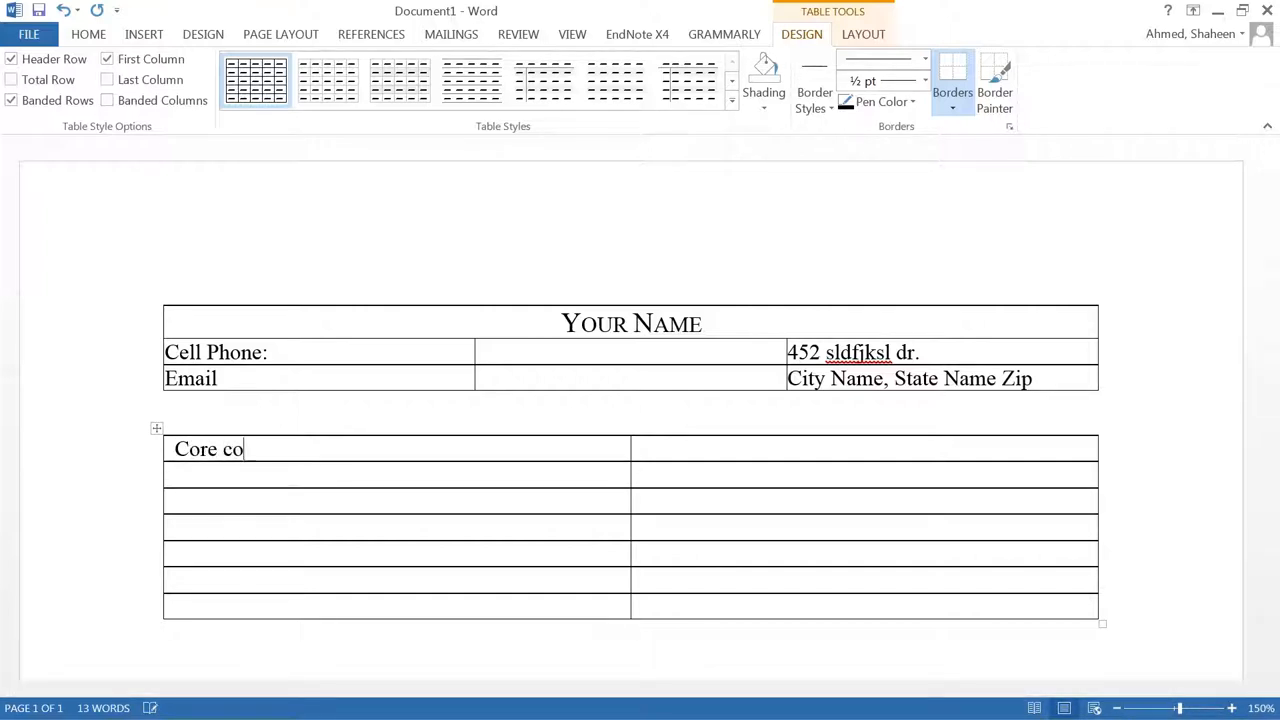
{"action": "type", "text": "mpet"}
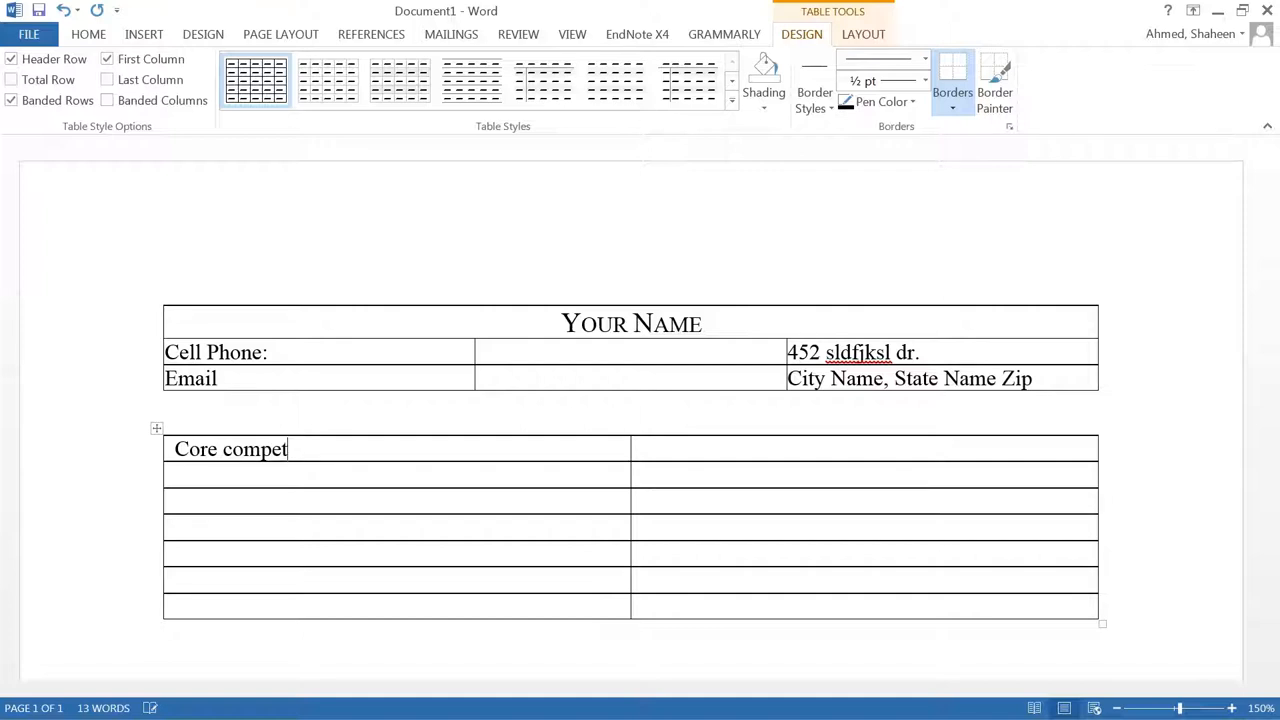
{"action": "type", "text": "encies"}
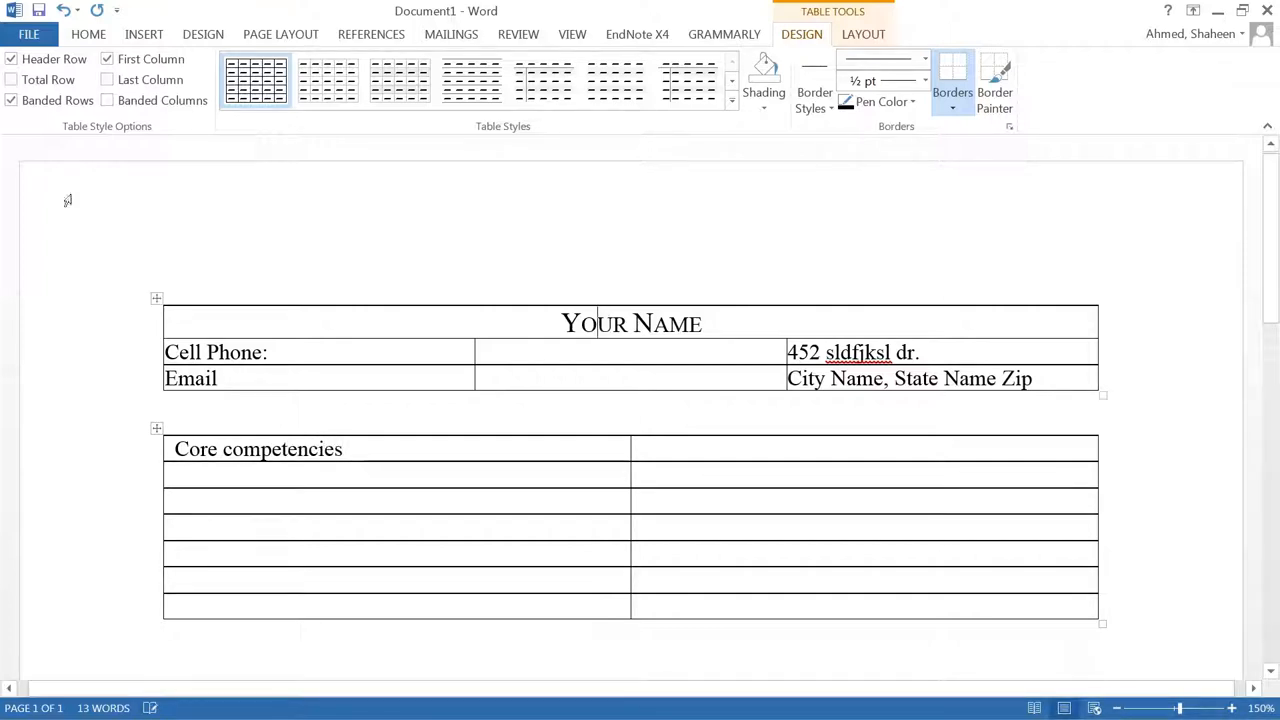
Narrow the dates column and head it Month -Year in the name's small-caps style.
{"action": "left_click", "coordinate": [88, 32]}
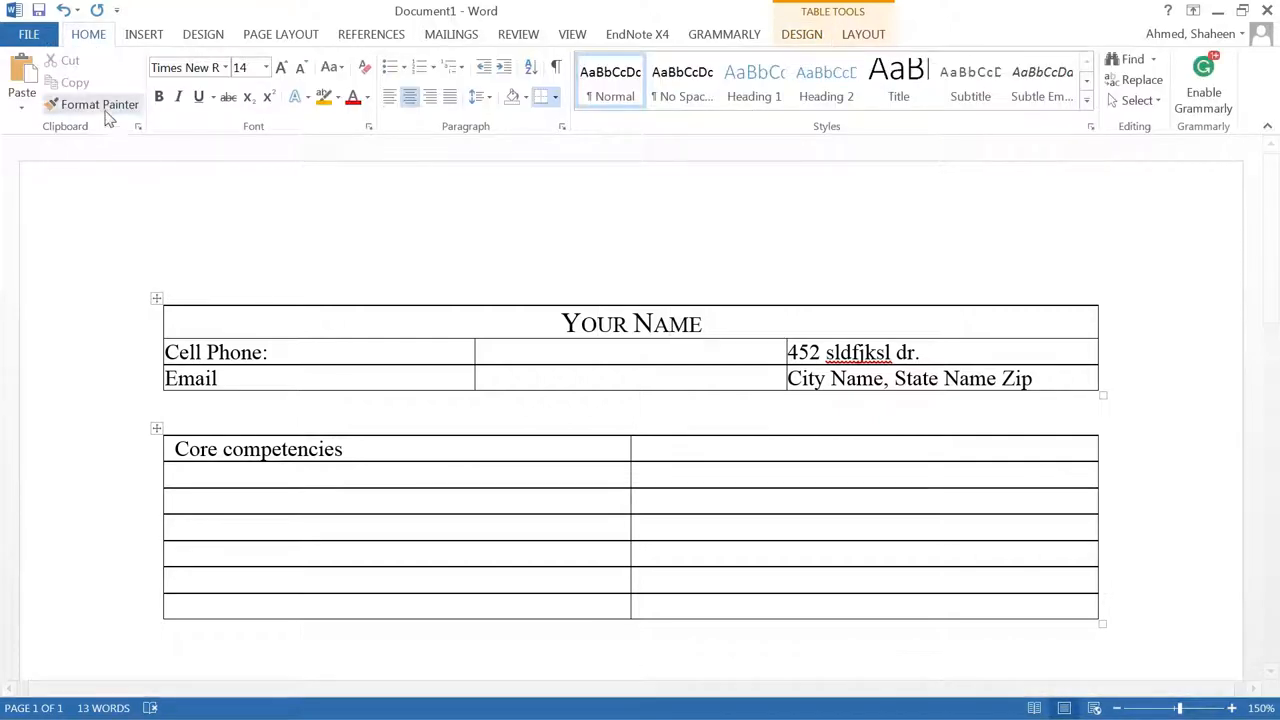
{"action": "left_click", "coordinate": [98, 104]}
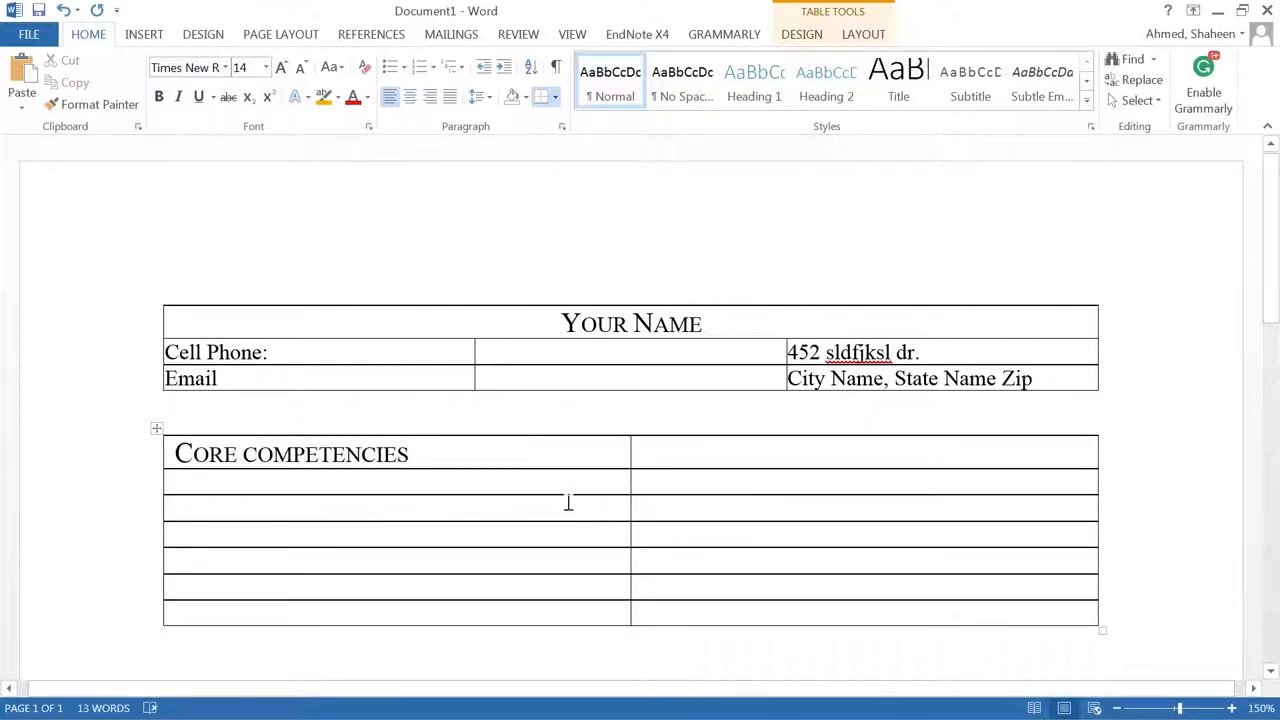
{"action": "left_click_drag", "start_coordinate": [630, 500], "coordinate": [836, 516]}
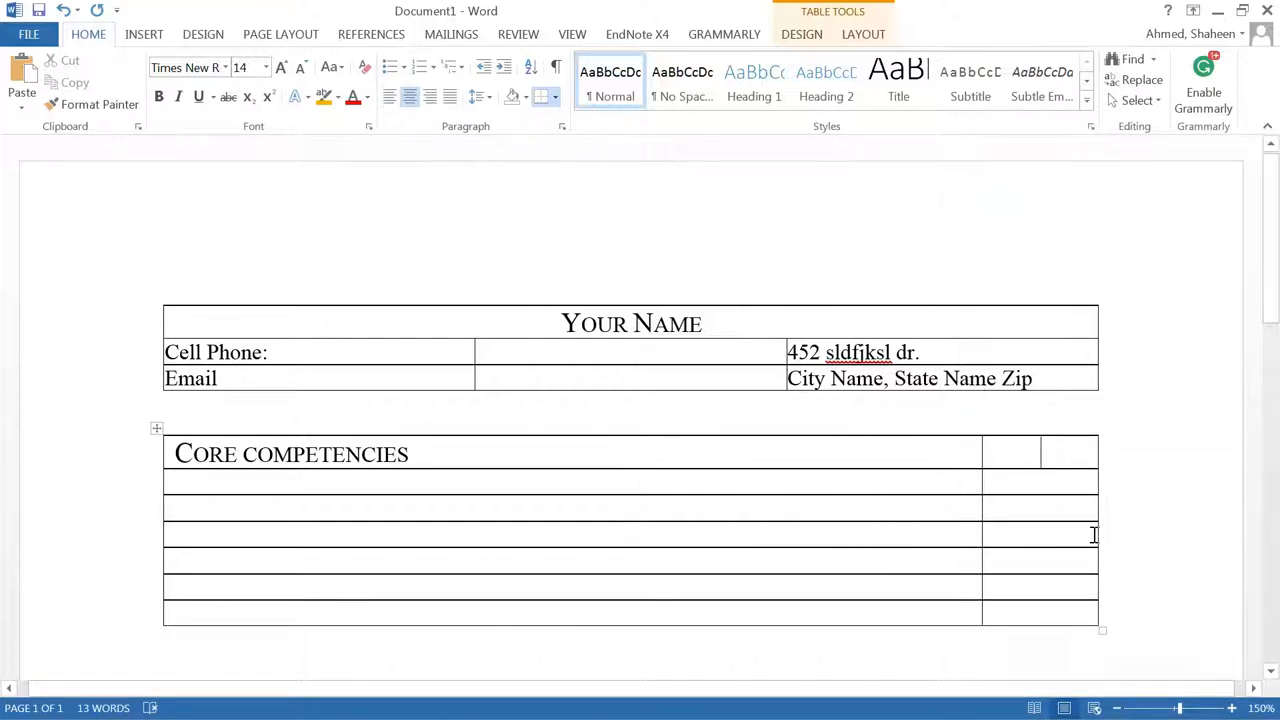
{"action": "type", "text": "Mo"}
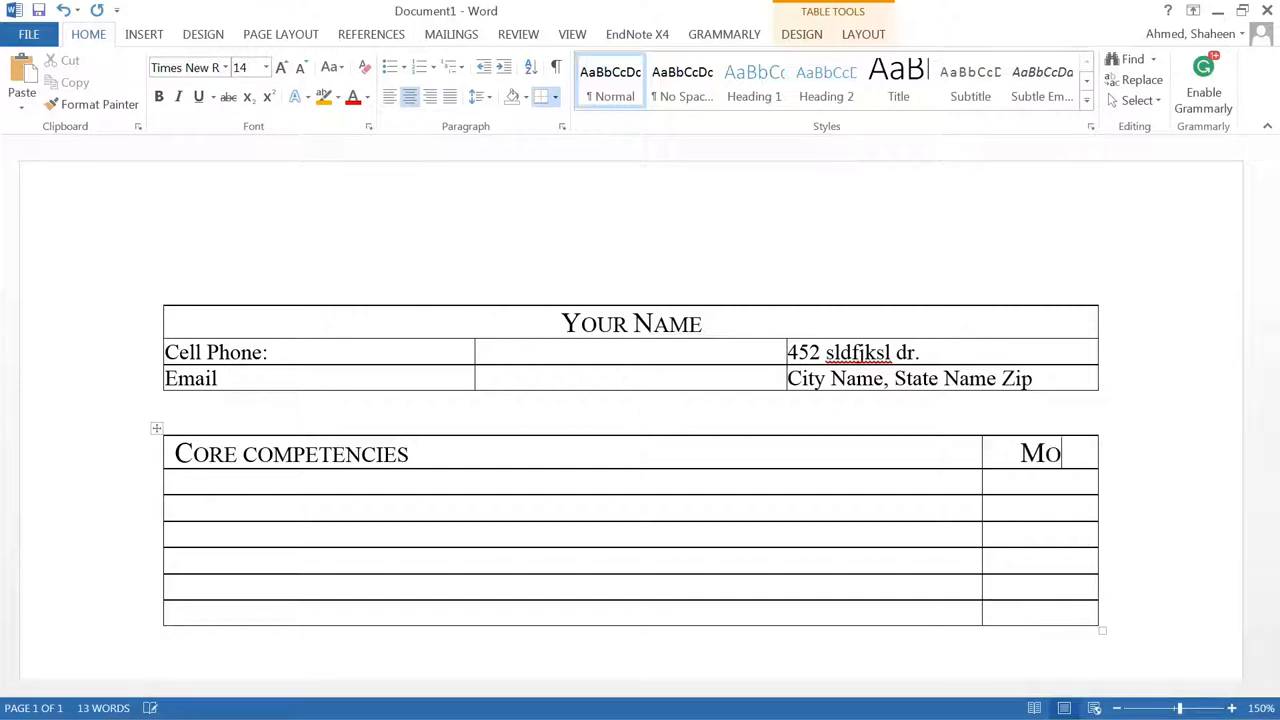
{"action": "type", "text": "nth"}
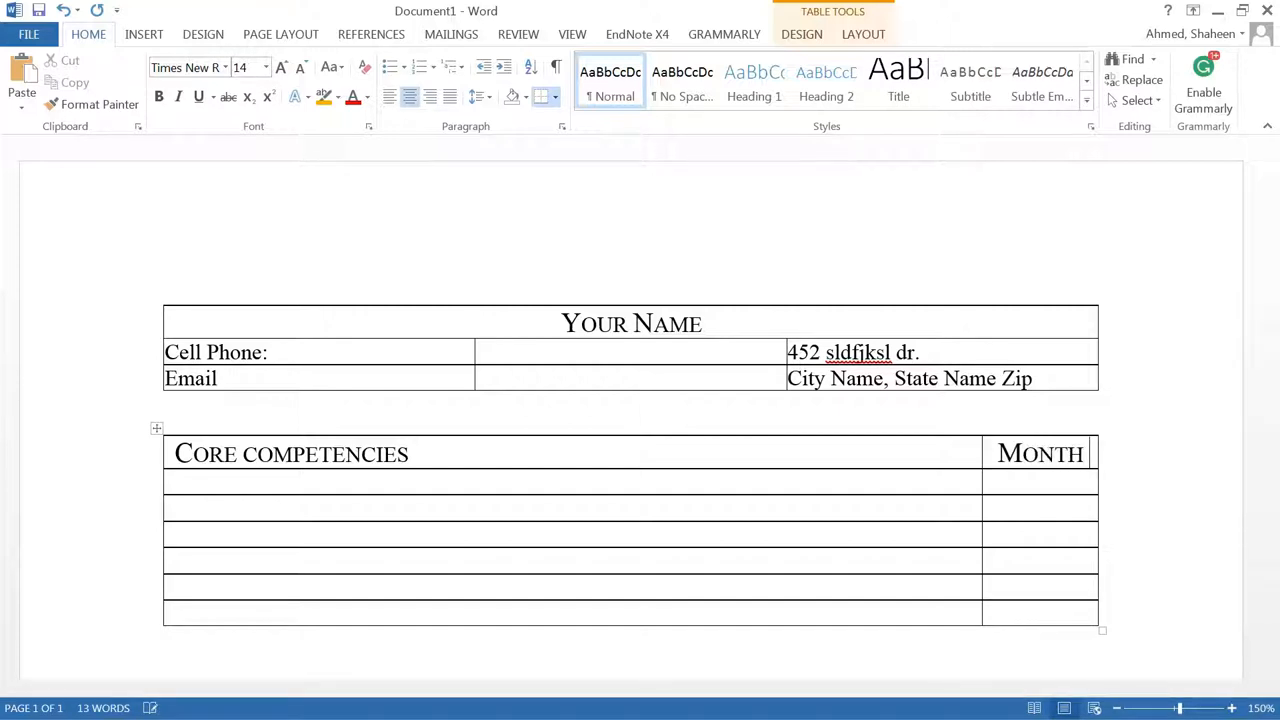
{"action": "type", "text": "-Yea"}
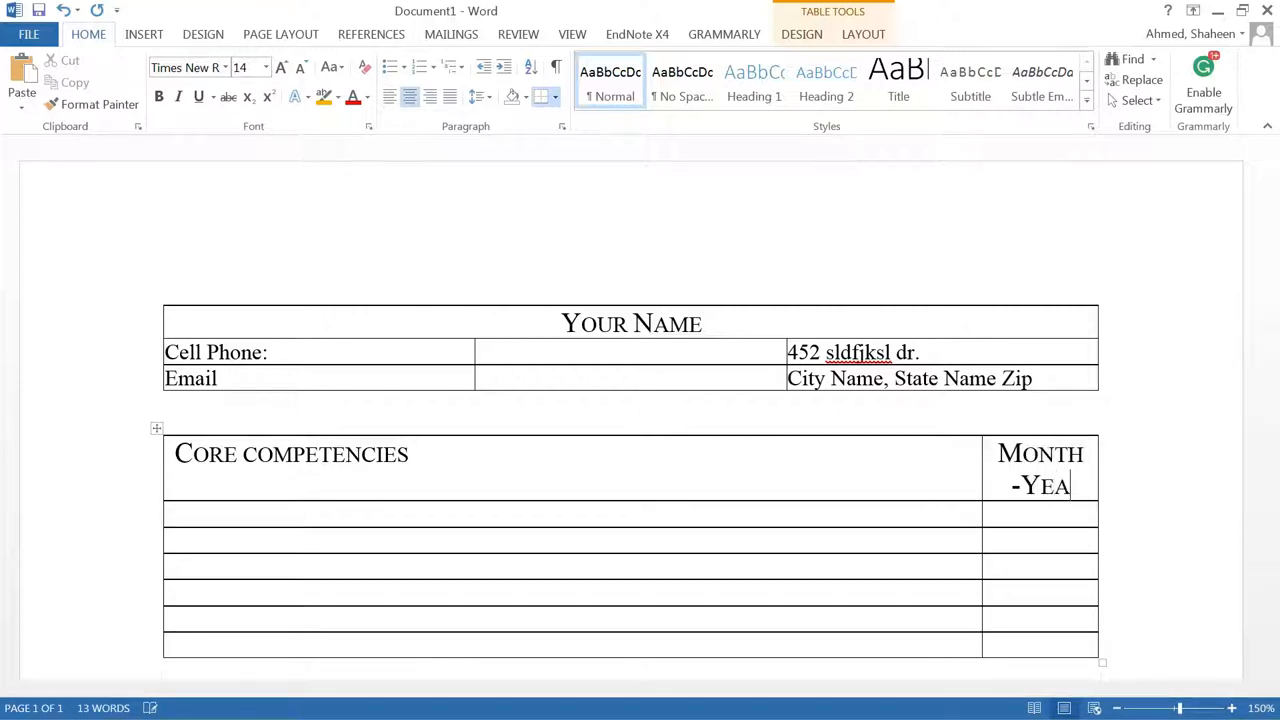
{"action": "scroll", "scroll_direction": "down", "scroll_amount": 3}
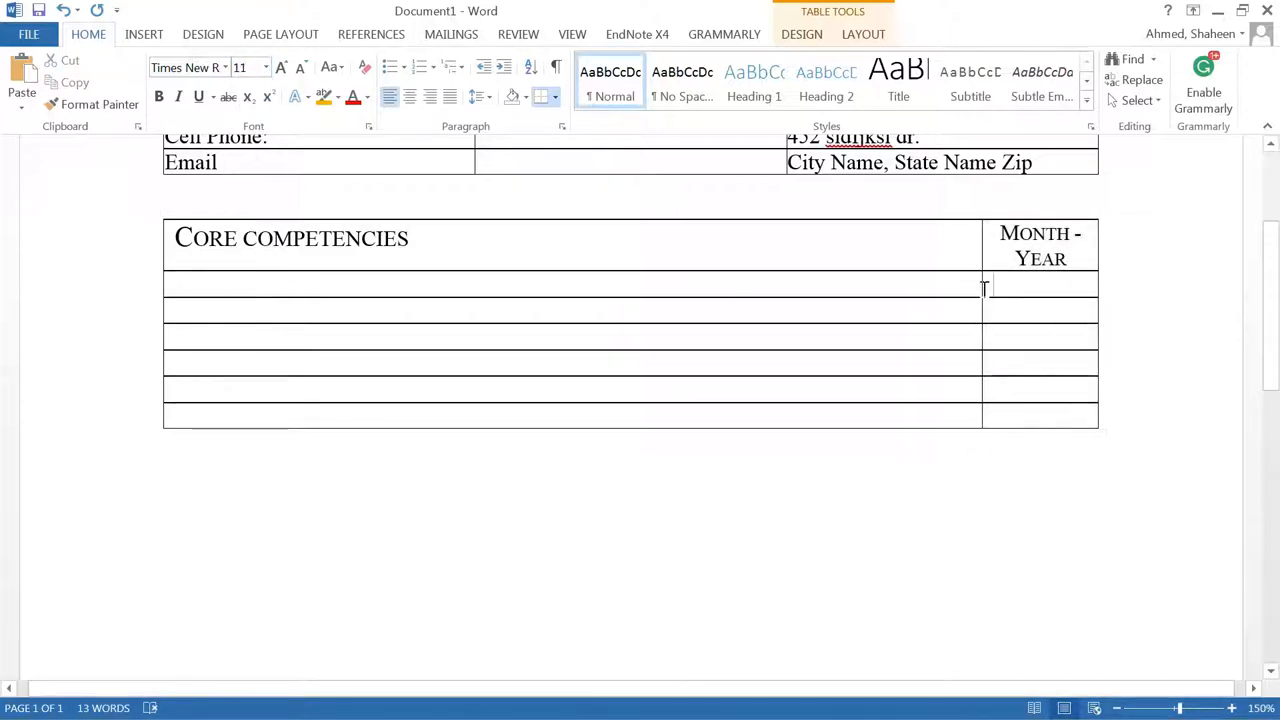
{"action": "mouse_move", "coordinate": [976, 288]}
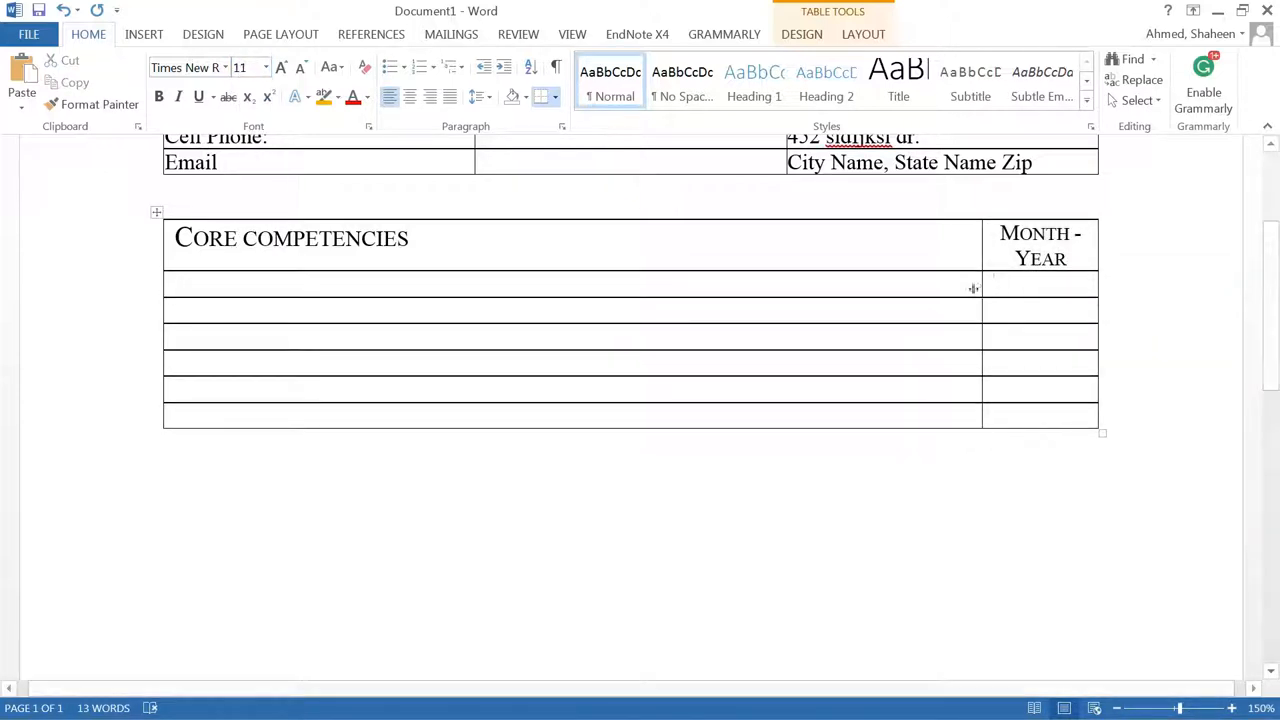
{"action": "scroll", "scroll_direction": "up", "scroll_amount": 3}
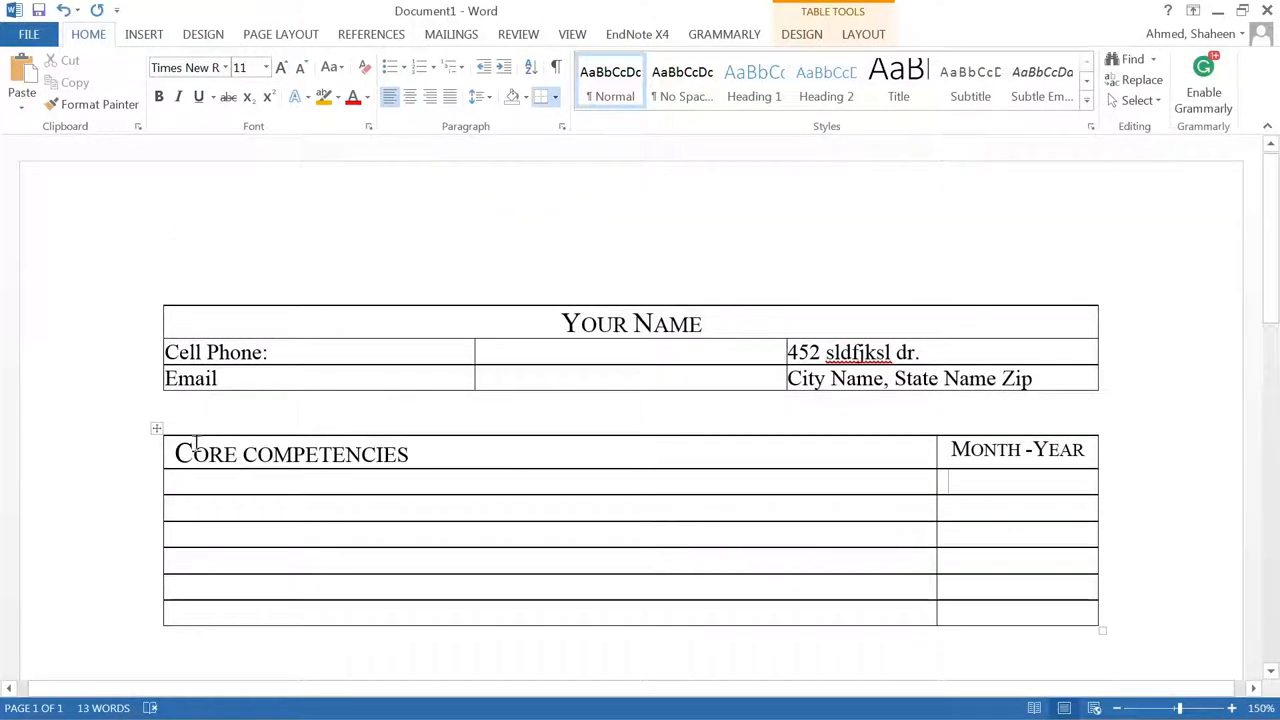
{"action": "mouse_move", "coordinate": [308, 470]}
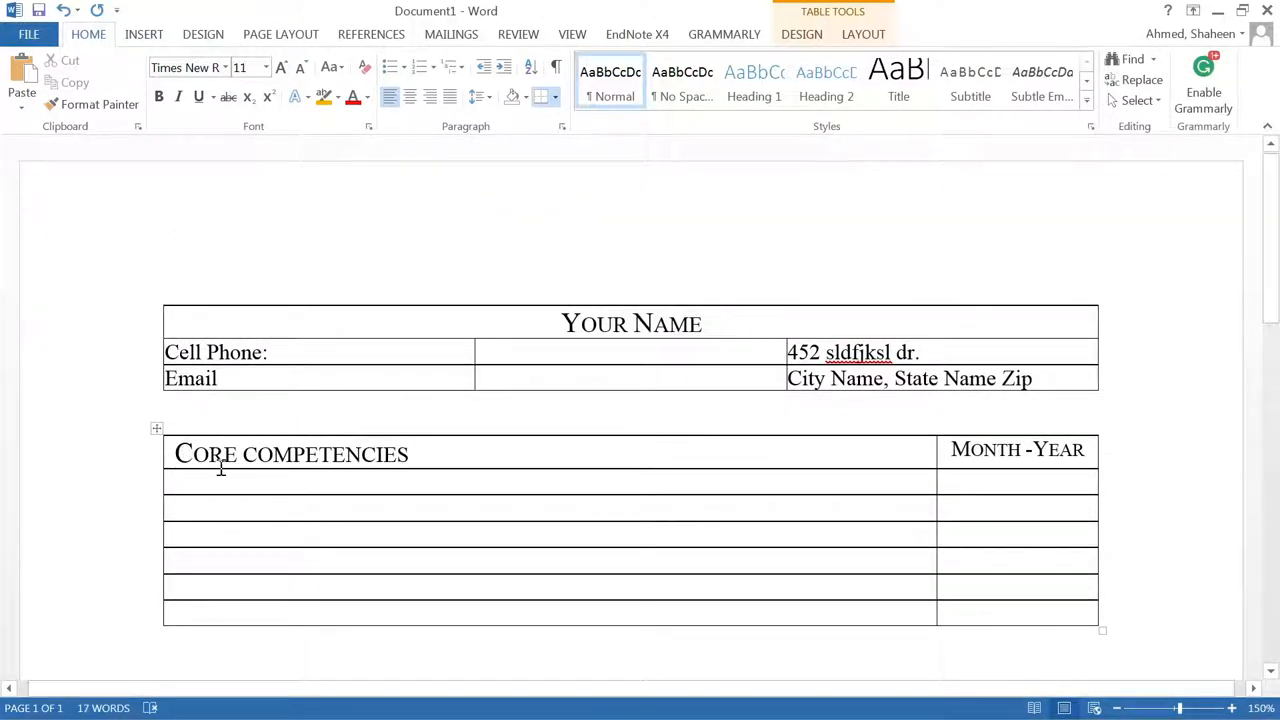
Shade the Your Name row and Core competencies heading row light grey.
{"action": "left_click", "coordinate": [1016, 482]}
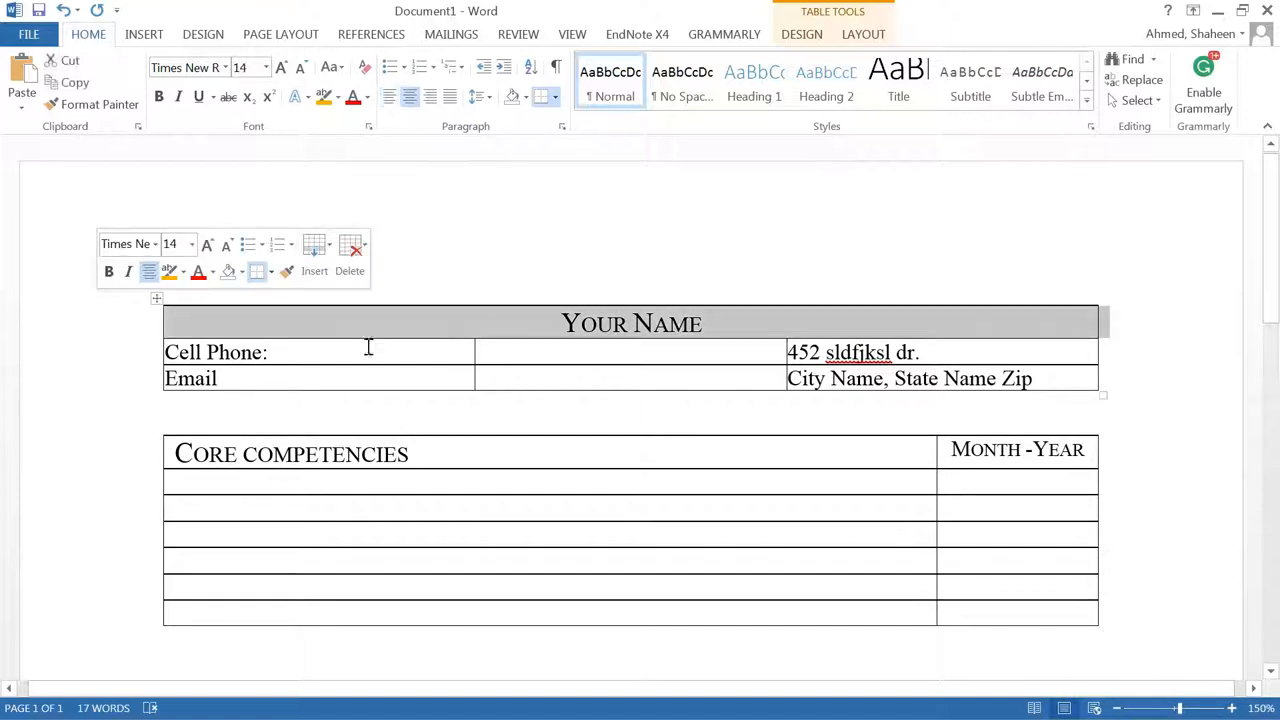
{"action": "left_click", "coordinate": [556, 96]}
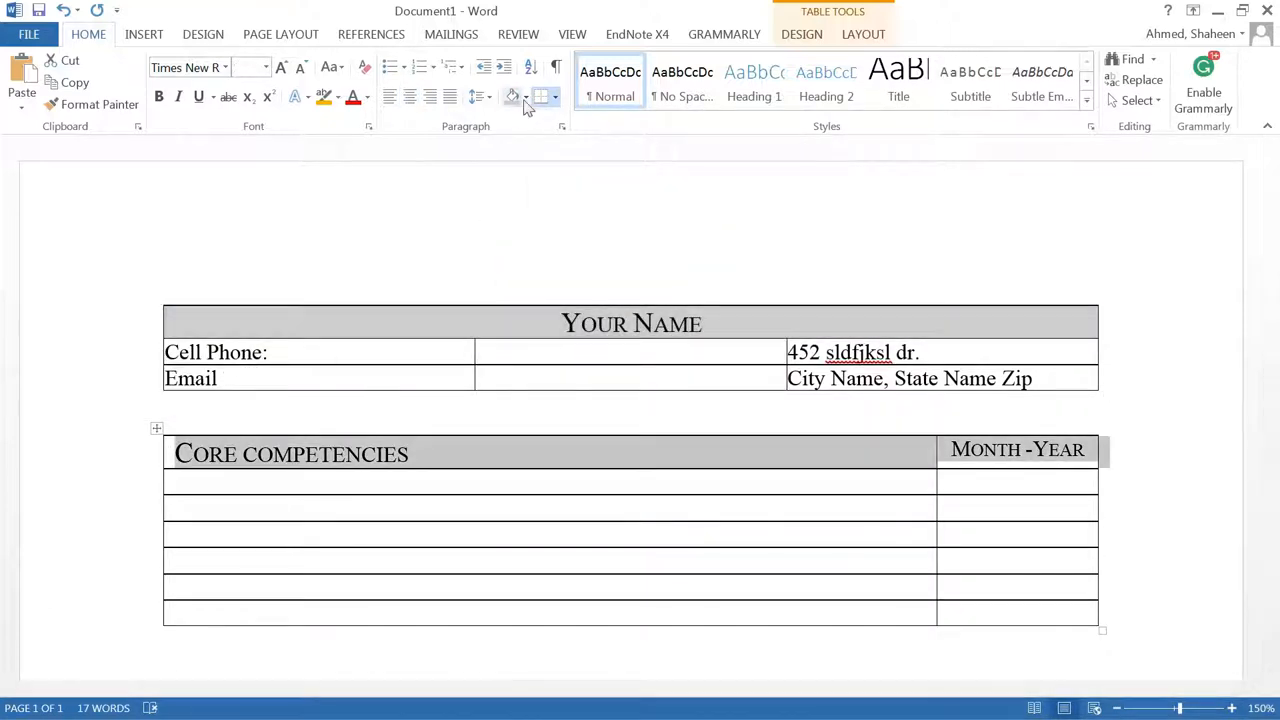
{"action": "left_click", "coordinate": [524, 96]}
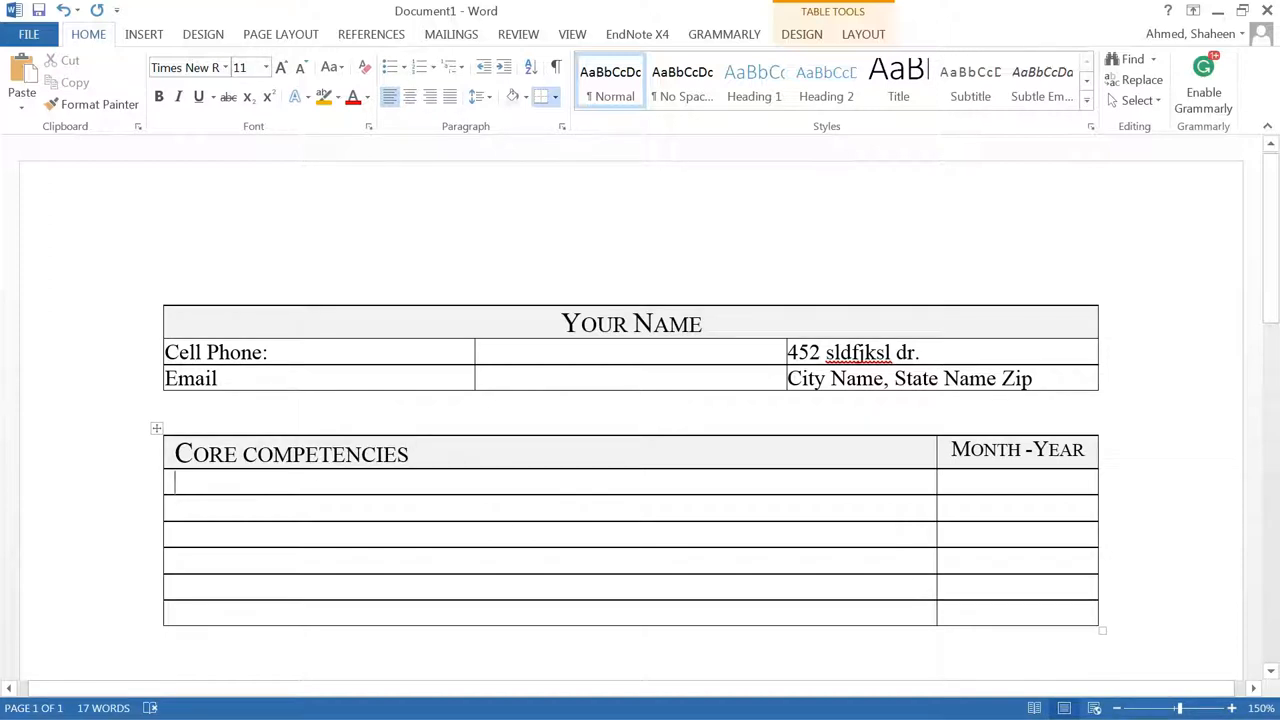
Fill the competency rows with placeholder entries, adding extra rows below.
{"action": "type", "text": "Slwjrlewjfl"}
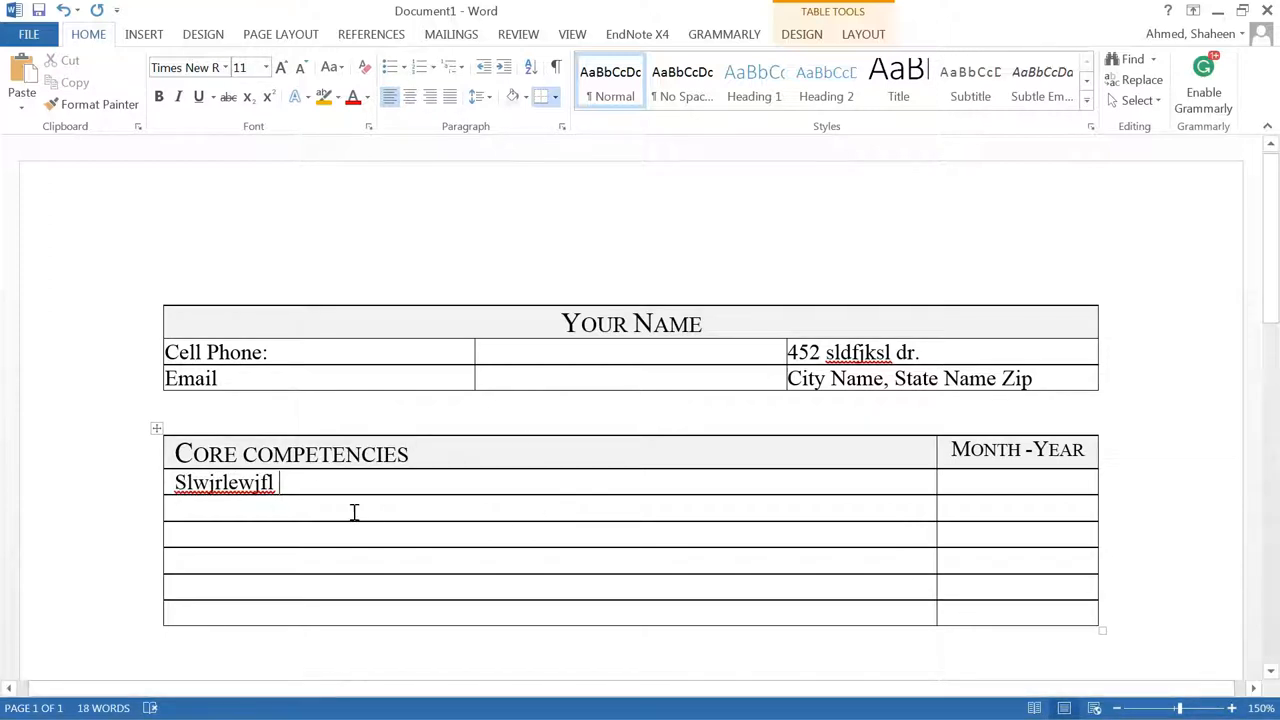
{"action": "type", "text": "lsjkflskjdflkjdsf"}
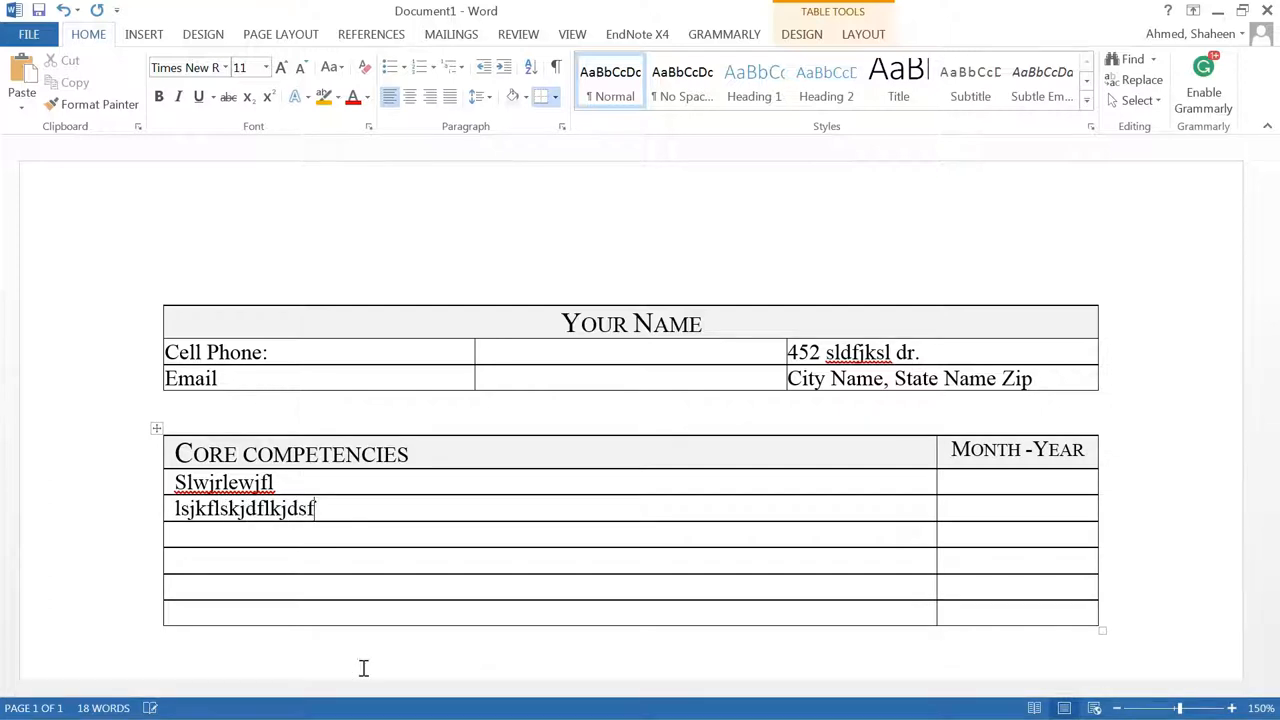
{"action": "scroll", "scroll_direction": "down", "scroll_amount": 3}
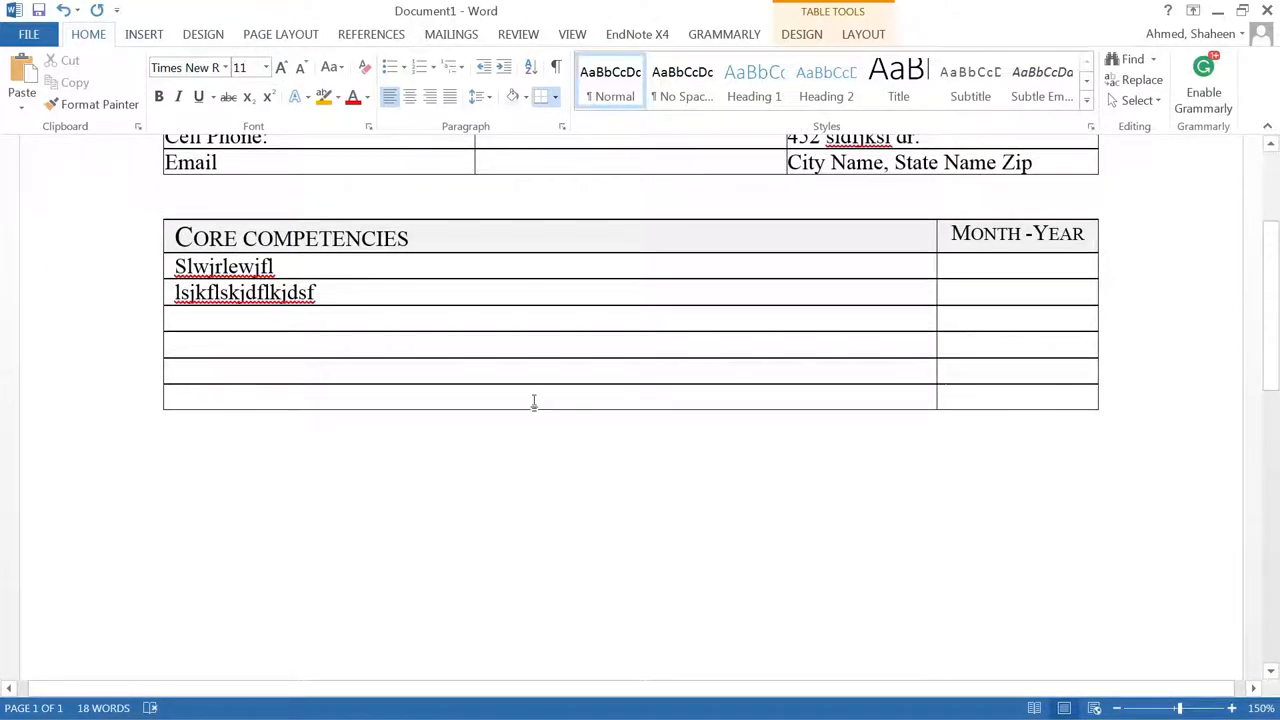
{"action": "type", "text": "S;ldfs;lkf;lks"}
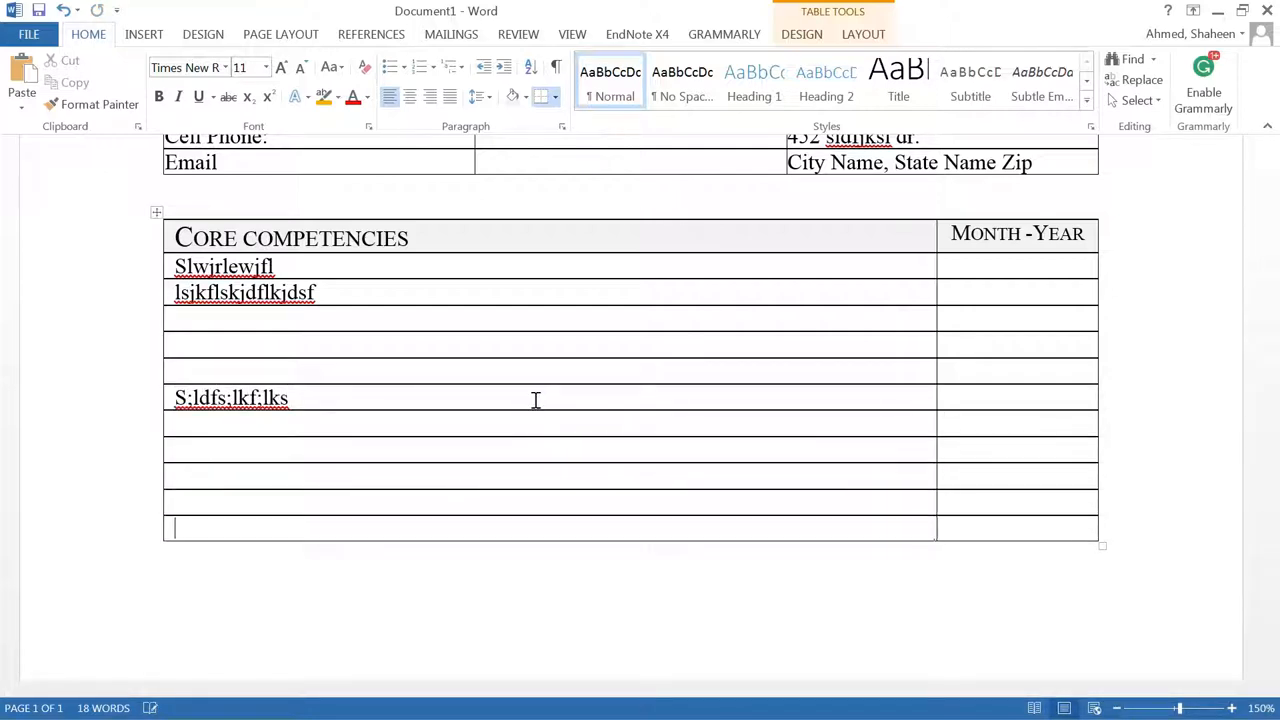
{"action": "scroll", "scroll_direction": "up", "scroll_amount": 3}
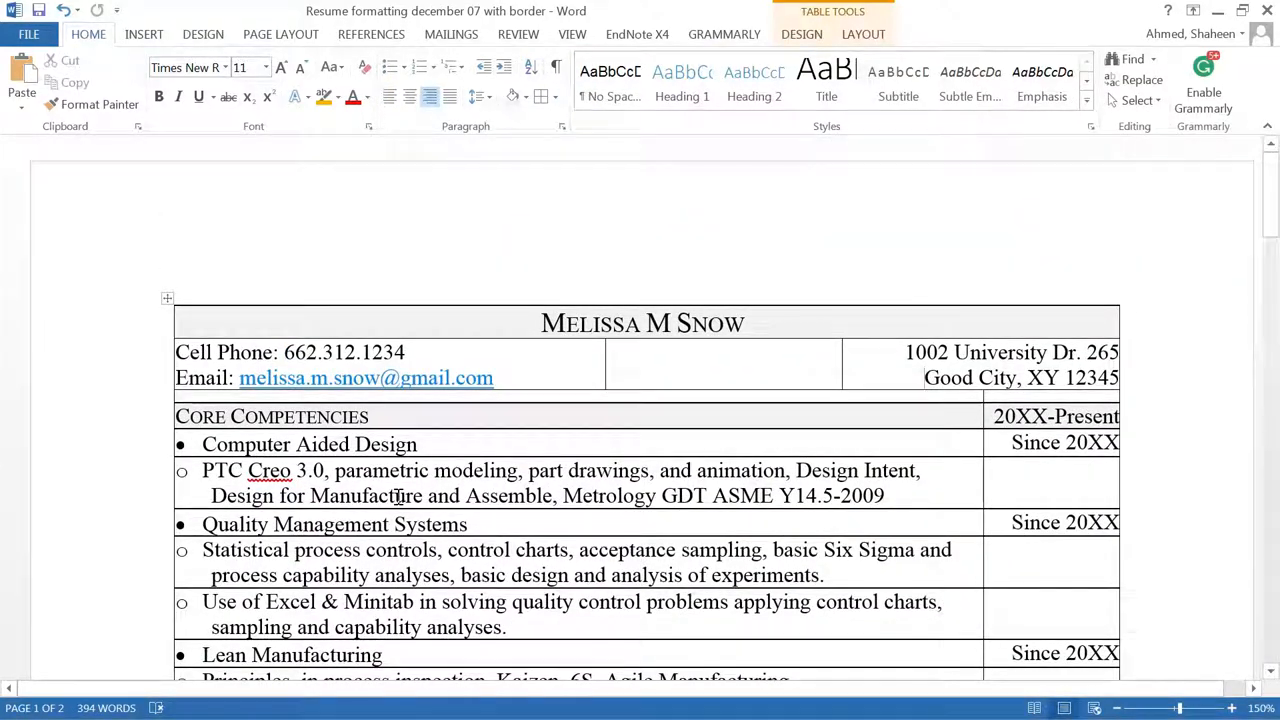
Scroll through the bordered example resume's competencies, experience and activities sections.
{"action": "scroll", "scroll_direction": "down", "scroll_amount": 3}
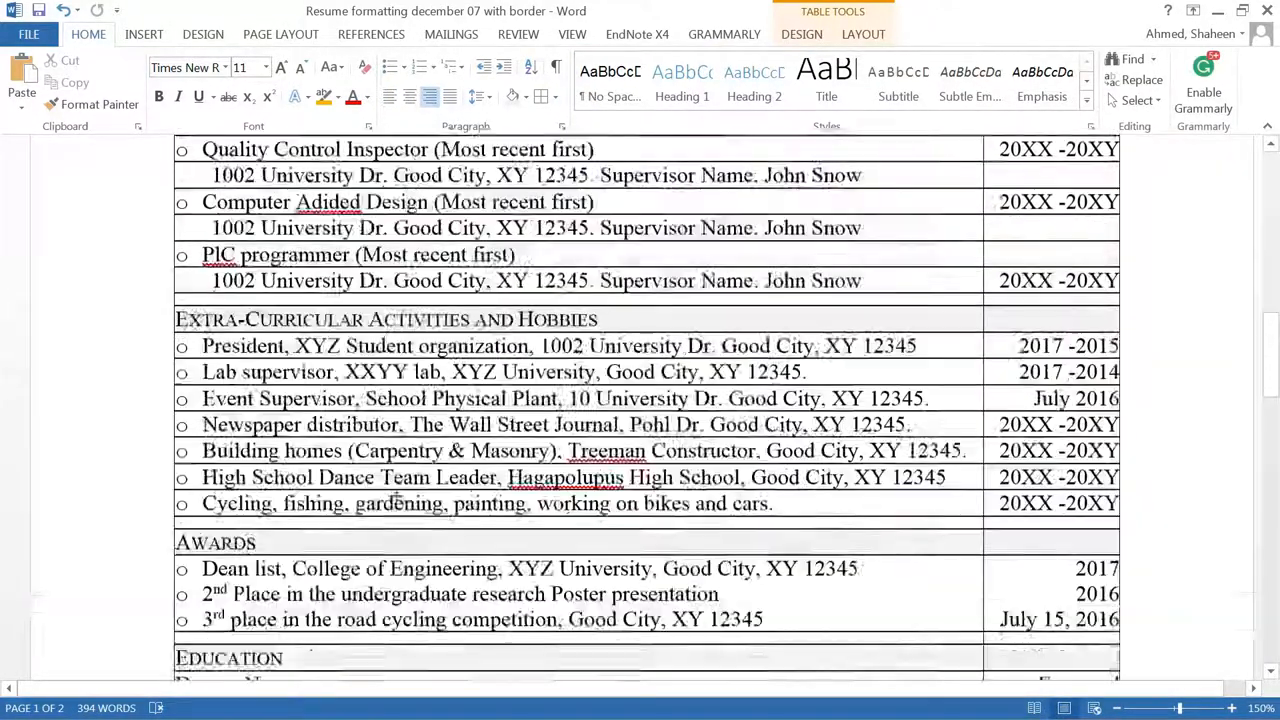
{"action": "scroll", "scroll_direction": "up", "scroll_amount": 3}
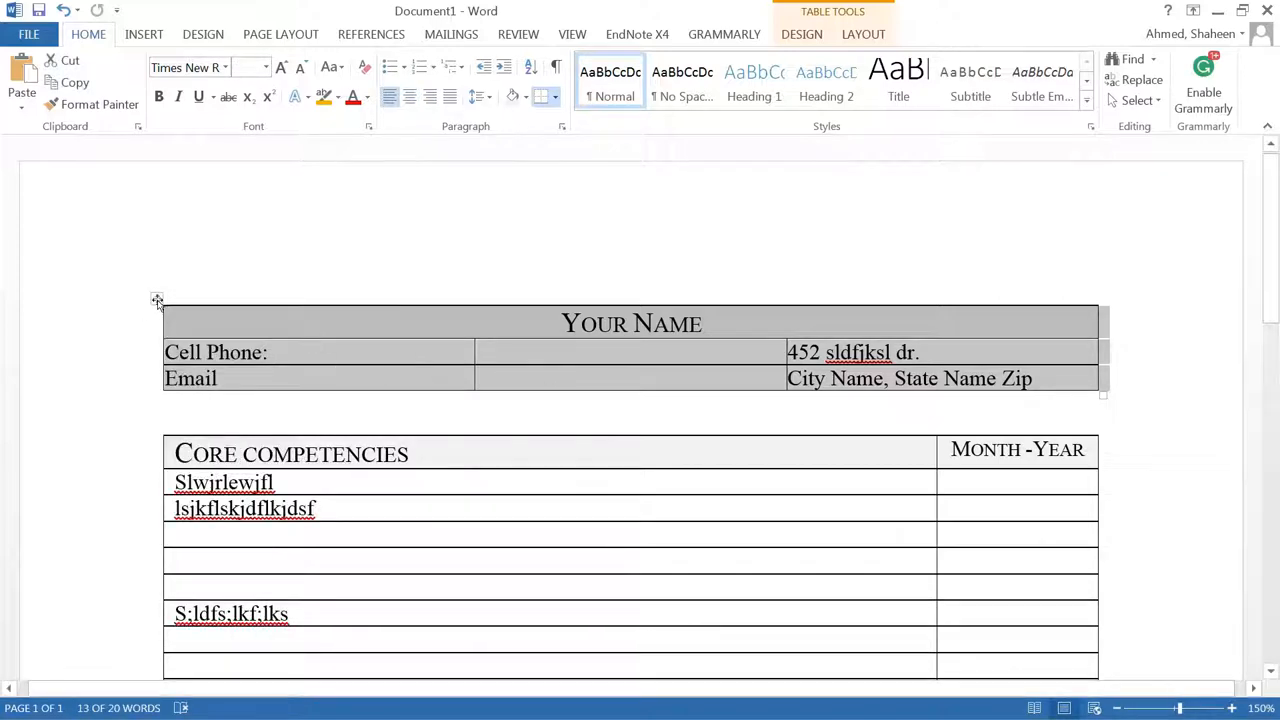
Apply No Border to the name header table and review the borderless example resume.
{"action": "left_click", "coordinate": [546, 96]}
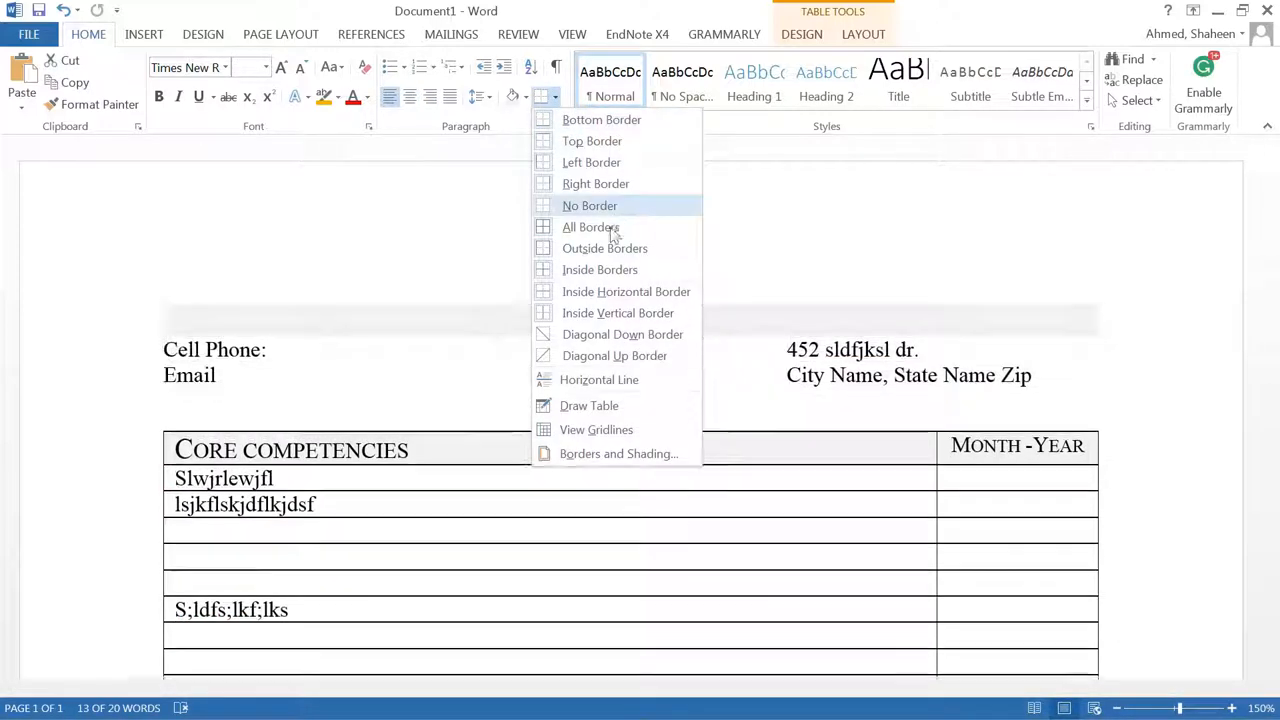
{"action": "left_click", "coordinate": [588, 204]}
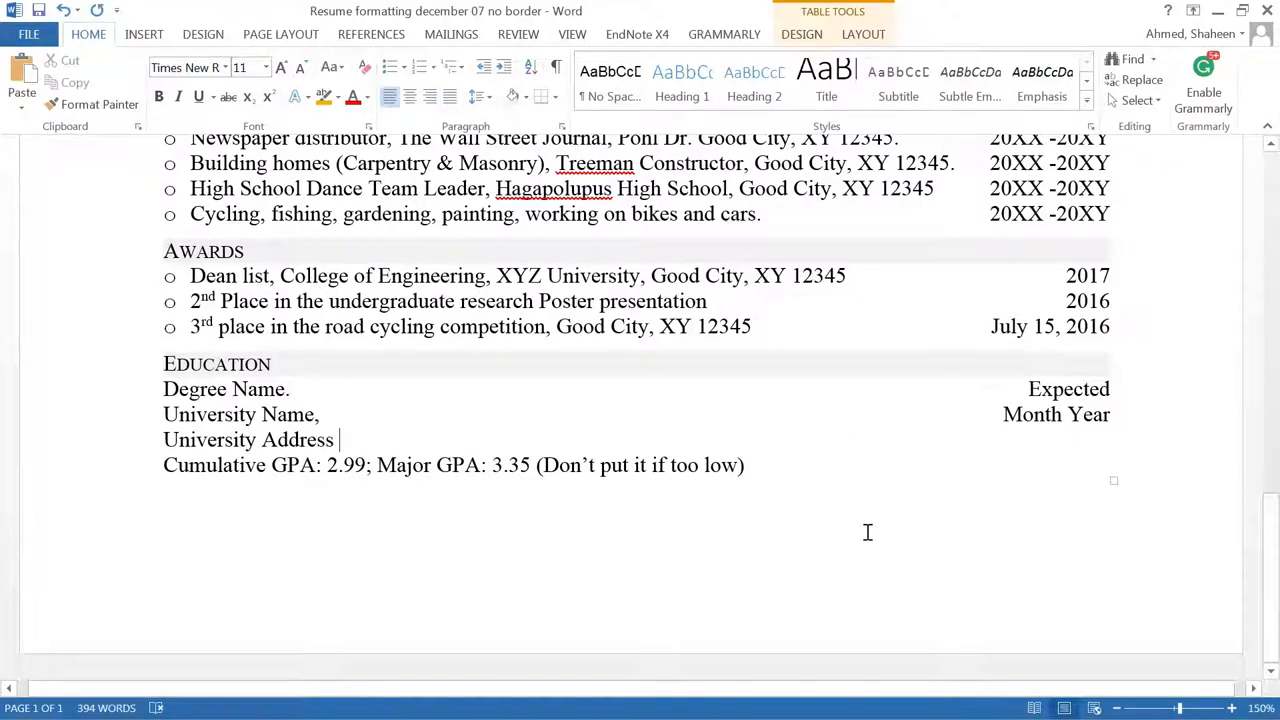
{"action": "scroll", "scroll_direction": "up", "scroll_amount": 3}
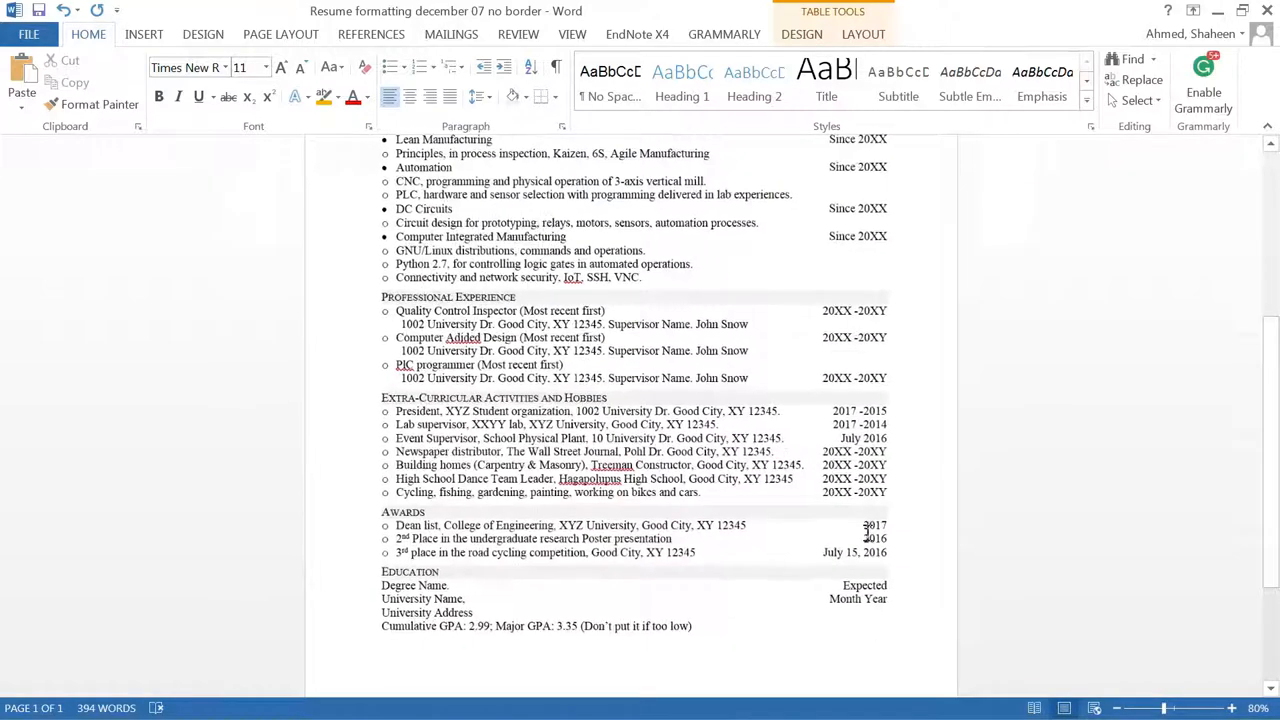
{"action": "scroll", "scroll_direction": "up", "scroll_amount": 3}
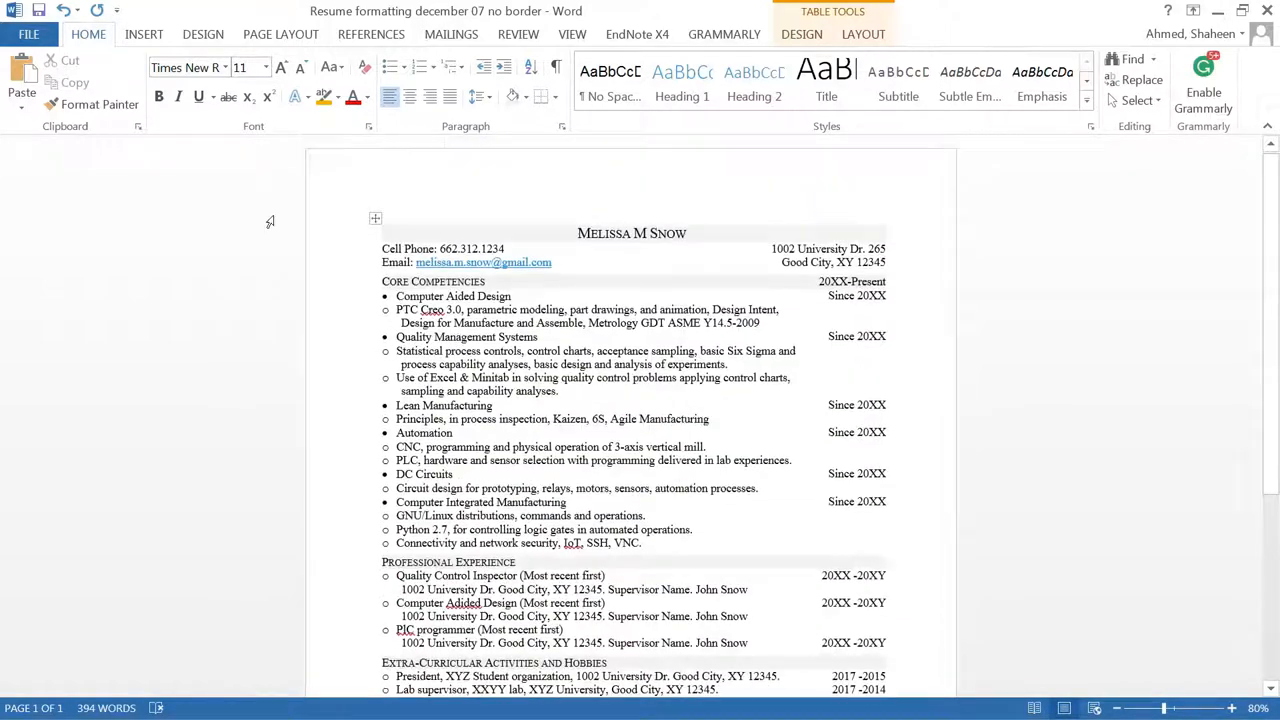
Save the borderless resume as a PDF and view it zoomed in Acrobat Reader.
{"action": "left_click", "coordinate": [28, 32]}
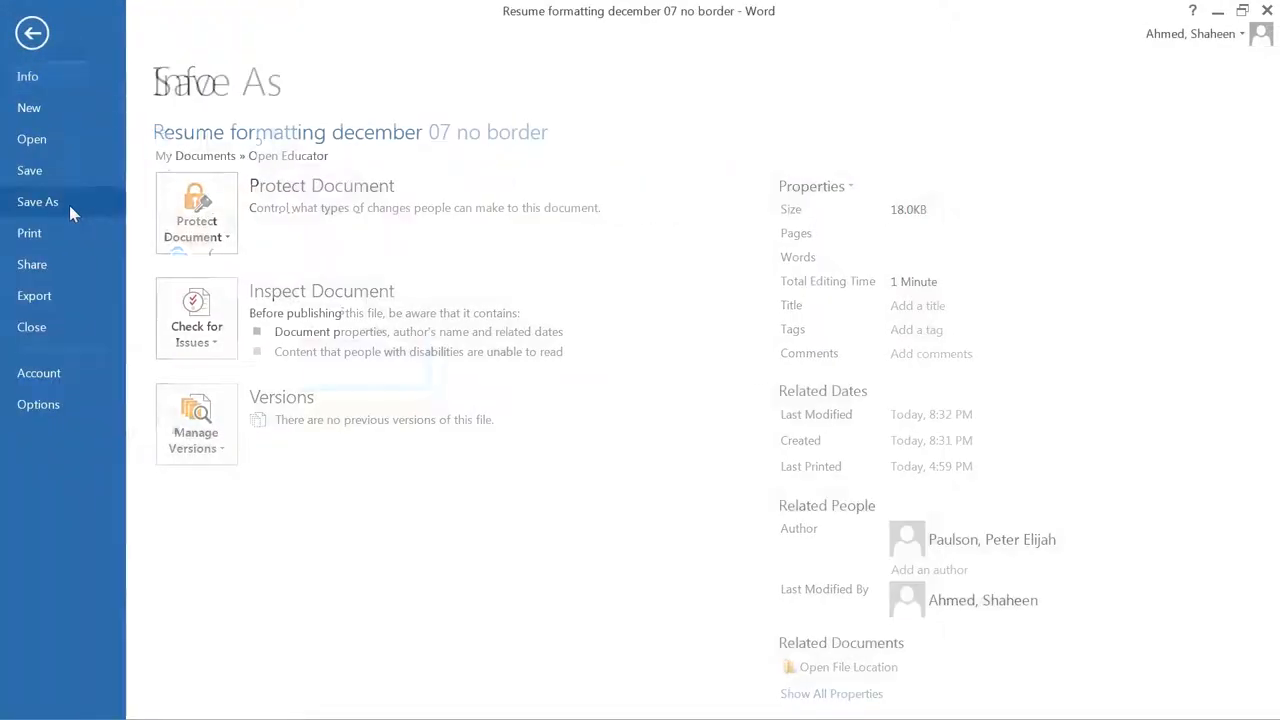
{"action": "left_click", "coordinate": [36, 202]}
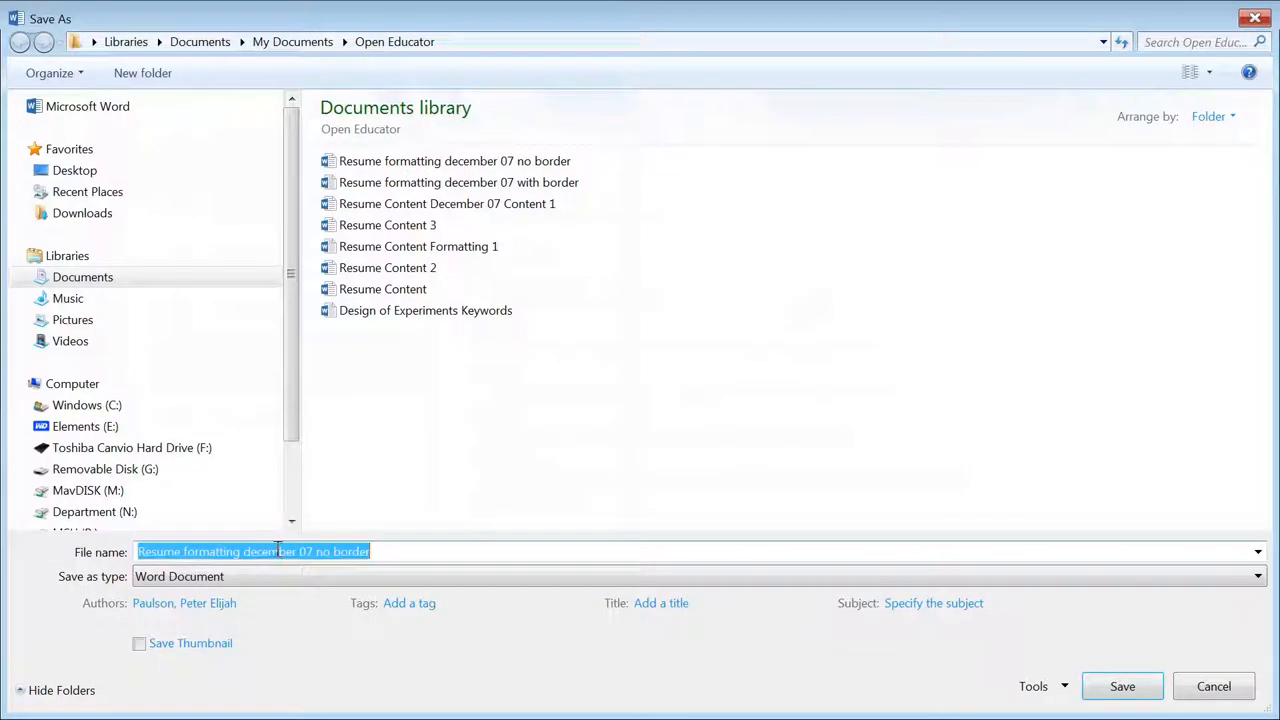
{"action": "left_click", "coordinate": [1256, 576]}
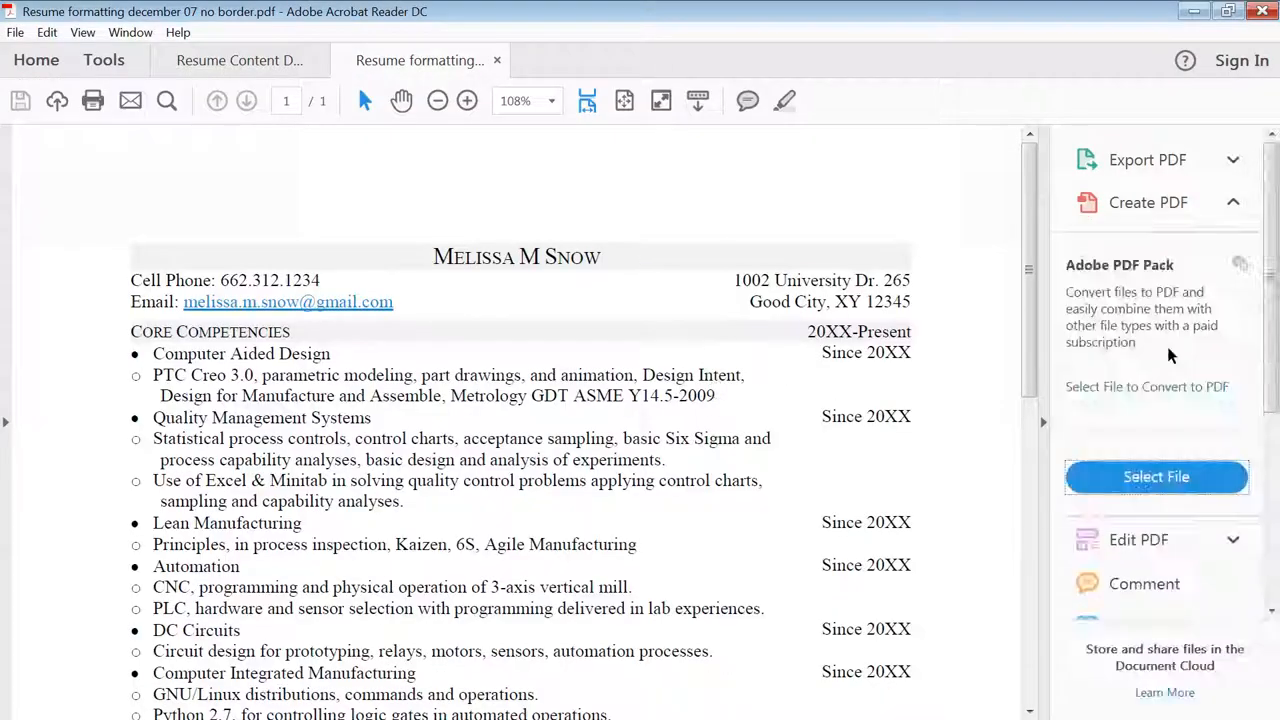
{"action": "left_click", "coordinate": [468, 100]}
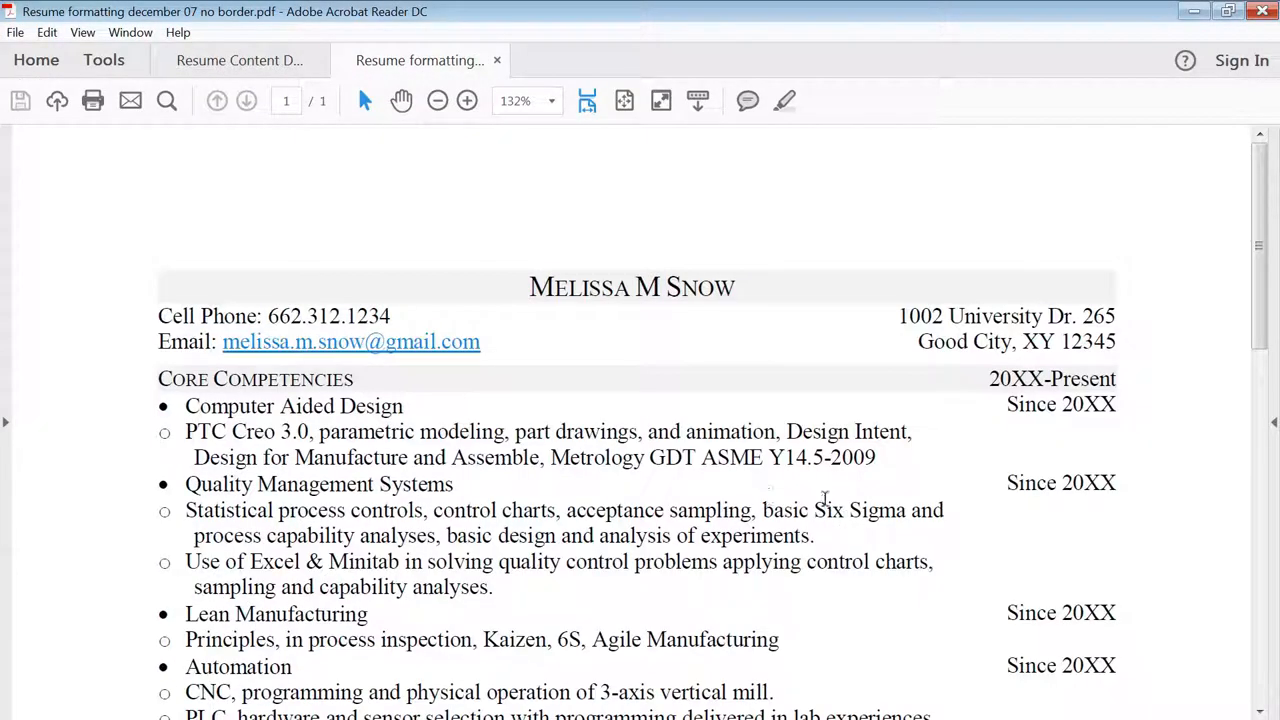
{"action": "left_click", "coordinate": [466, 100]}
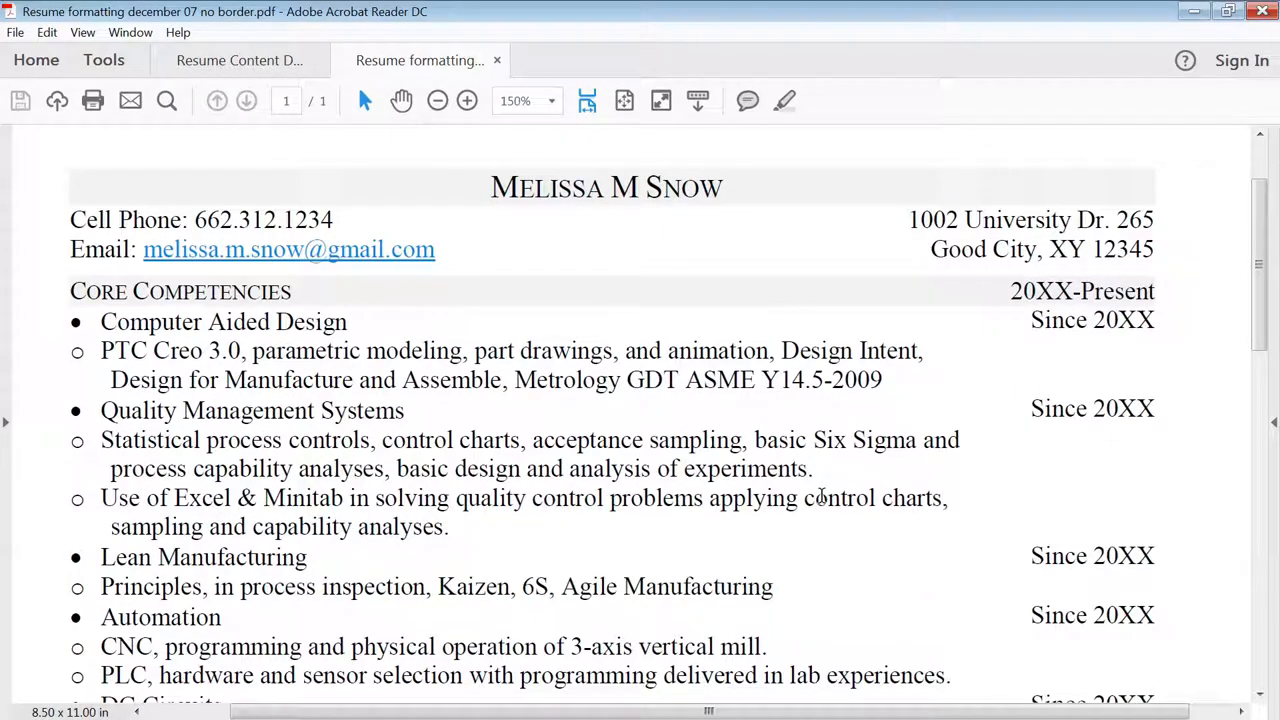